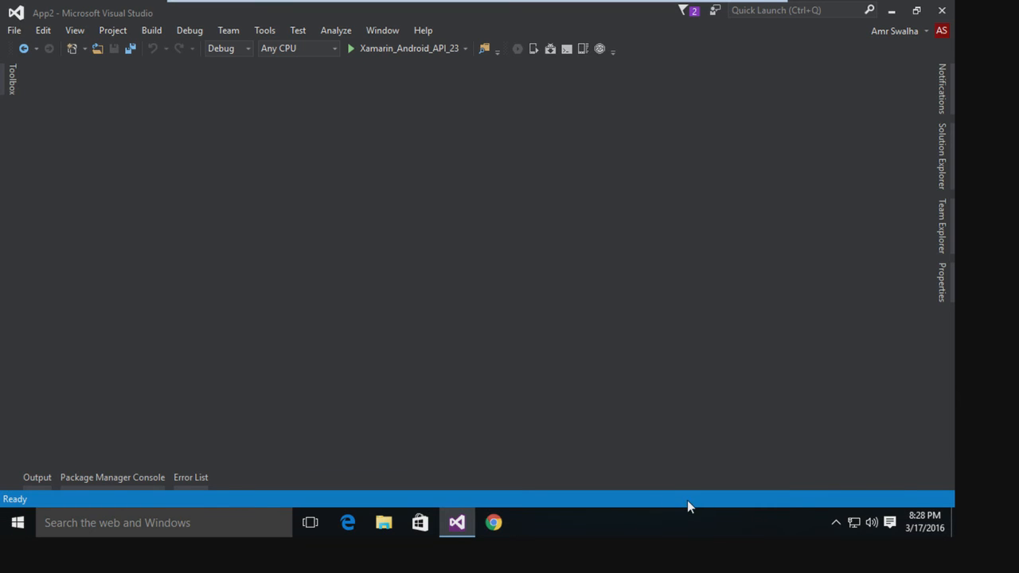
mouse_move(724, 395)
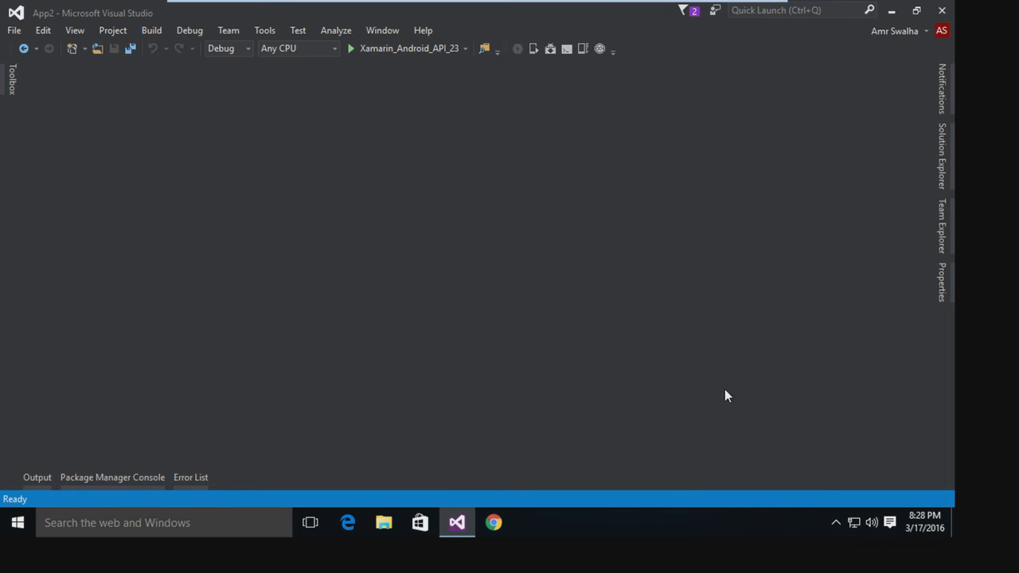
mouse_move(838, 267)
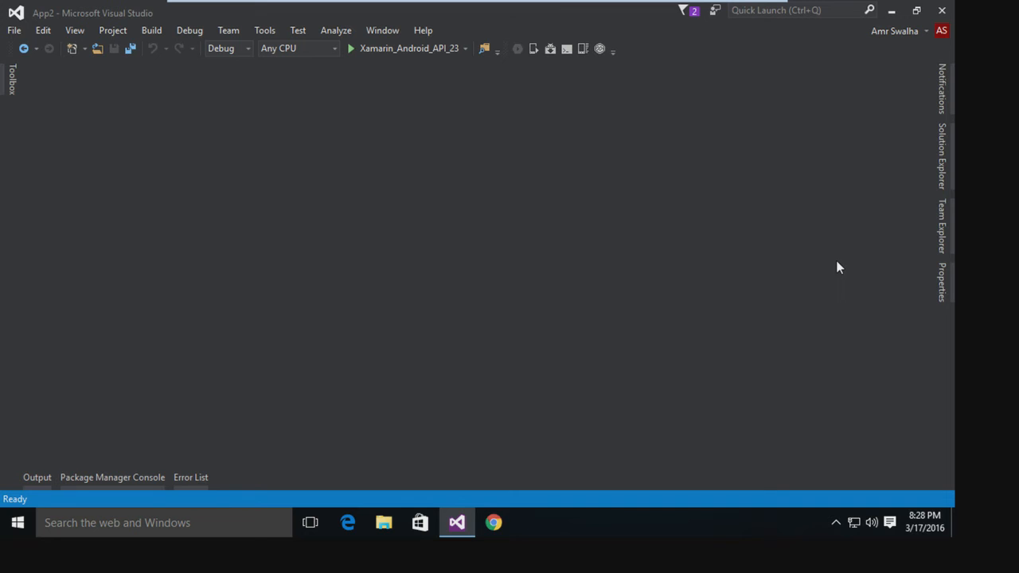
mouse_move(847, 274)
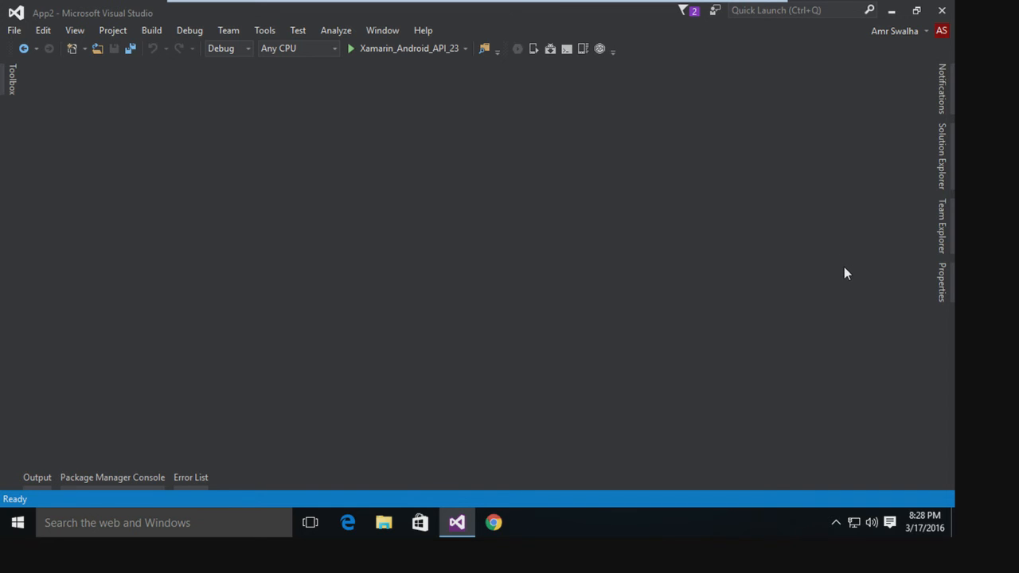
mouse_move(842, 277)
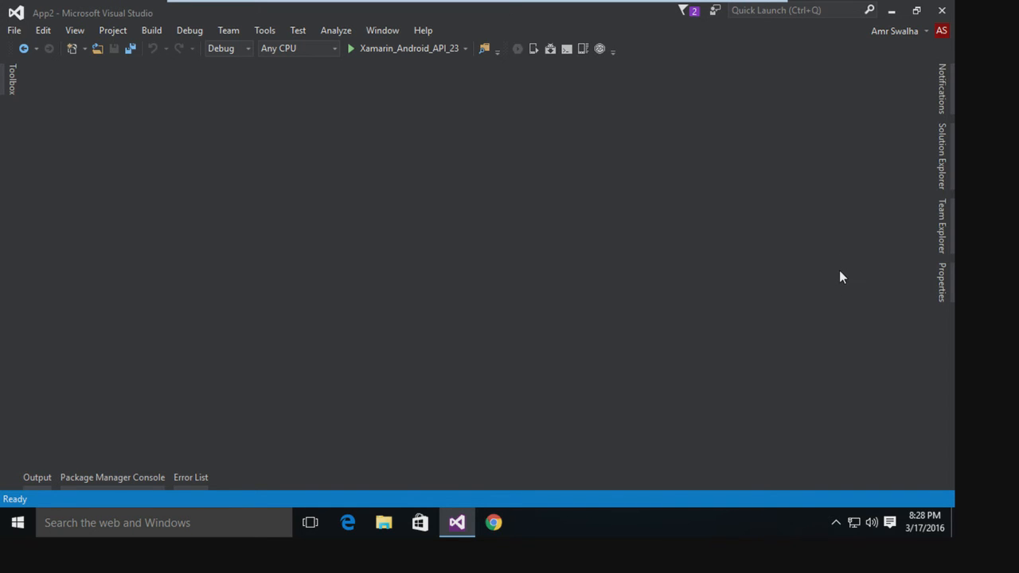
mouse_move(851, 264)
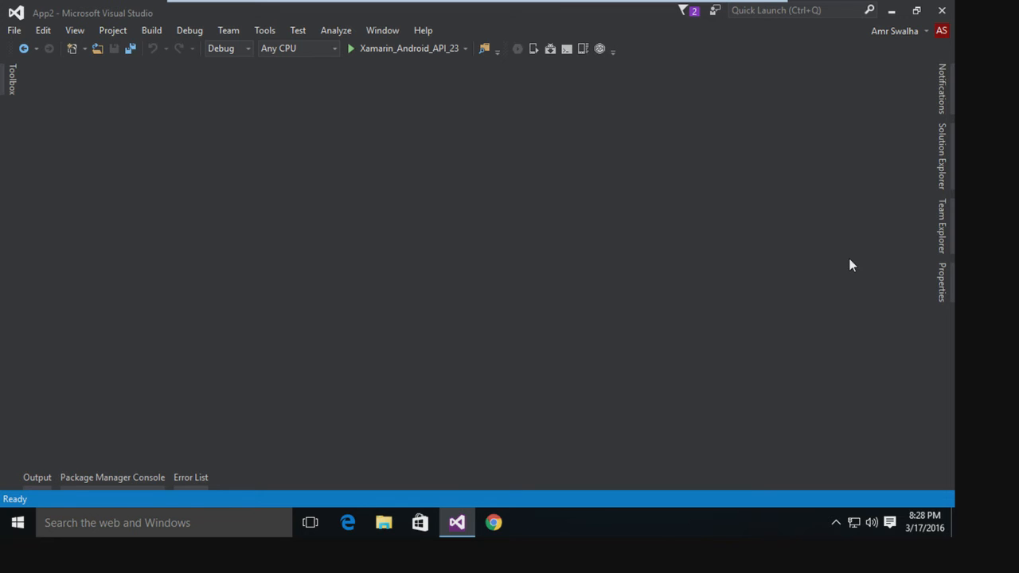
mouse_move(915, 194)
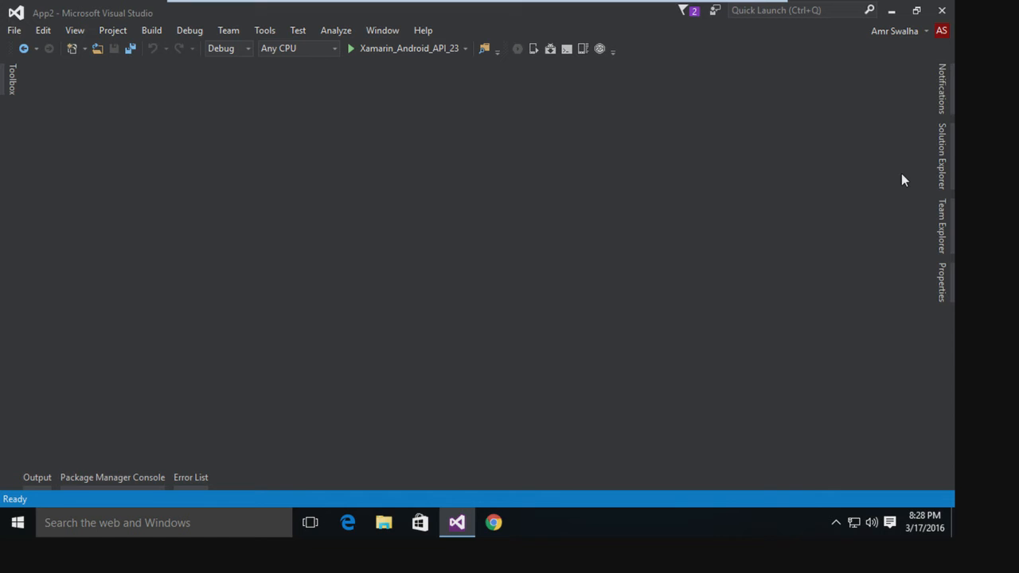
Show the App2 solution's files (Assets, Resources, Main.axml, MainActivity.cs) in Solution Explorer.
left_click(942, 156)
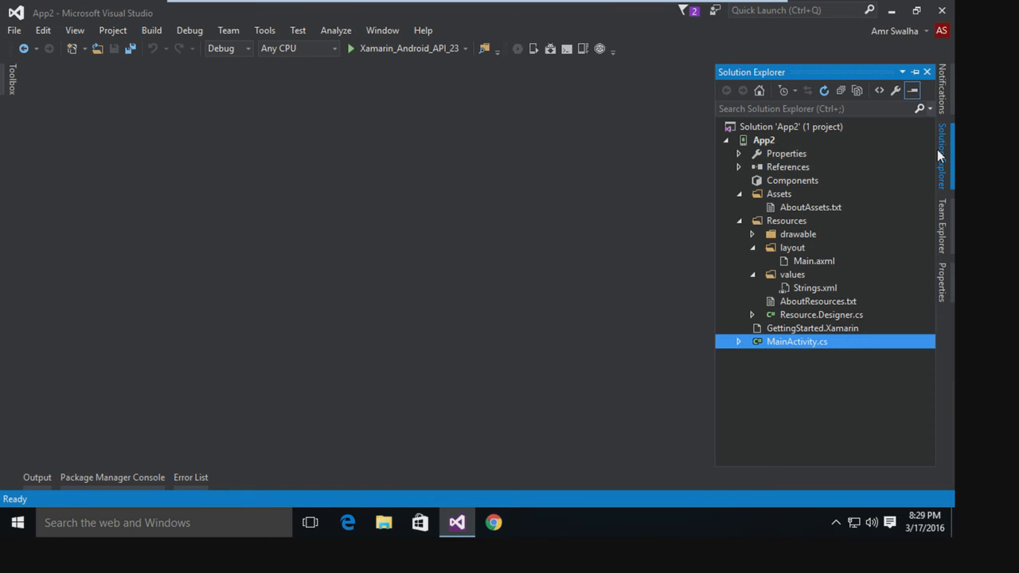
mouse_move(939, 146)
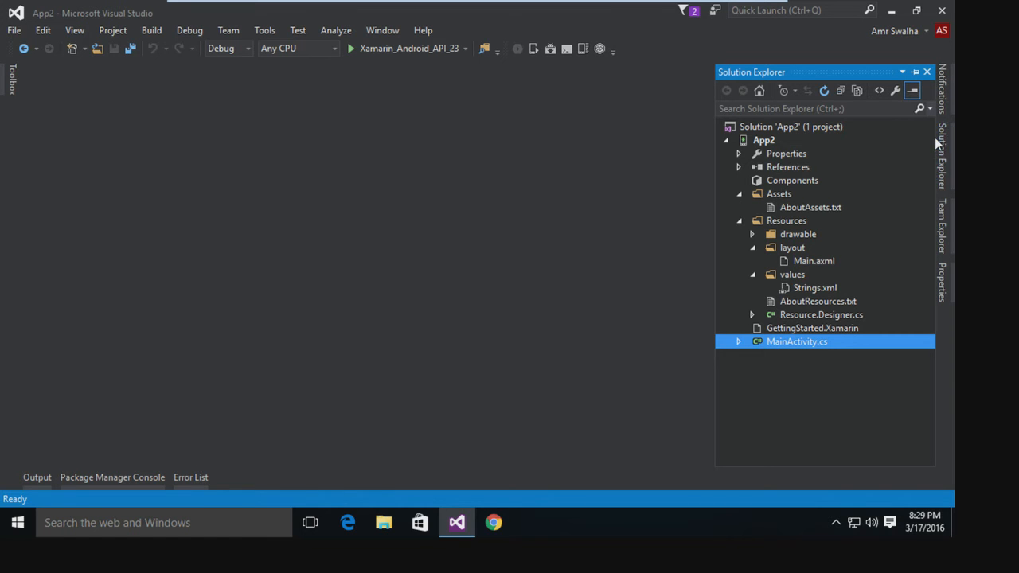
mouse_move(831, 215)
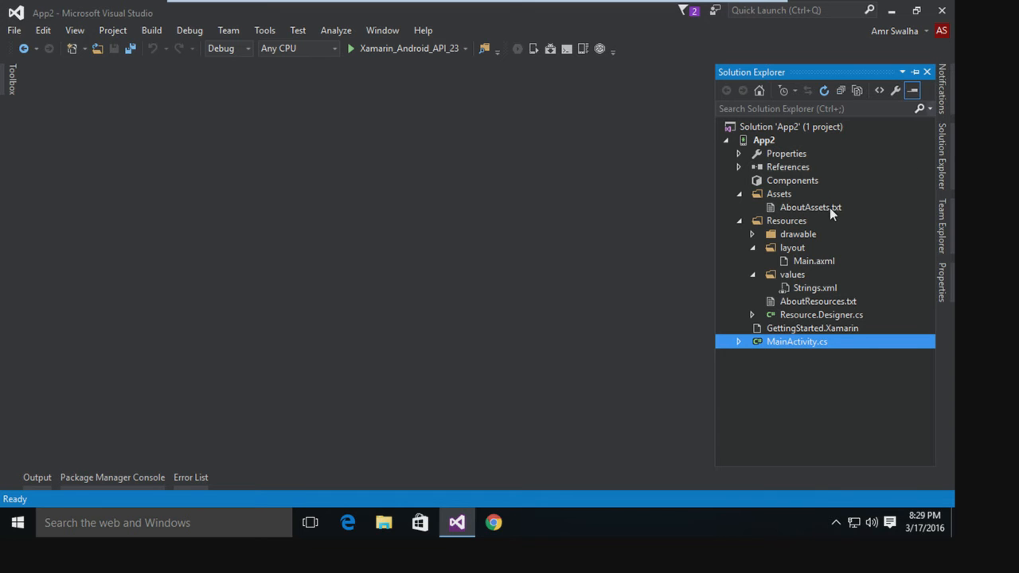
mouse_move(846, 210)
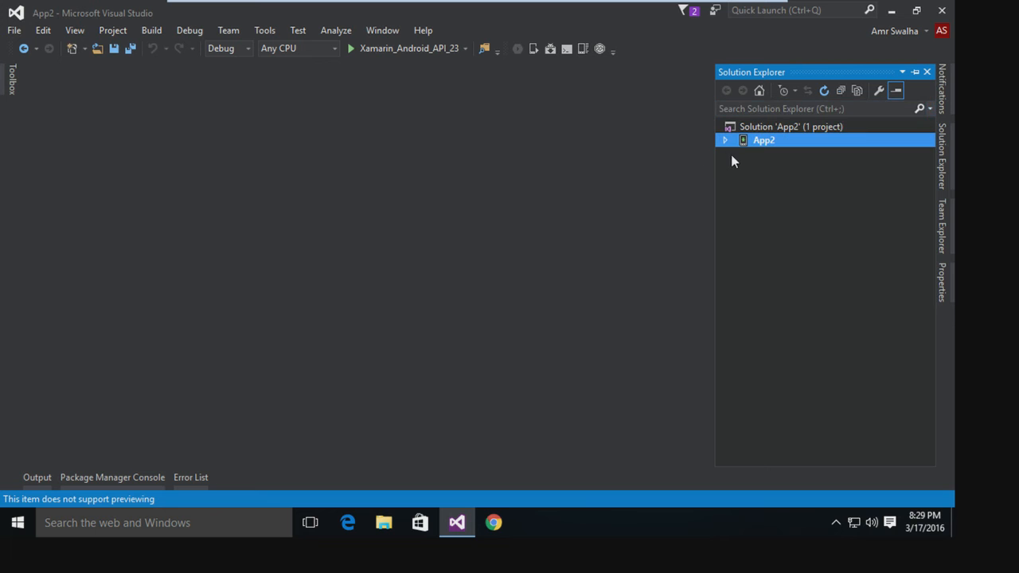
mouse_move(609, 210)
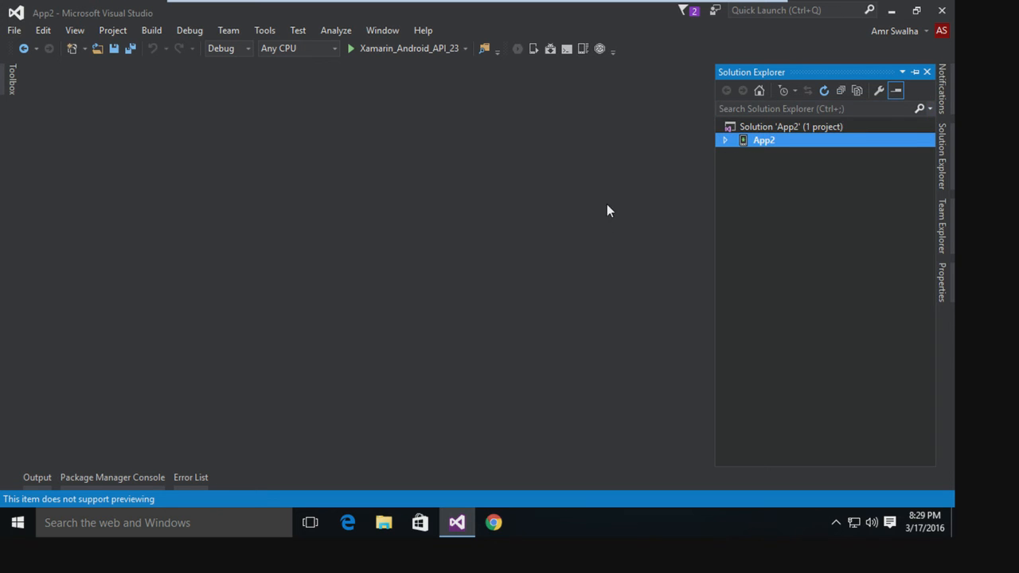
mouse_move(532, 124)
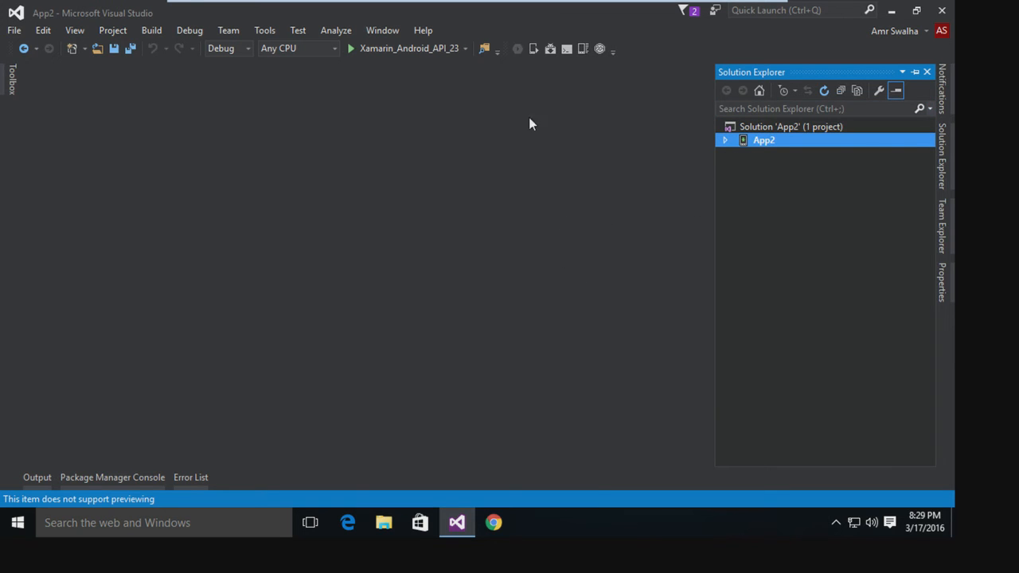
mouse_move(546, 191)
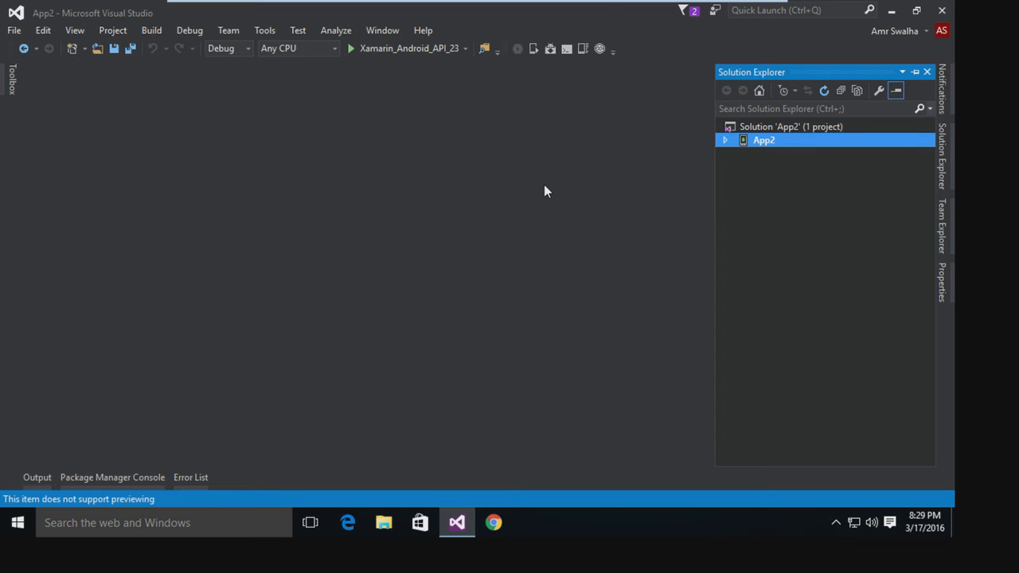
mouse_move(18, 41)
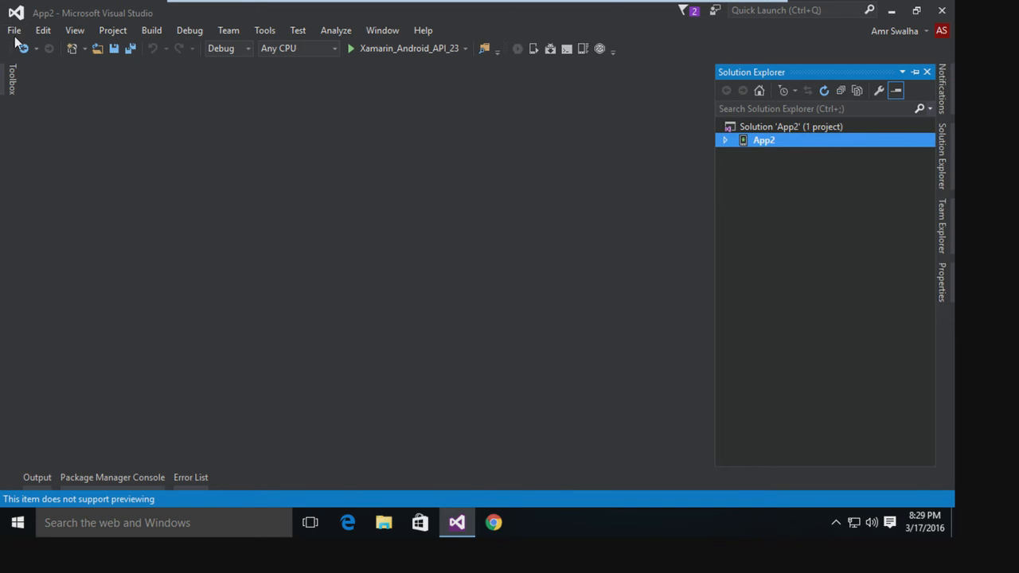
Start a new project from the File menu to reach the template dialog.
left_click(13, 30)
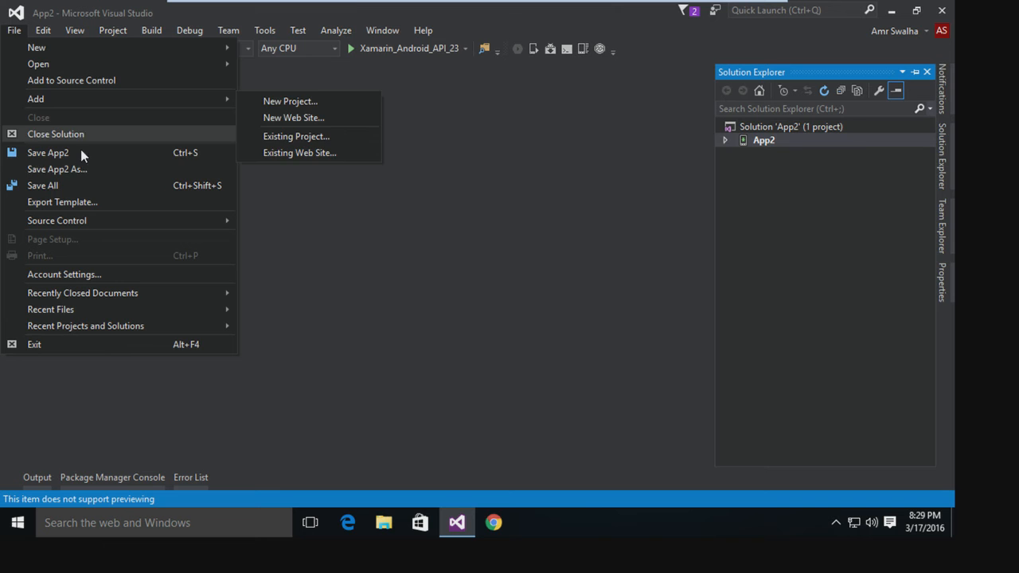
mouse_move(36, 48)
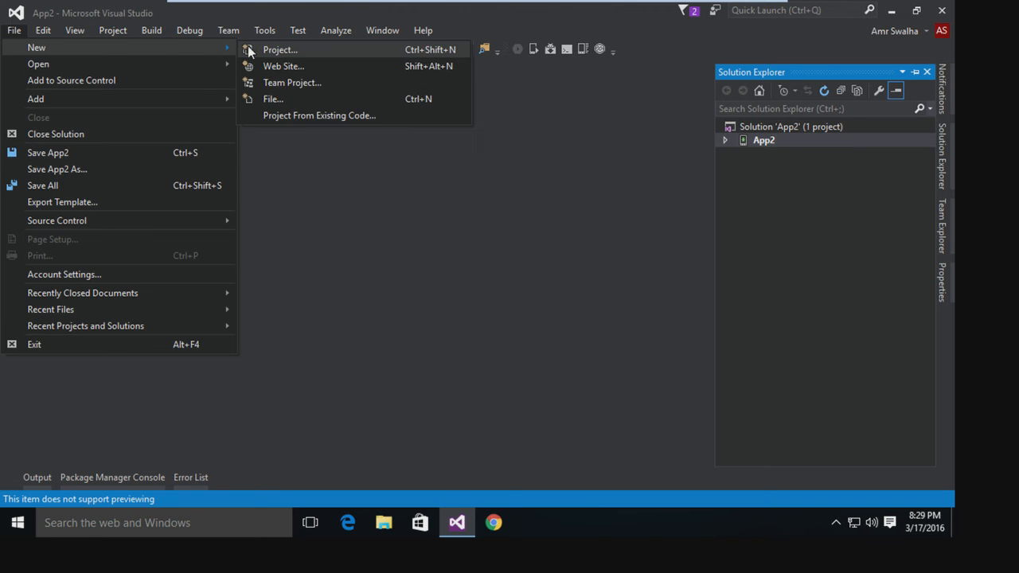
left_click(280, 49)
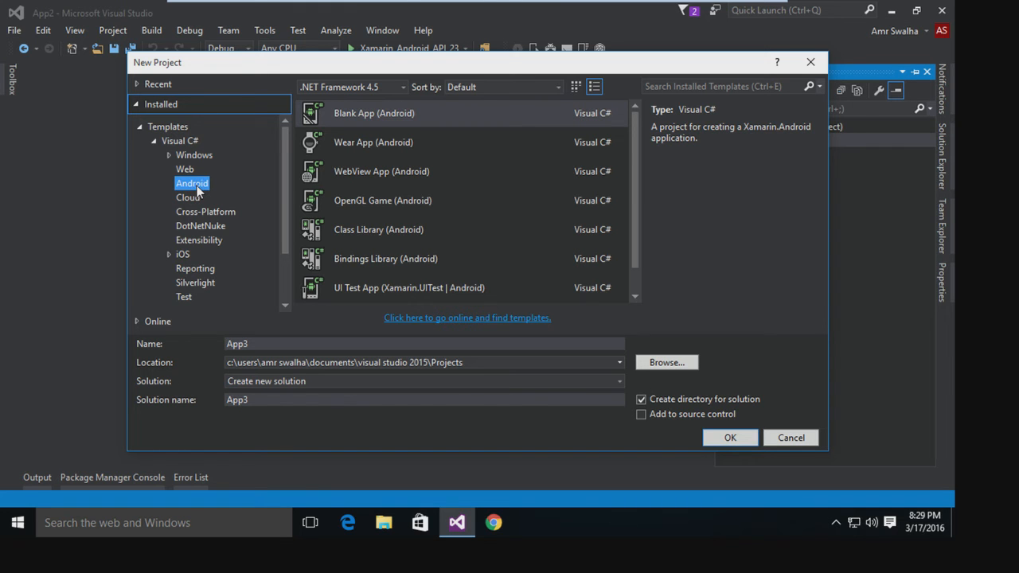
mouse_move(367, 113)
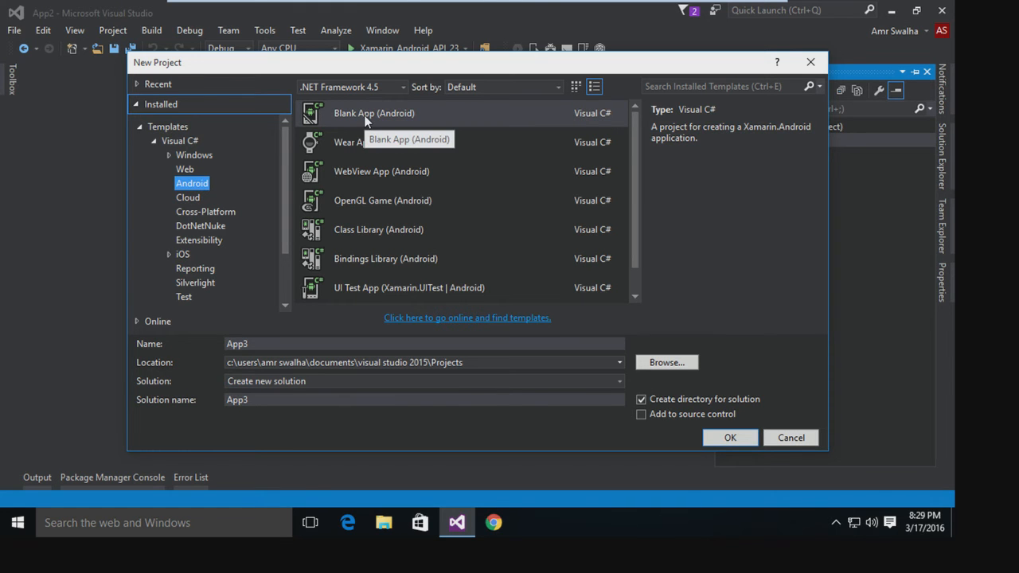
Browse the iOS and iPhone template categories, then return to Visual C# Android templates.
left_click(181, 253)
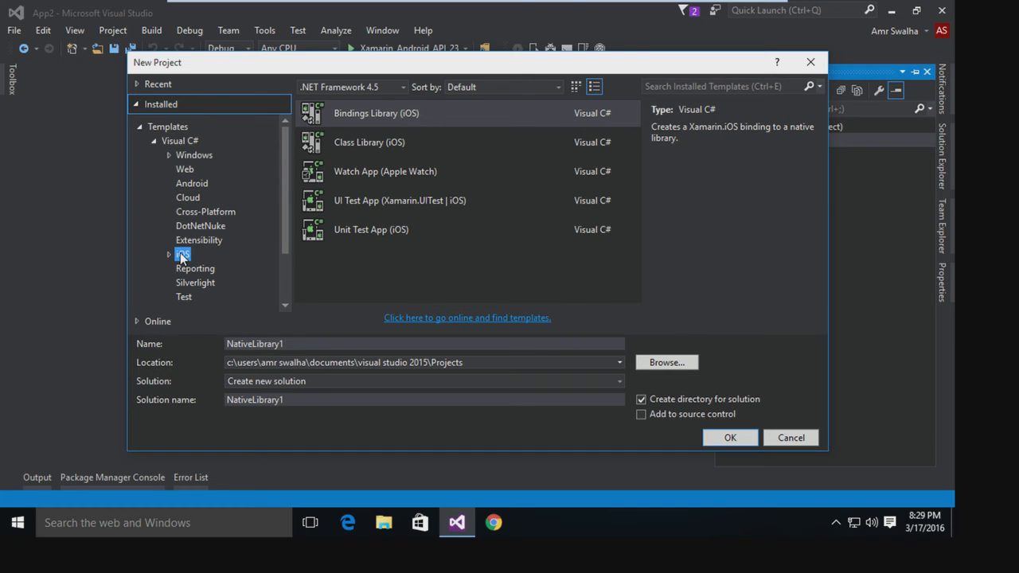
left_click(169, 255)
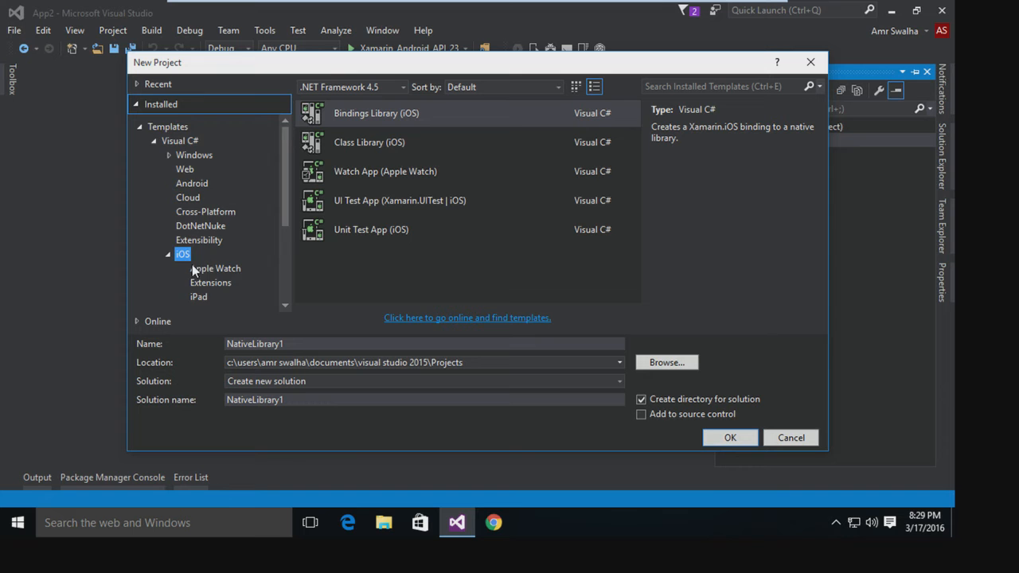
left_click(203, 274)
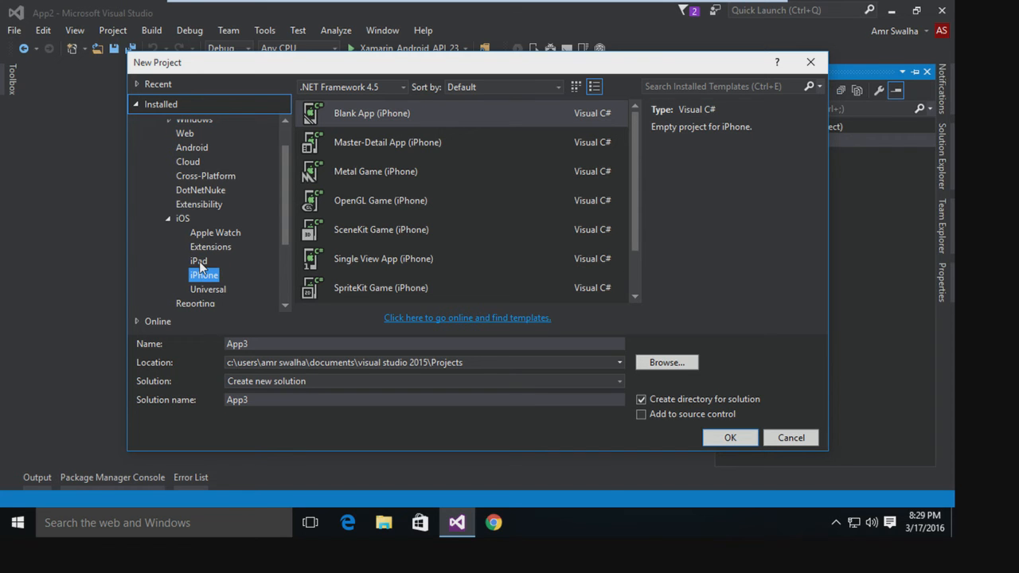
left_click(181, 218)
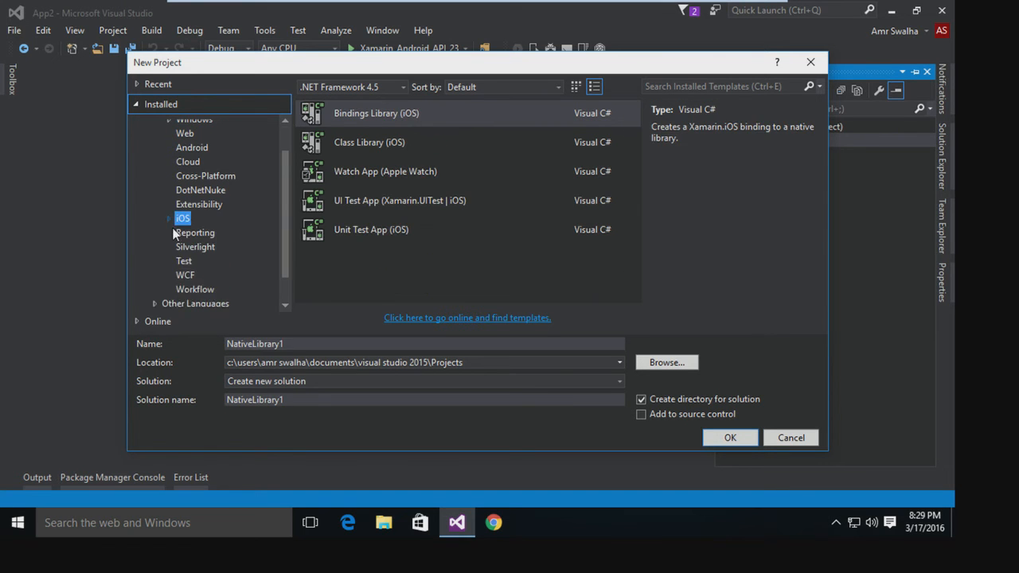
left_click(191, 183)
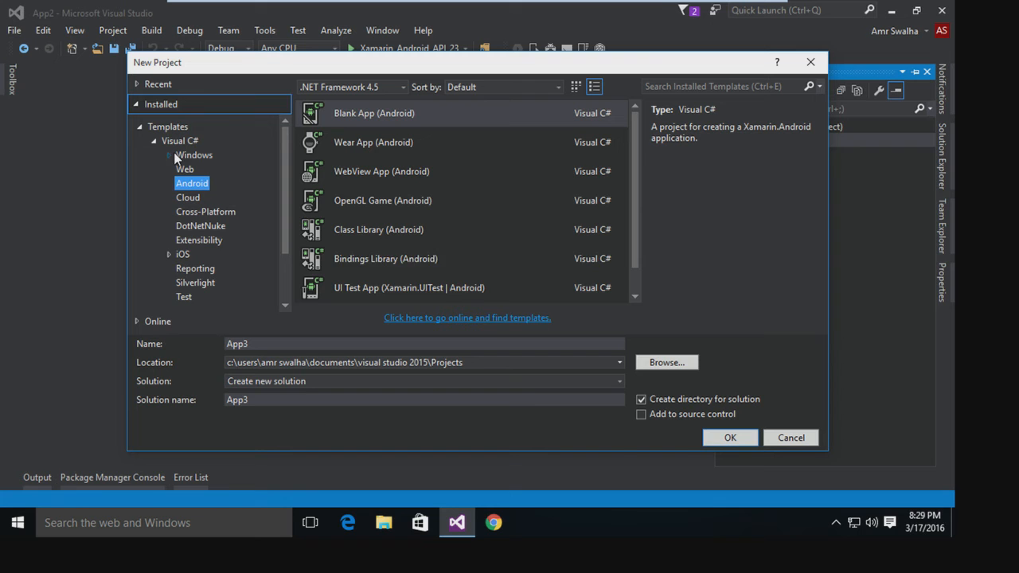
mouse_move(791, 438)
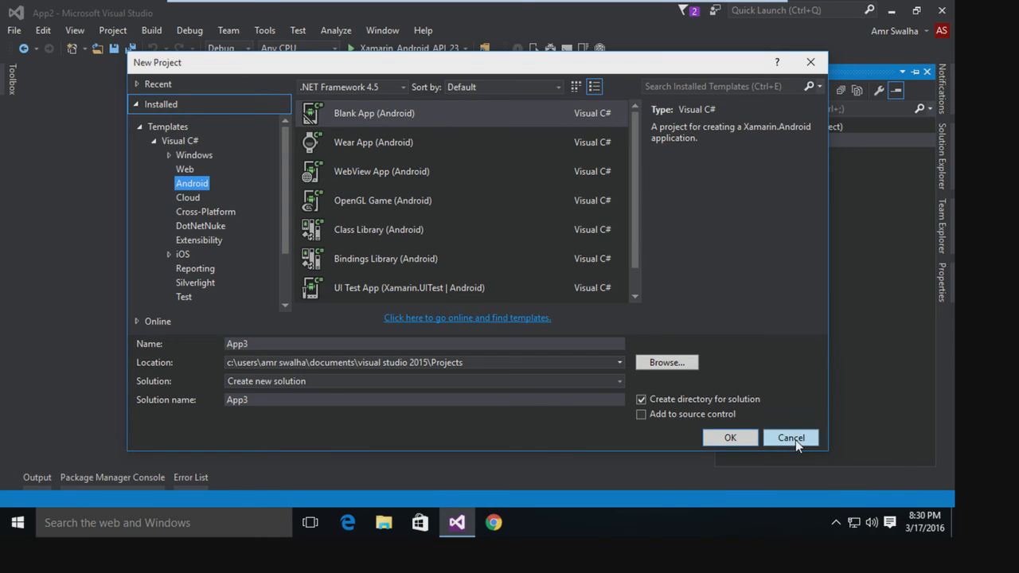
left_click(791, 436)
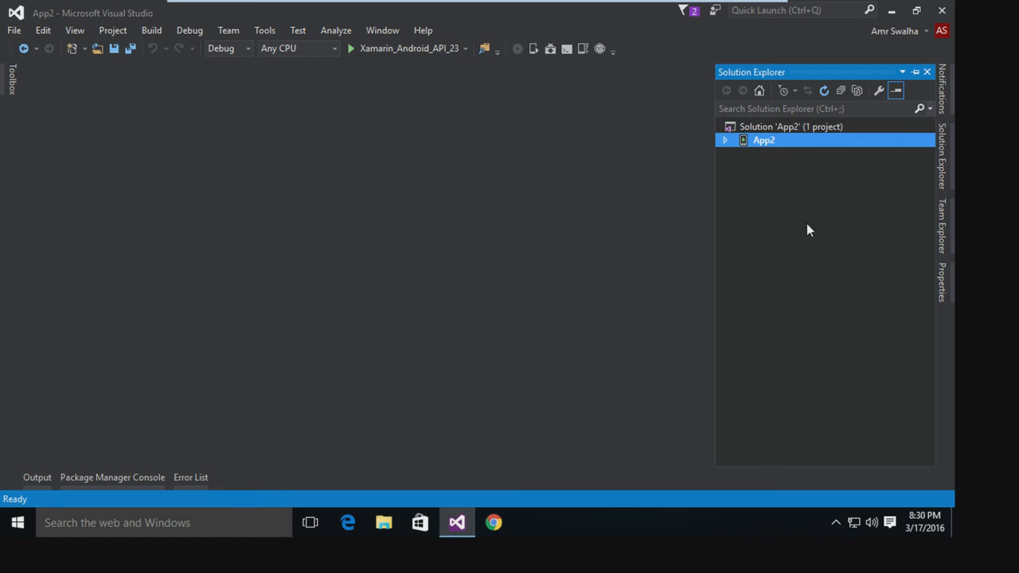
left_click(725, 140)
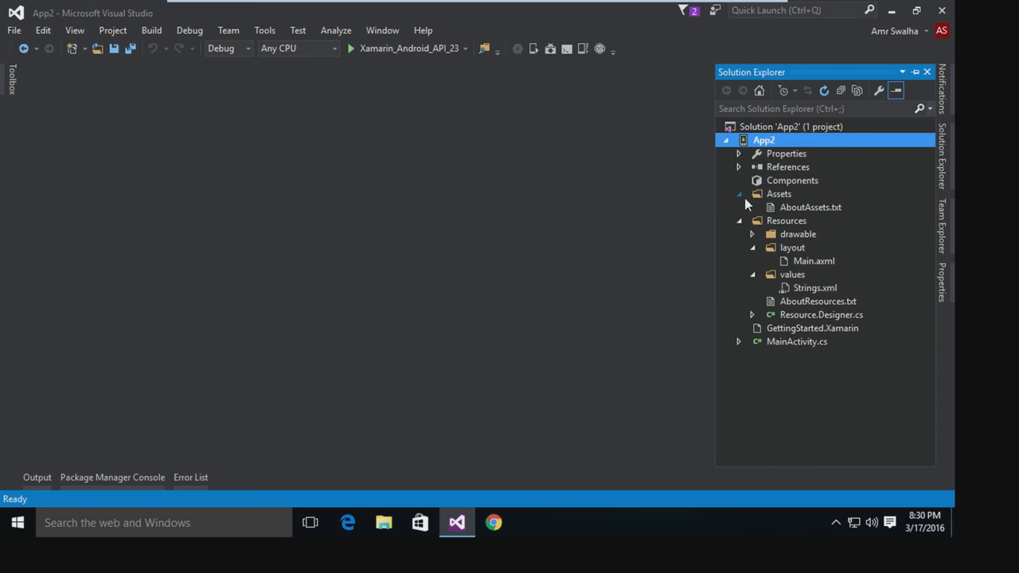
mouse_move(850, 183)
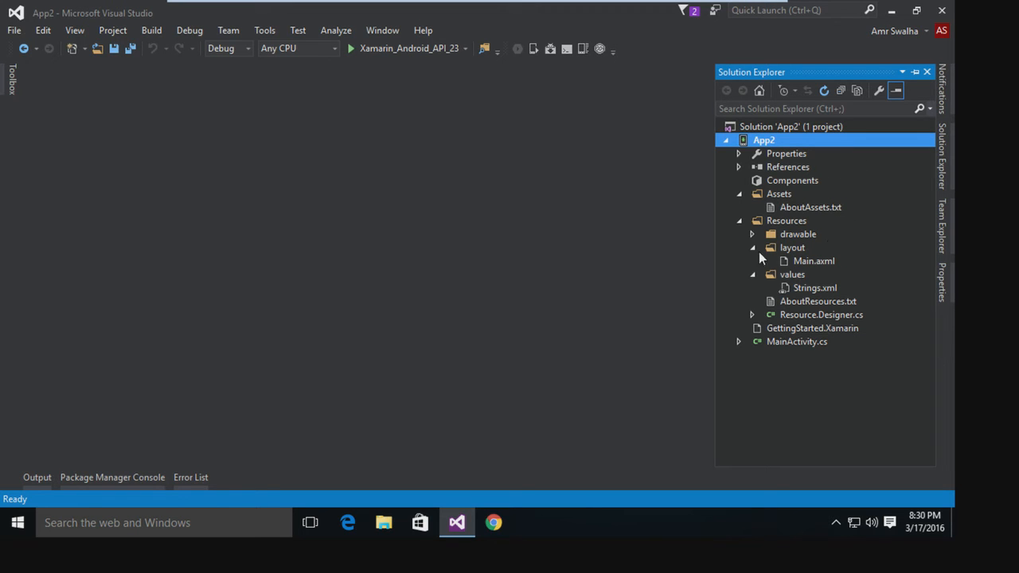
left_click(752, 234)
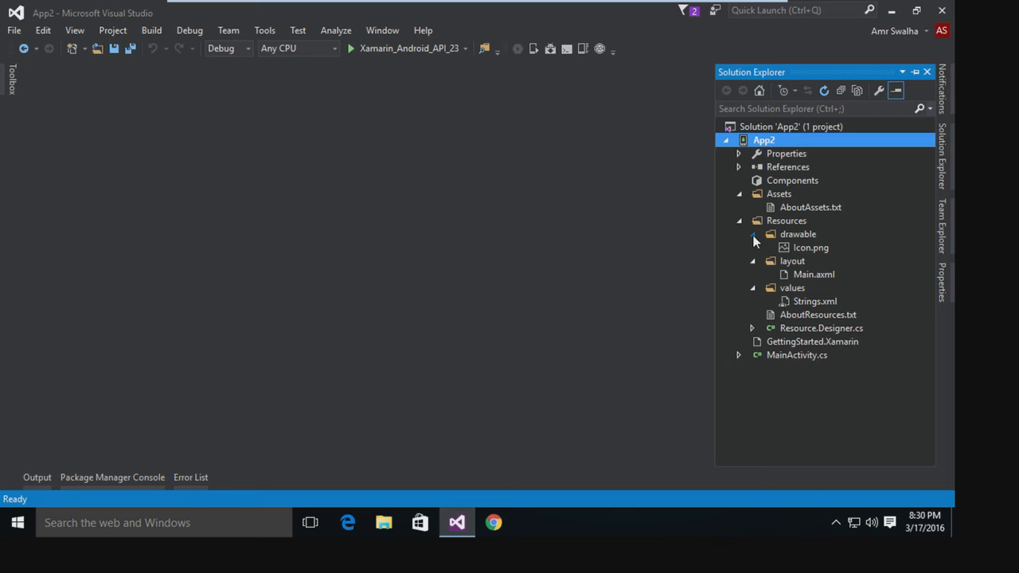
mouse_move(849, 131)
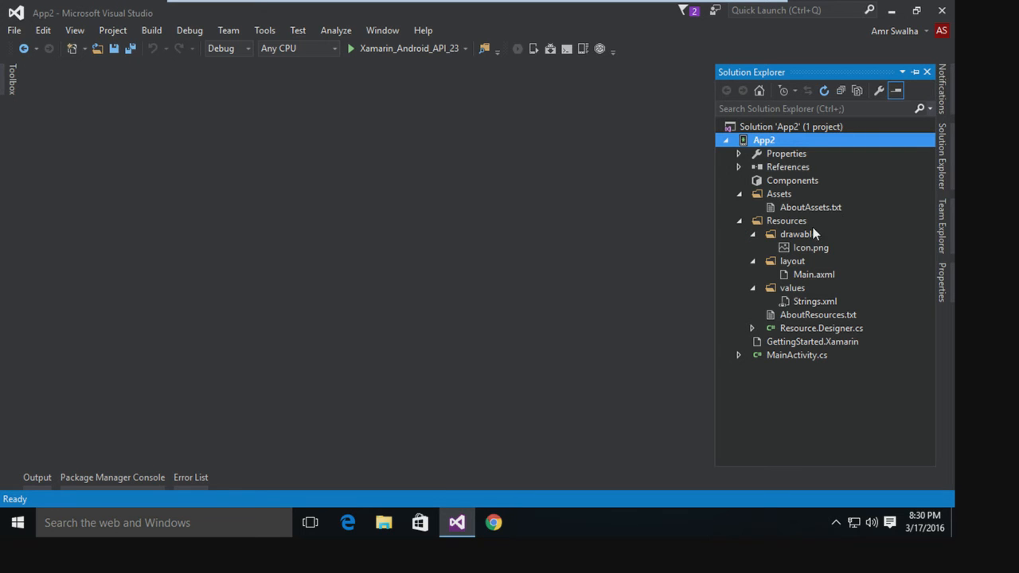
mouse_move(780, 271)
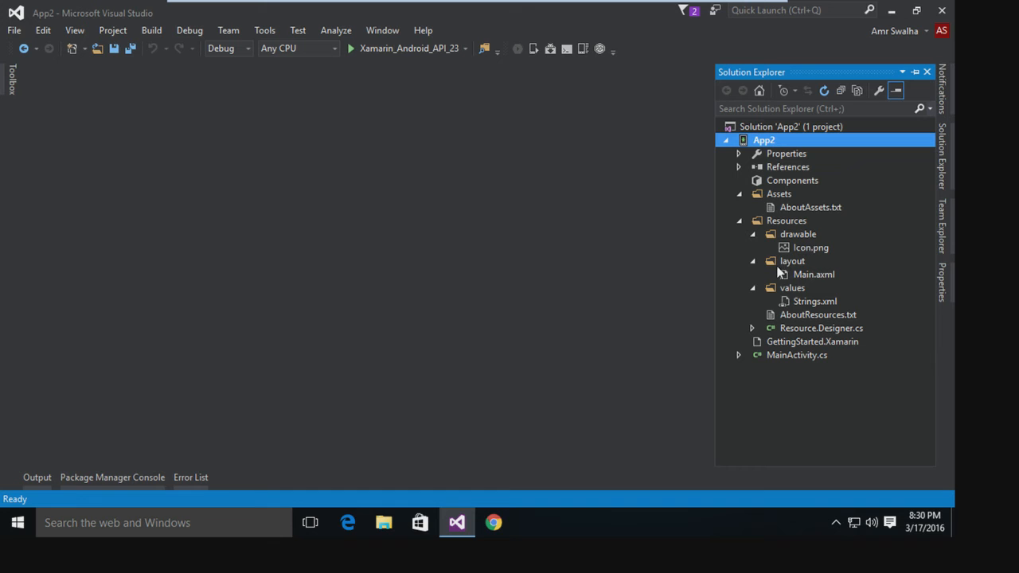
mouse_move(823, 233)
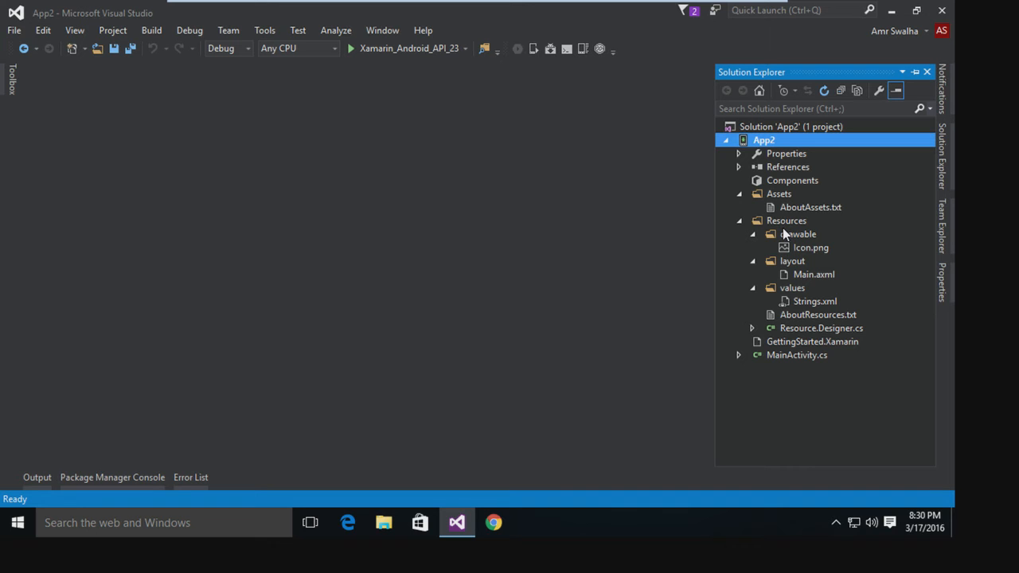
mouse_move(838, 264)
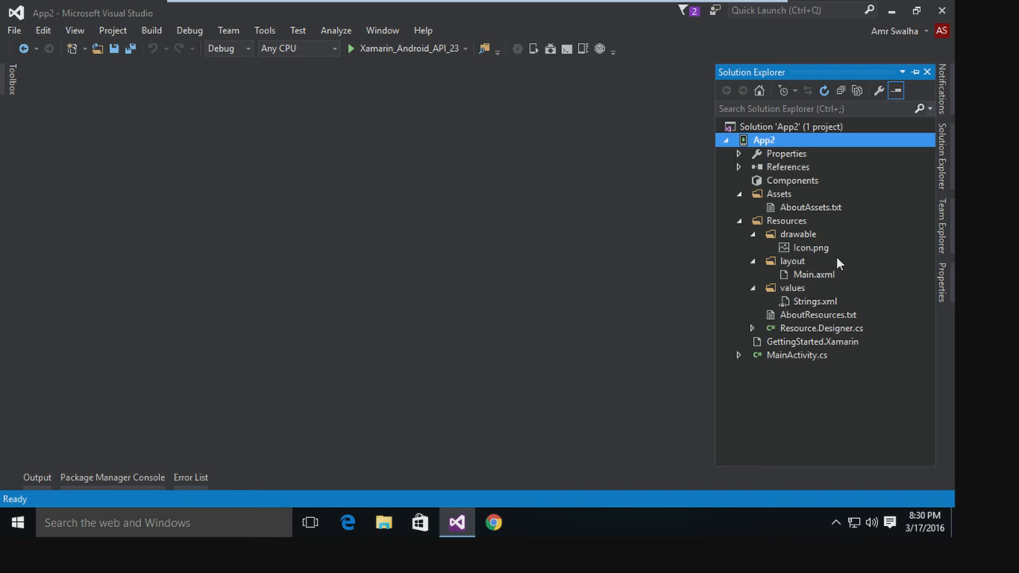
mouse_move(815, 215)
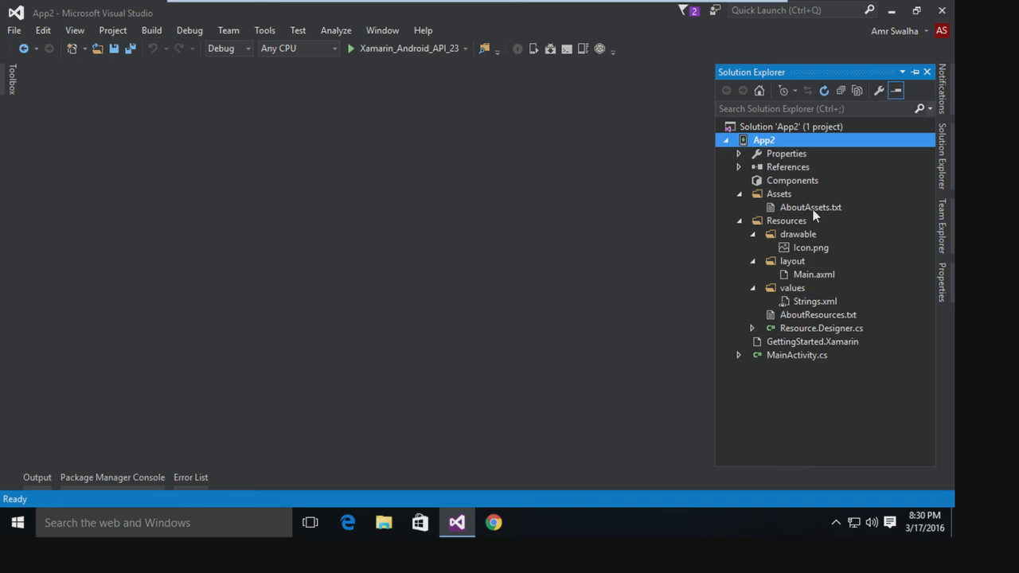
mouse_move(847, 242)
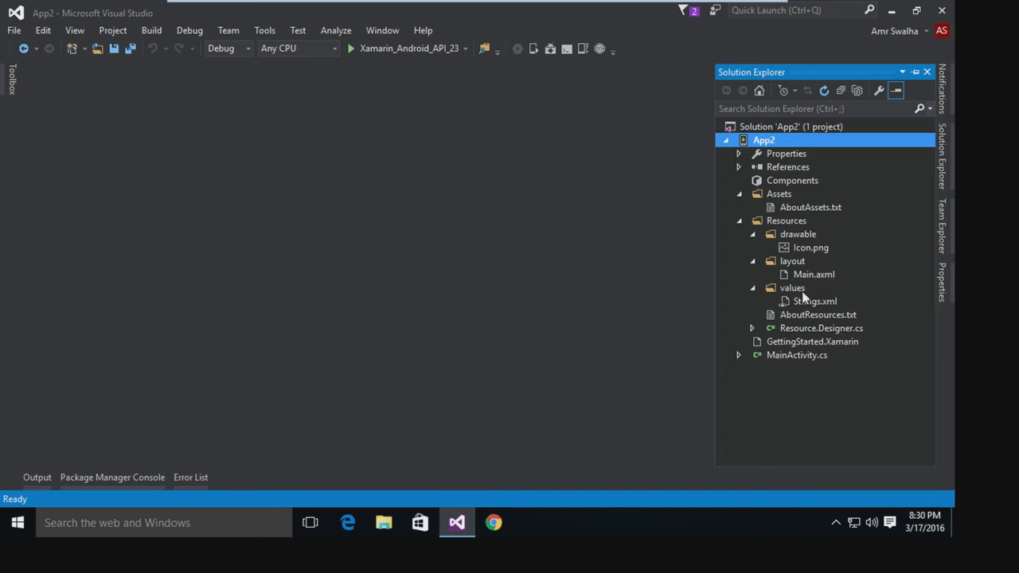
mouse_move(831, 287)
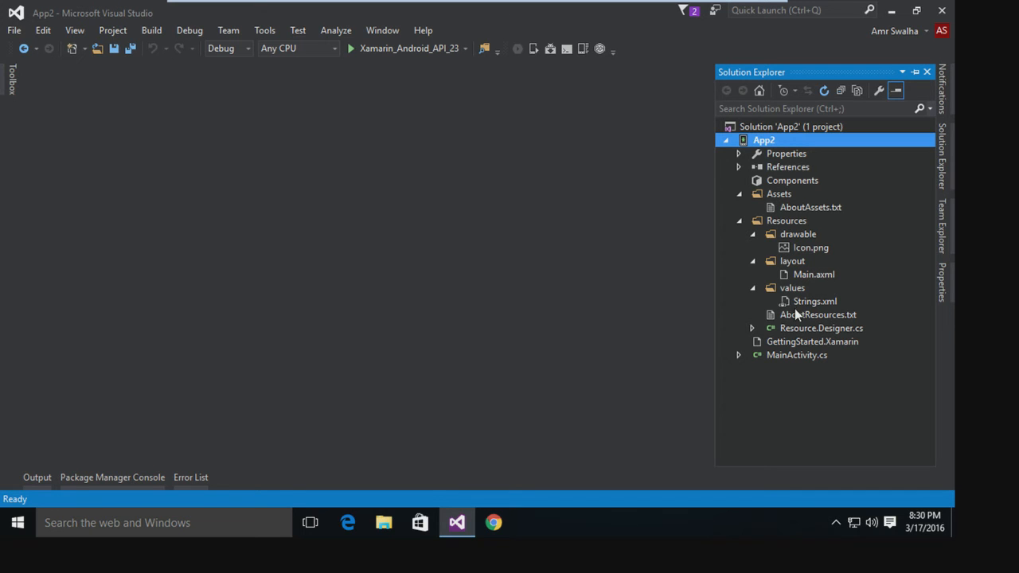
mouse_move(843, 310)
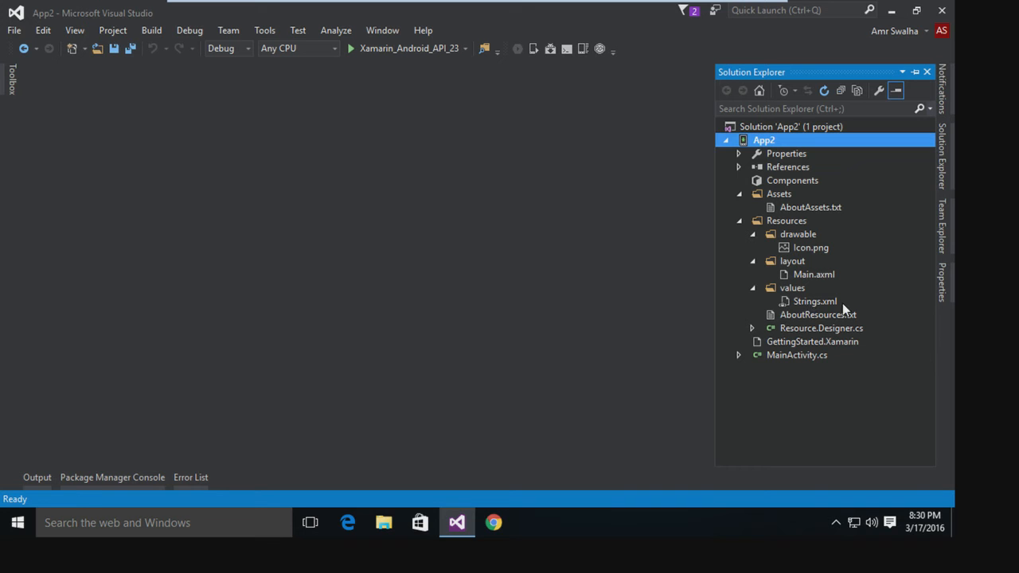
mouse_move(821, 296)
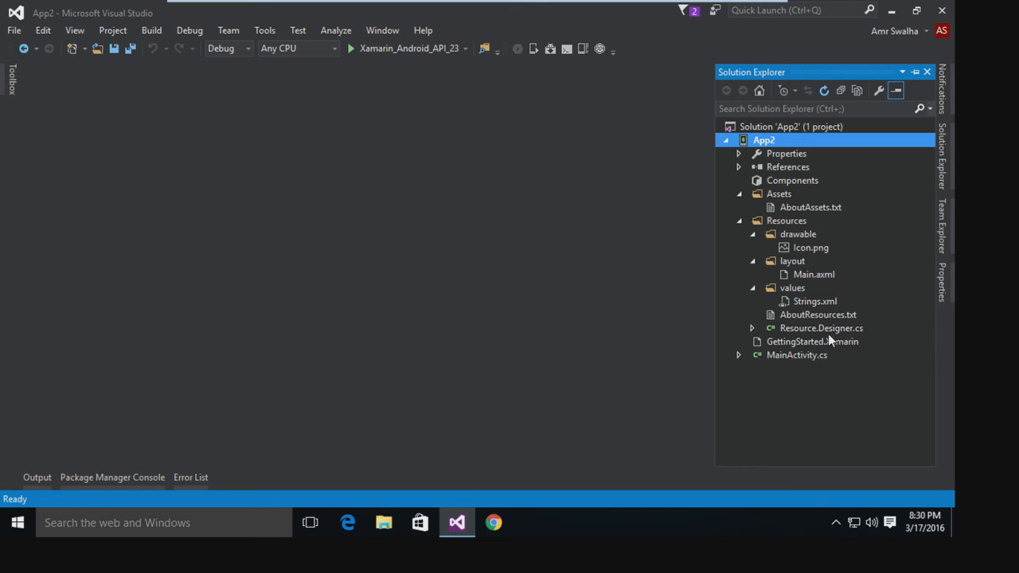
mouse_move(828, 157)
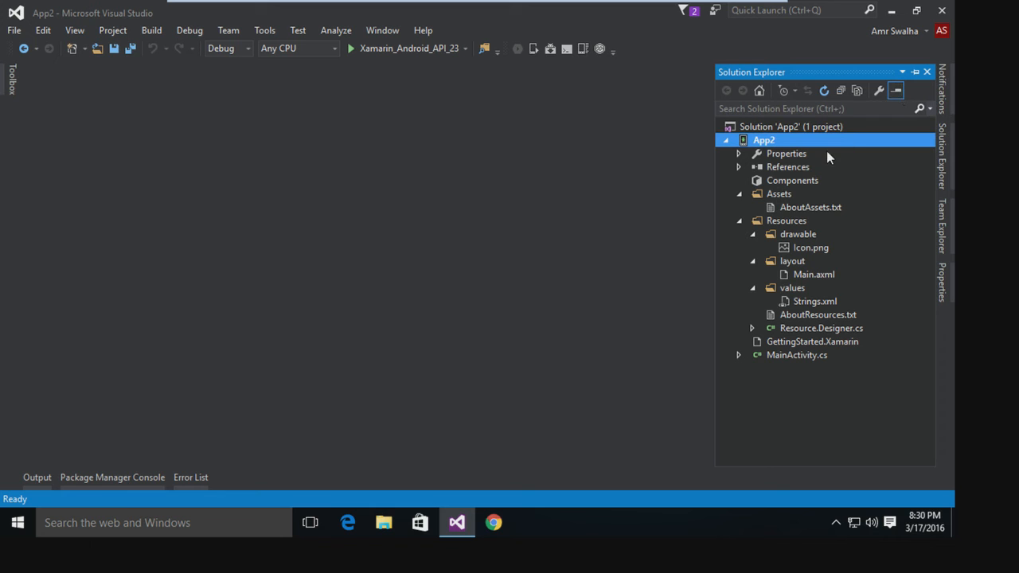
mouse_move(872, 238)
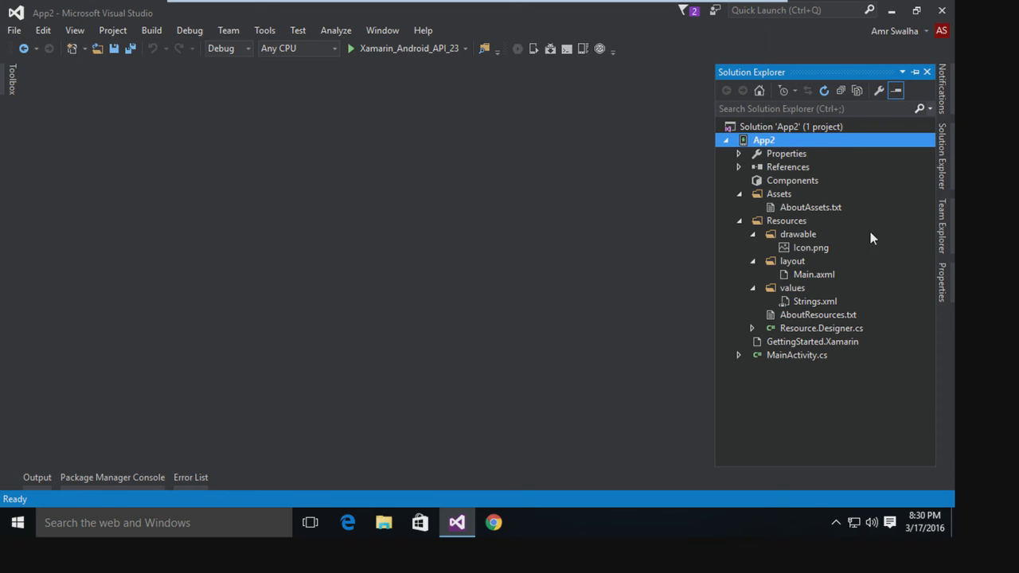
Open Main.axml and switch from its source to the visual designer.
double_click(814, 274)
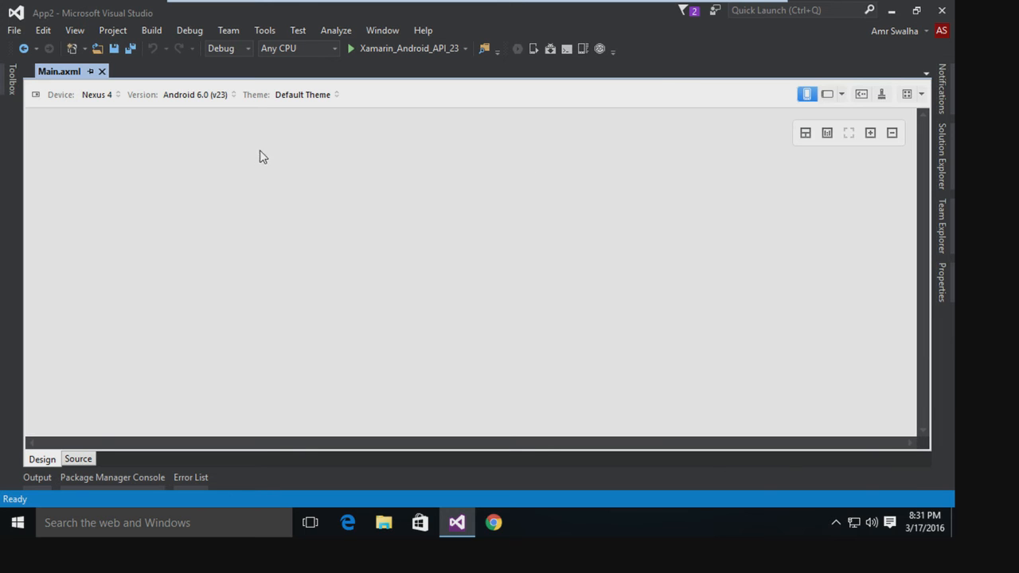
mouse_move(366, 175)
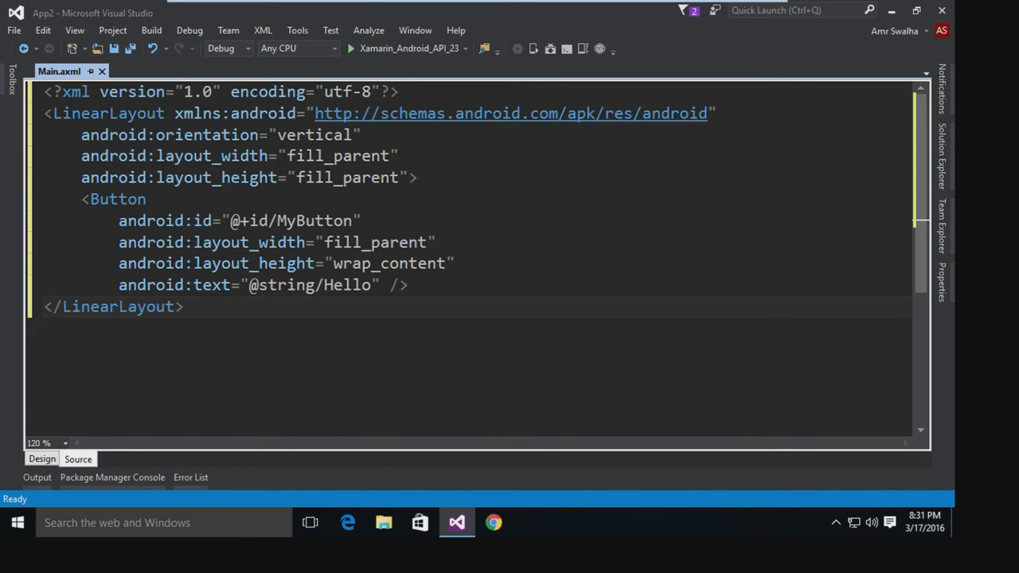
left_click(42, 458)
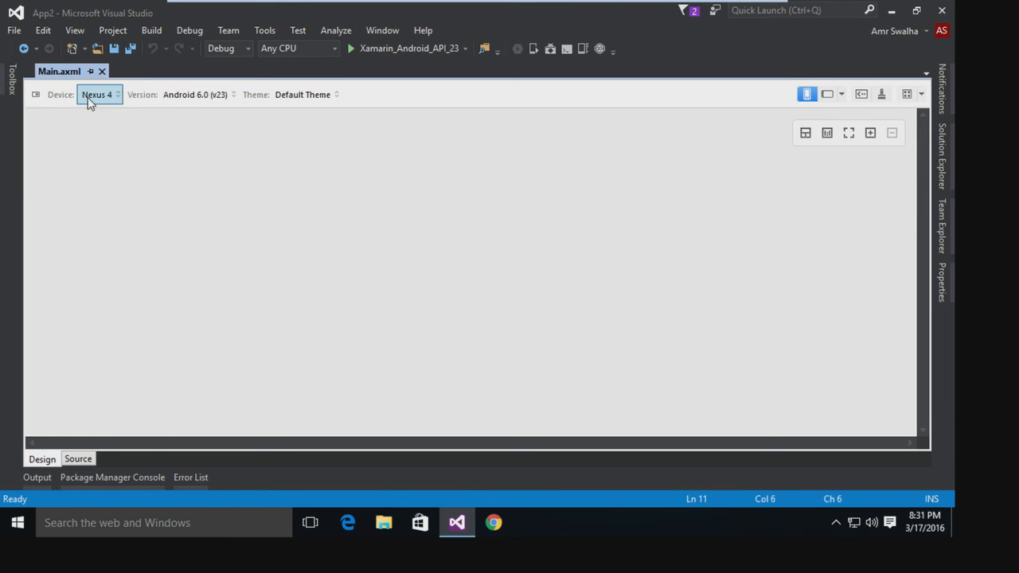
Review the Device and Version choices, leaving them unchanged, with the preview in portrait.
left_click(97, 94)
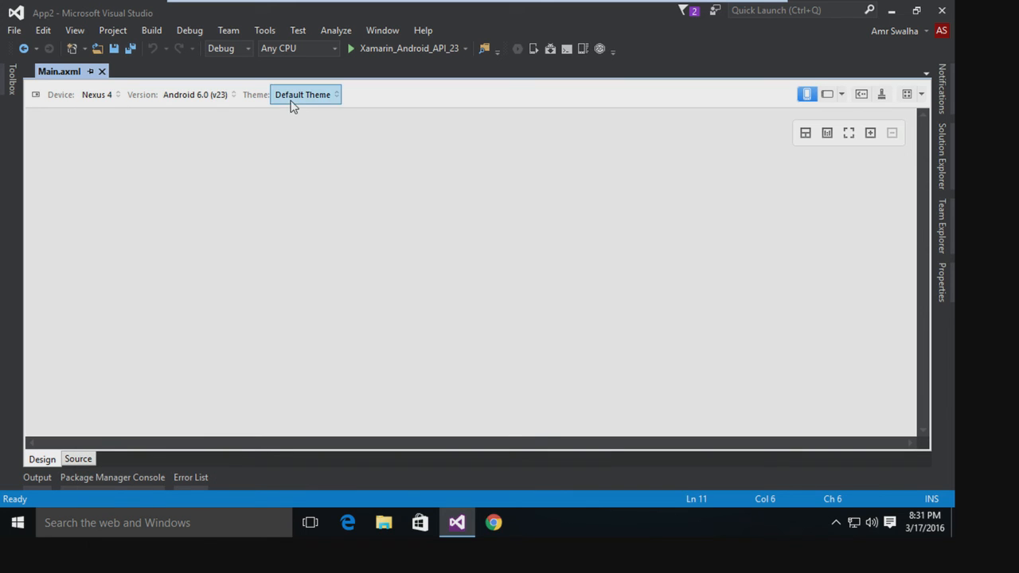
left_click(194, 94)
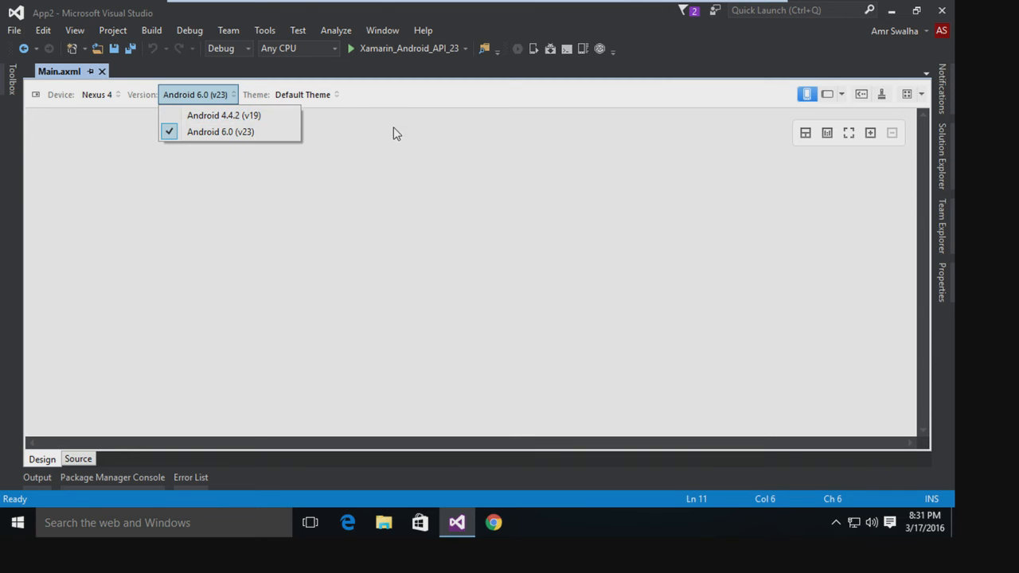
left_click(305, 94)
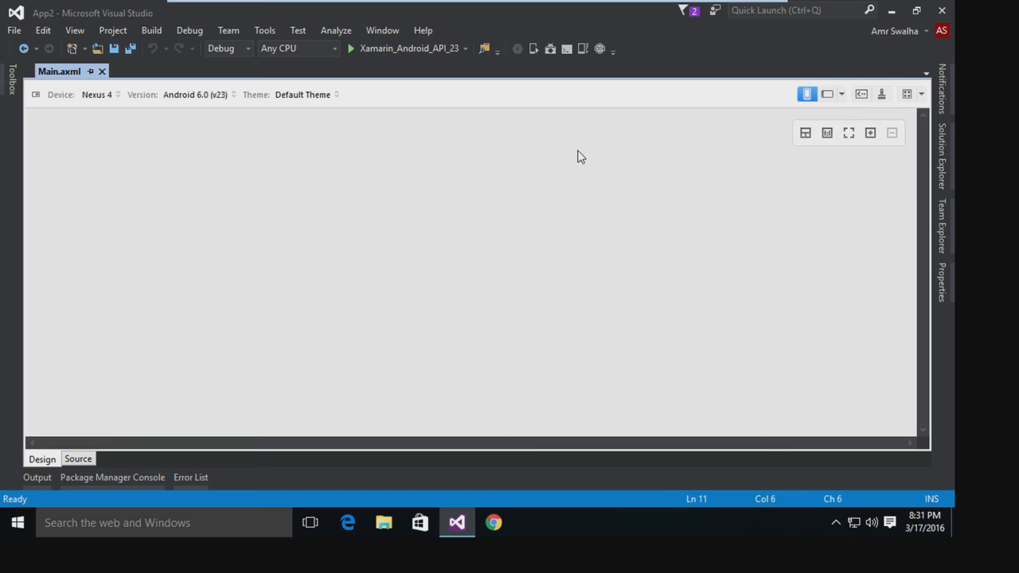
left_click(828, 94)
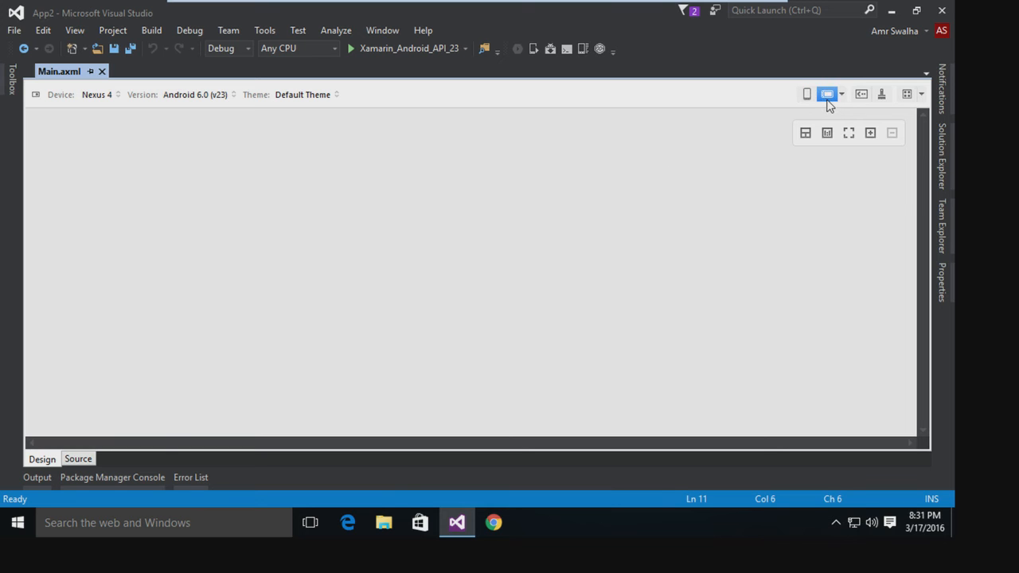
left_click(806, 94)
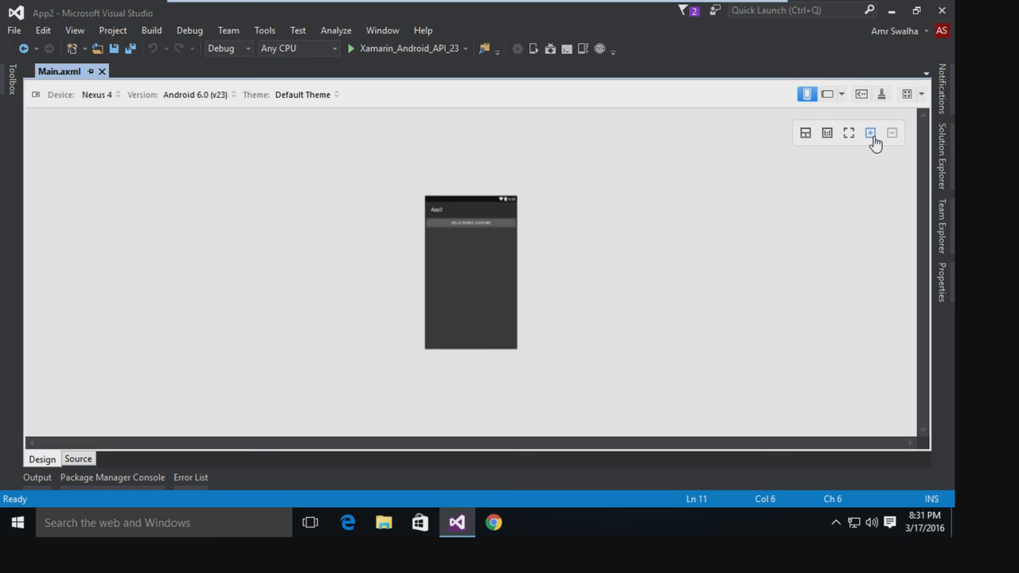
Enlarge the Nexus 4 preview and select the HELLO WORLD, CLICK ME! button.
left_click(869, 132)
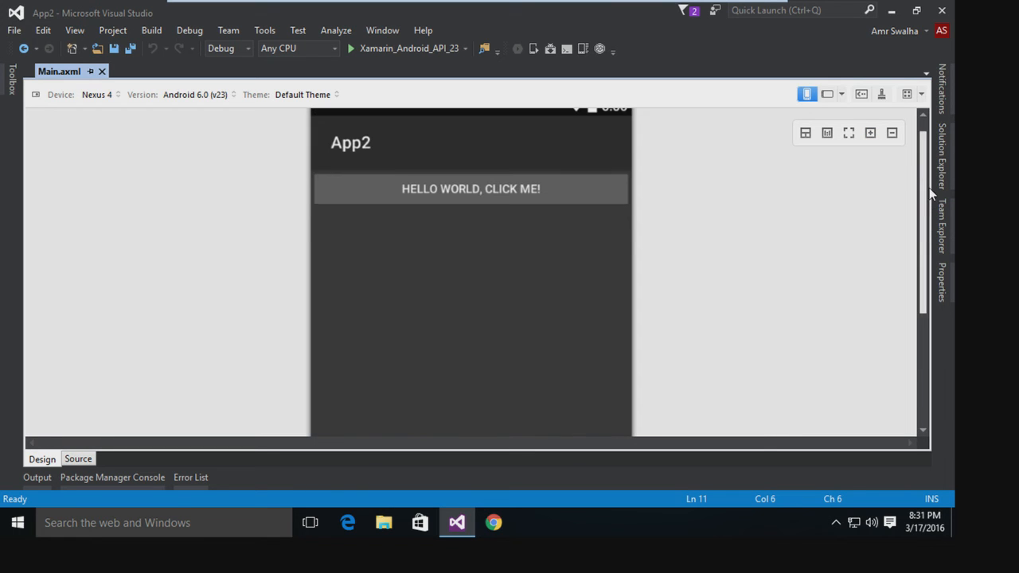
left_click(472, 207)
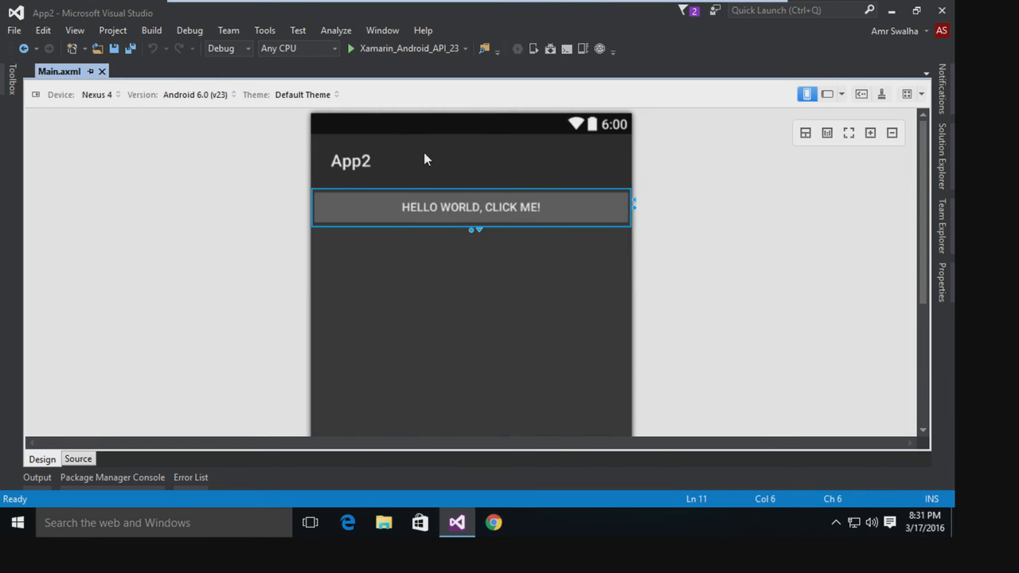
mouse_move(661, 210)
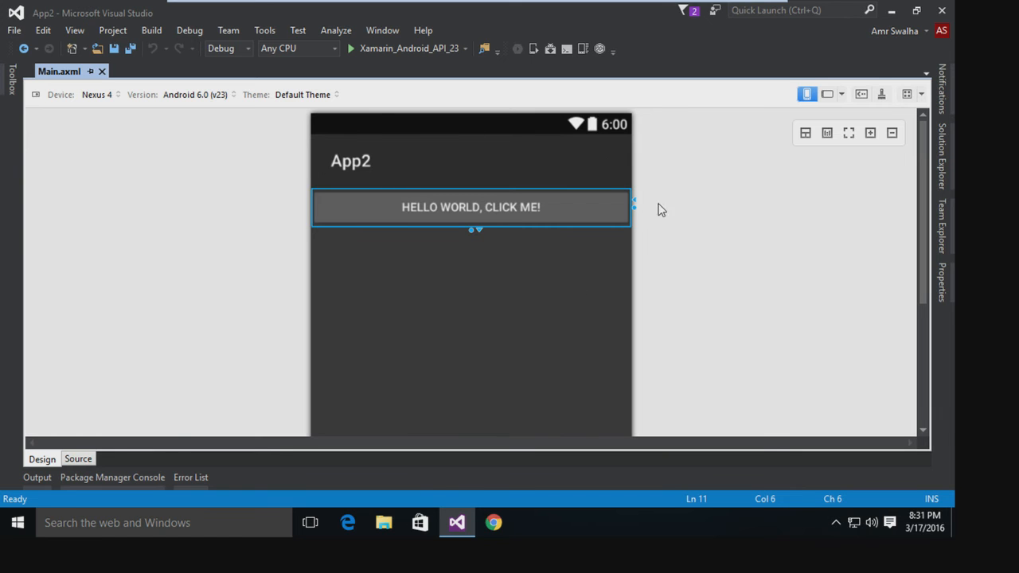
mouse_move(637, 238)
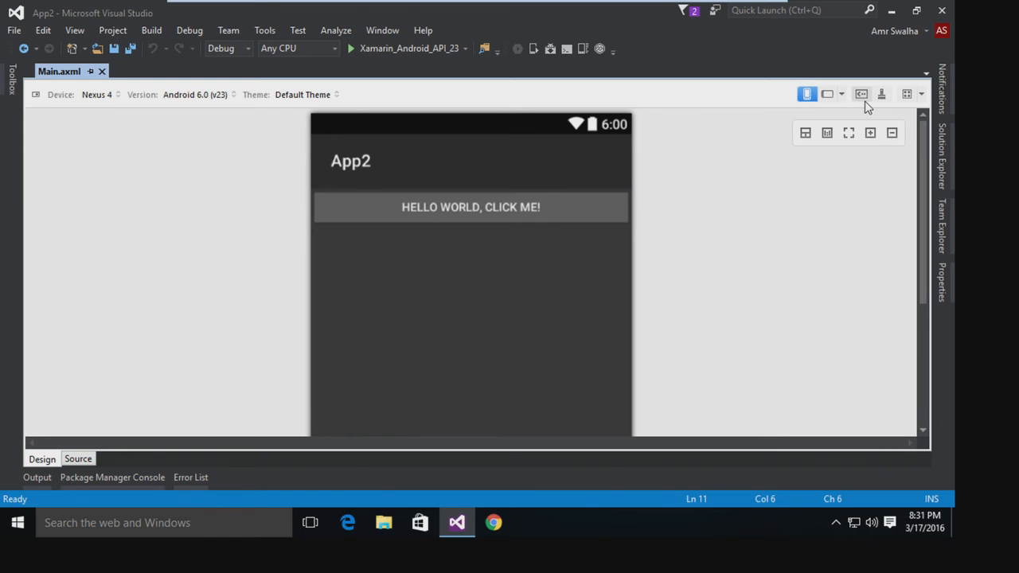
mouse_move(882, 94)
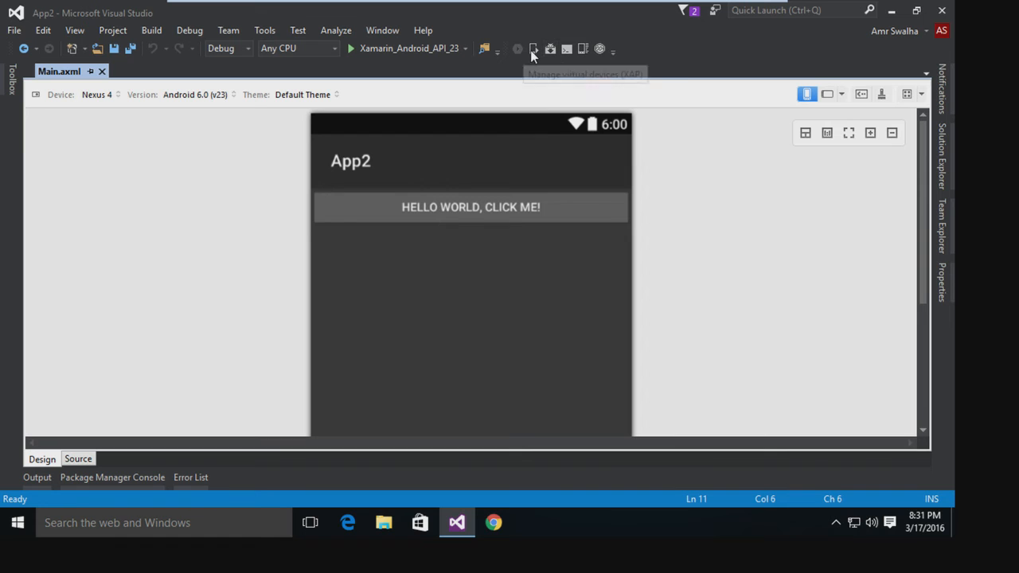
mouse_move(533, 48)
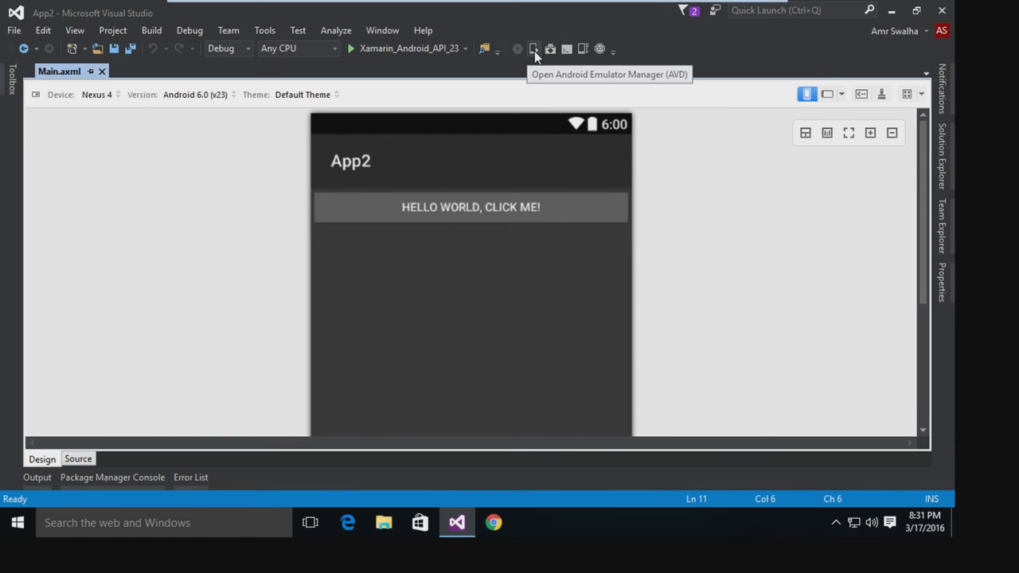
mouse_move(539, 54)
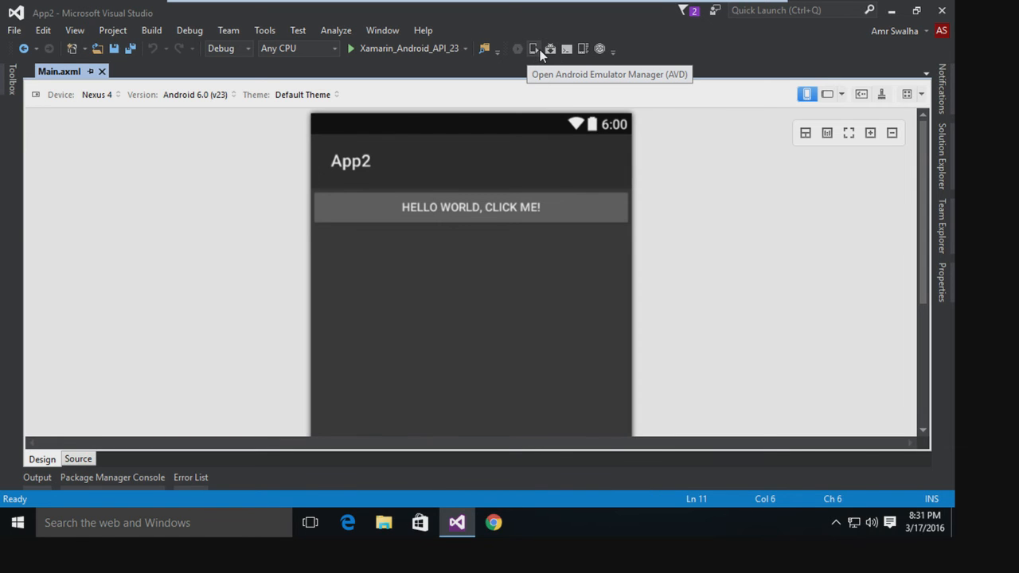
mouse_move(549, 49)
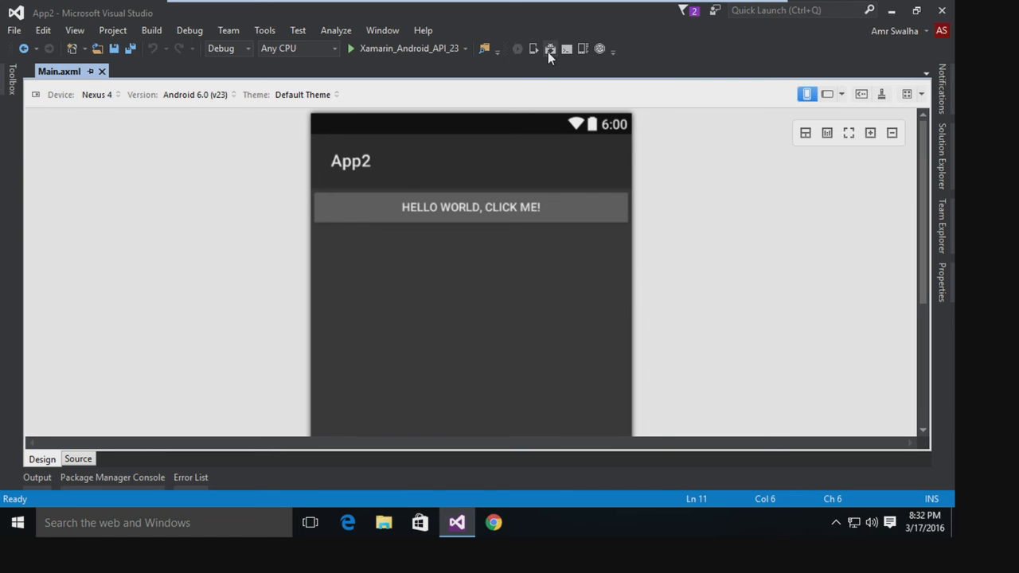
mouse_move(567, 49)
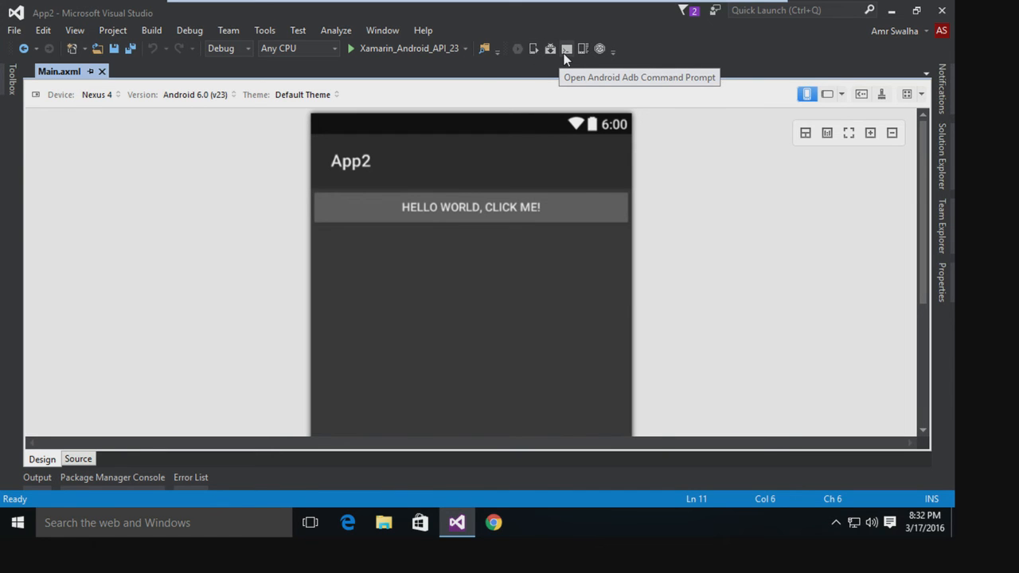
mouse_move(576, 58)
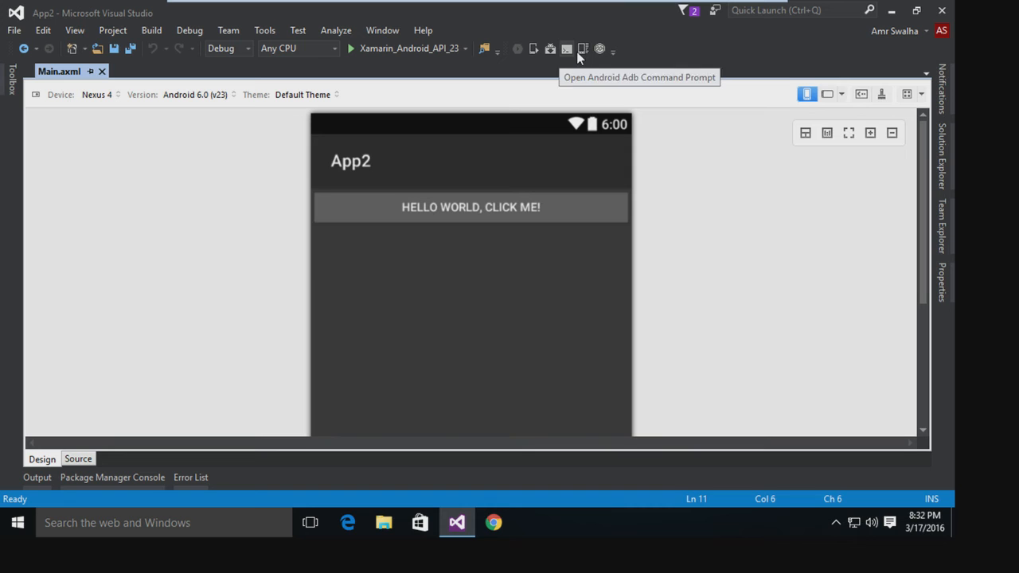
mouse_move(583, 48)
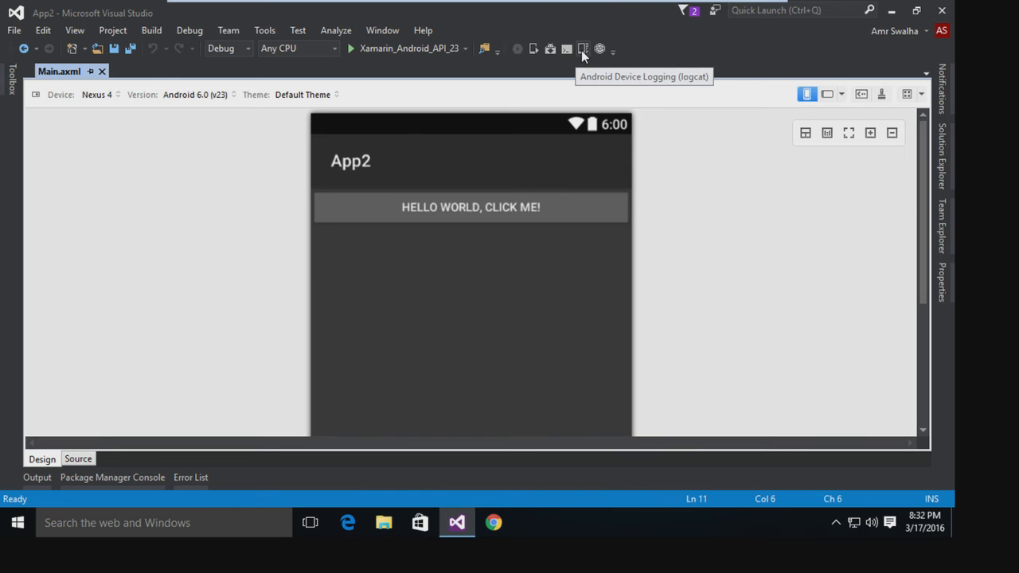
mouse_move(598, 48)
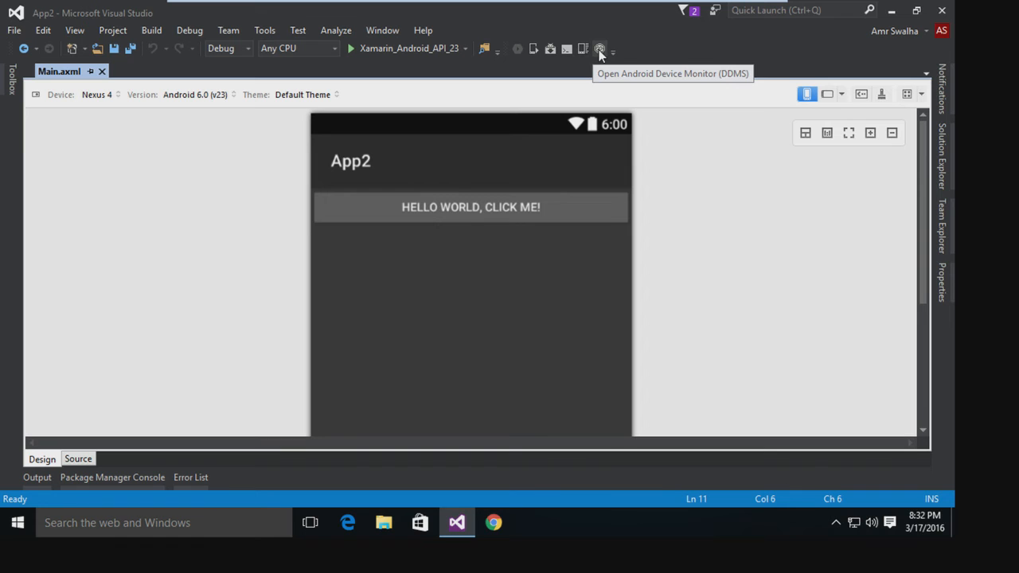
mouse_move(535, 274)
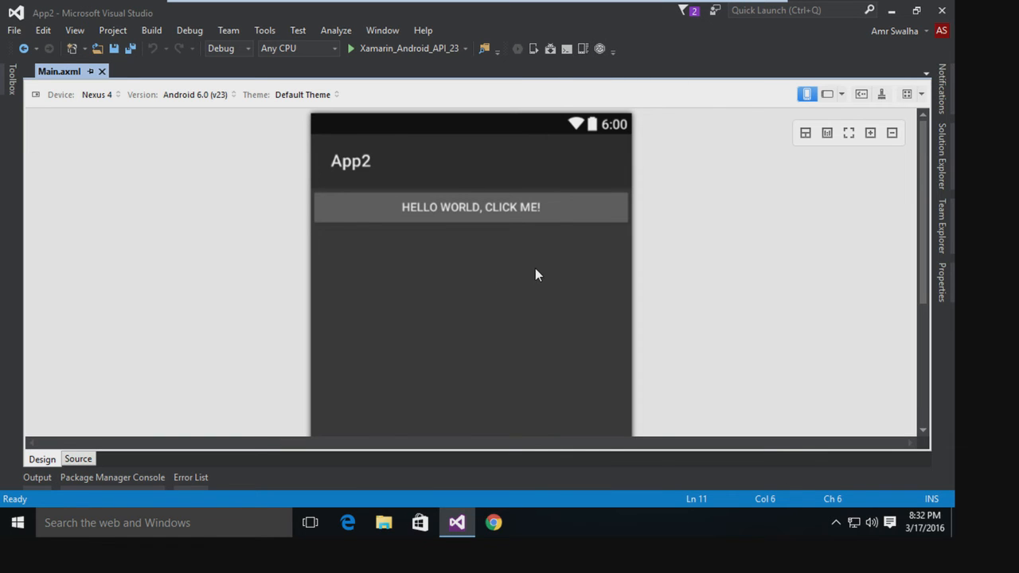
mouse_move(557, 226)
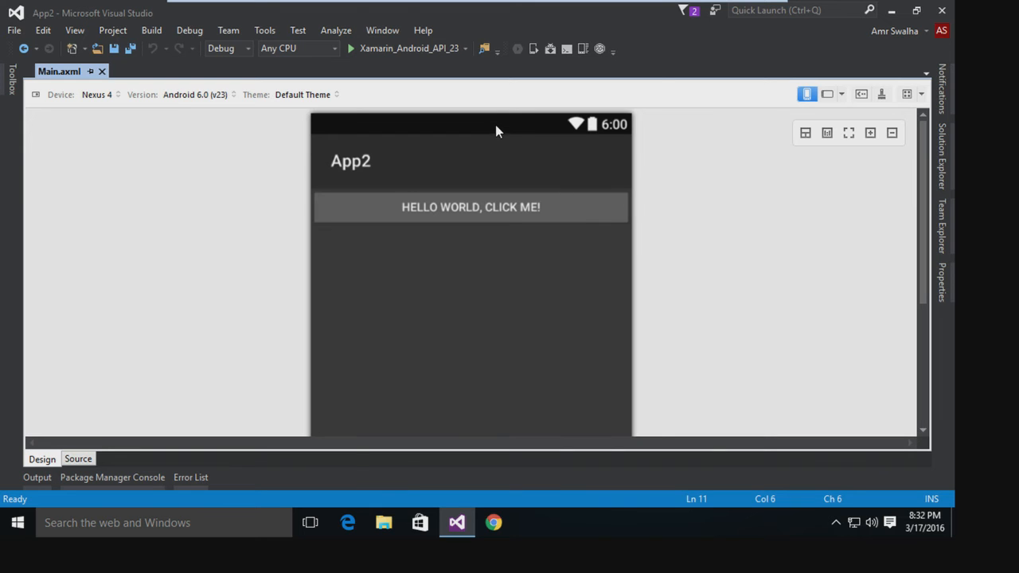
mouse_move(478, 220)
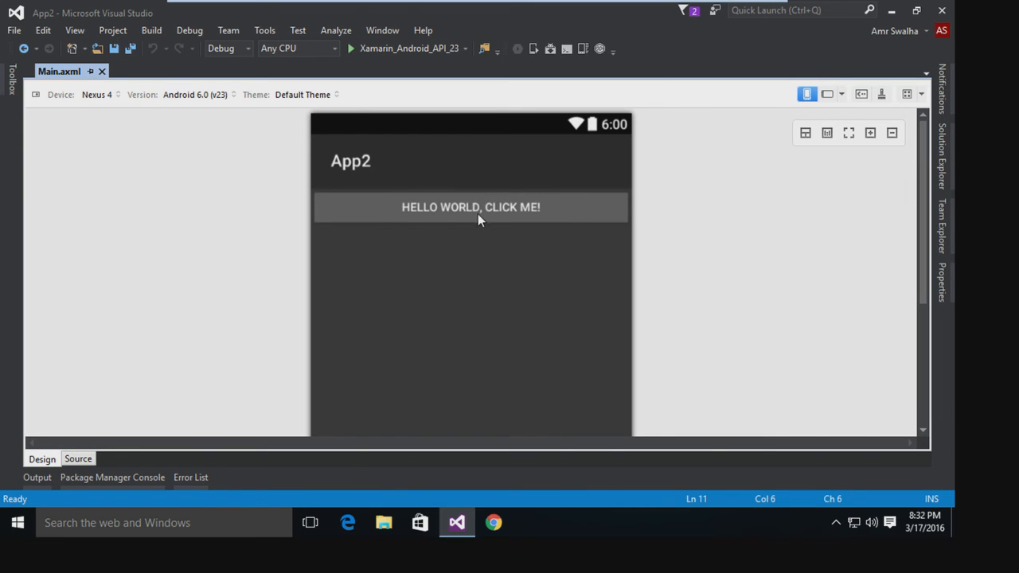
mouse_move(226, 290)
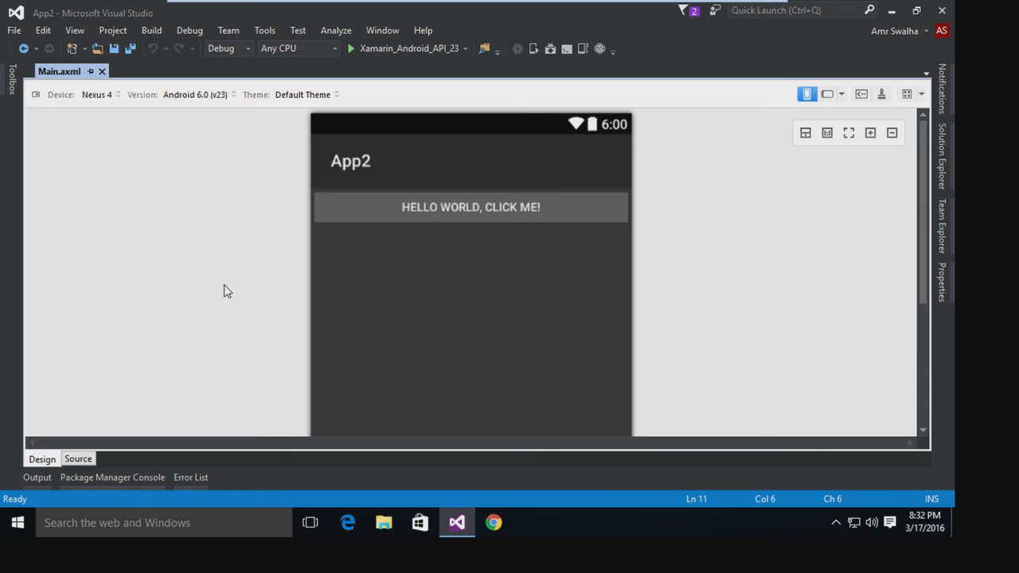
Show the Toolbox listing Form Widgets such as Button, CheckBox and RadioButton.
left_click(11, 80)
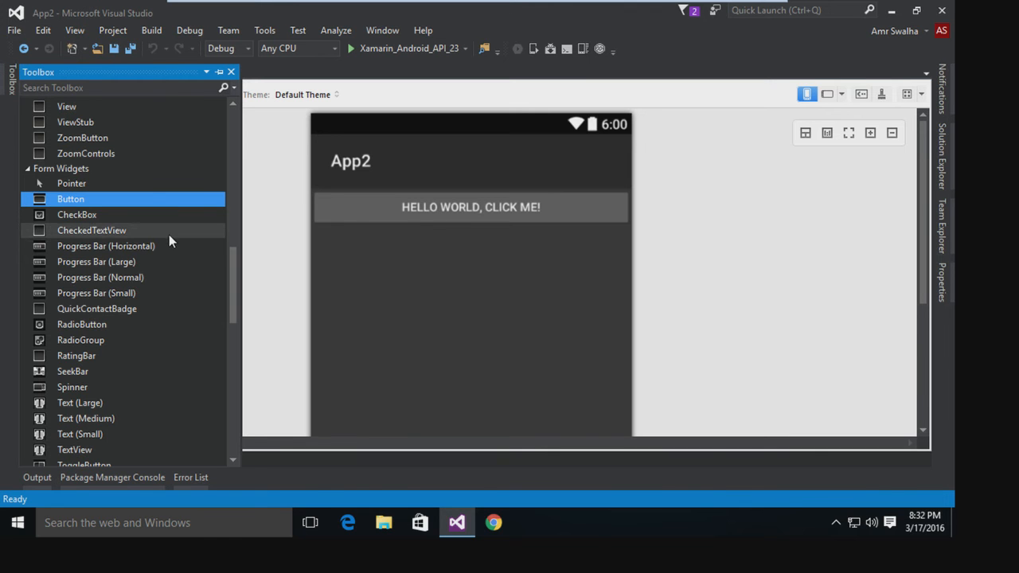
mouse_move(234, 302)
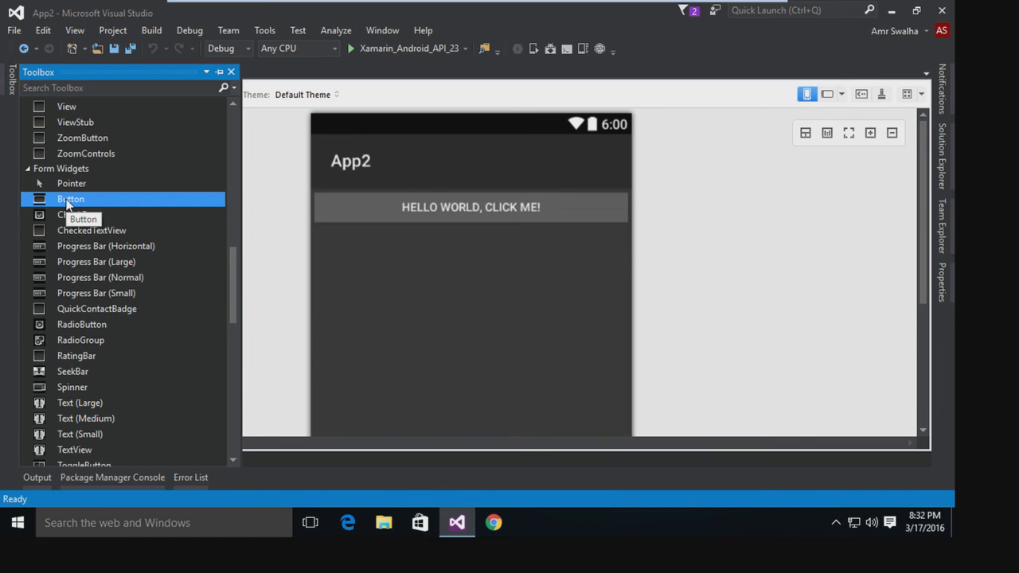
mouse_move(242, 288)
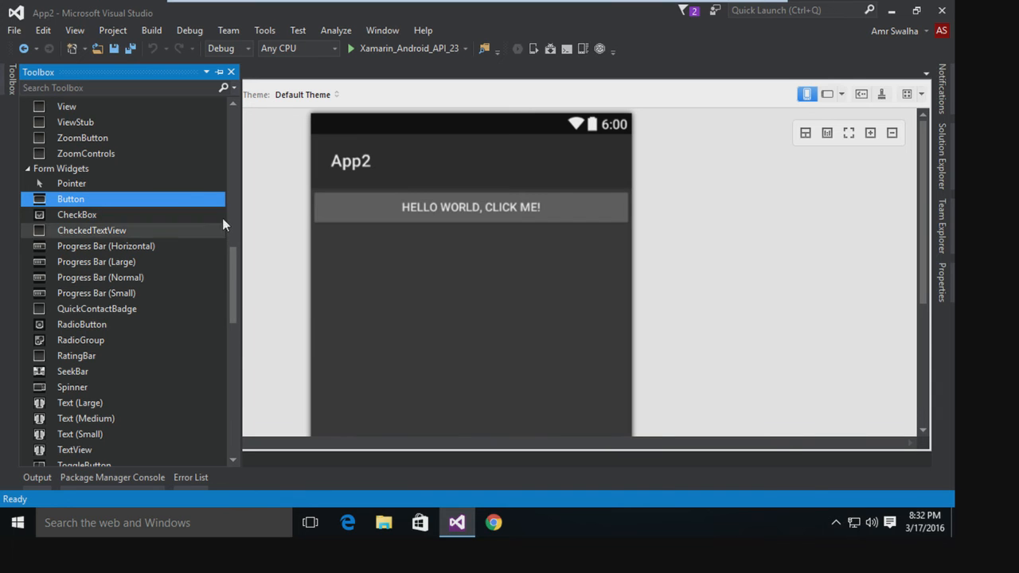
mouse_move(550, 212)
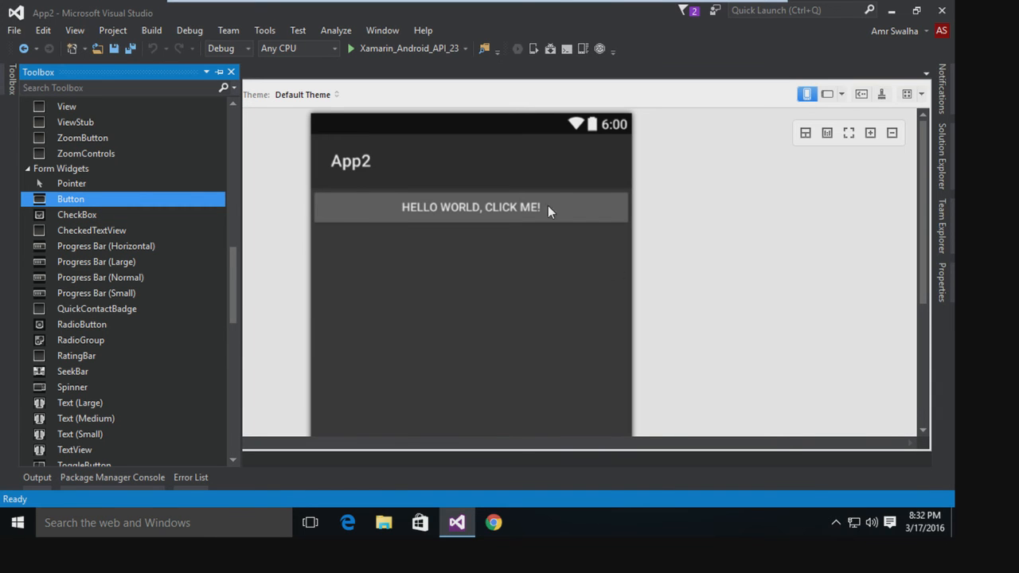
mouse_move(117, 220)
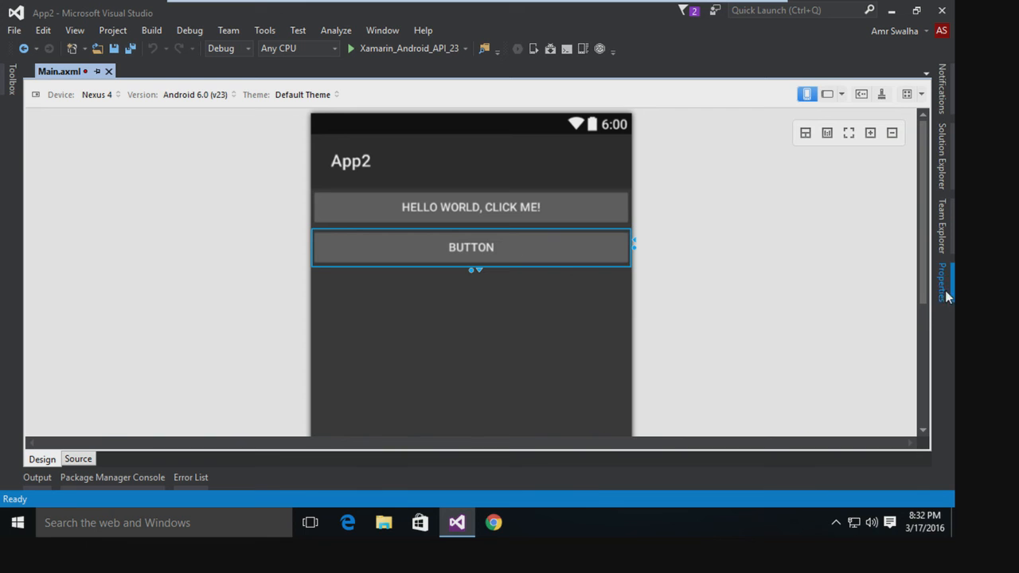
mouse_move(565, 296)
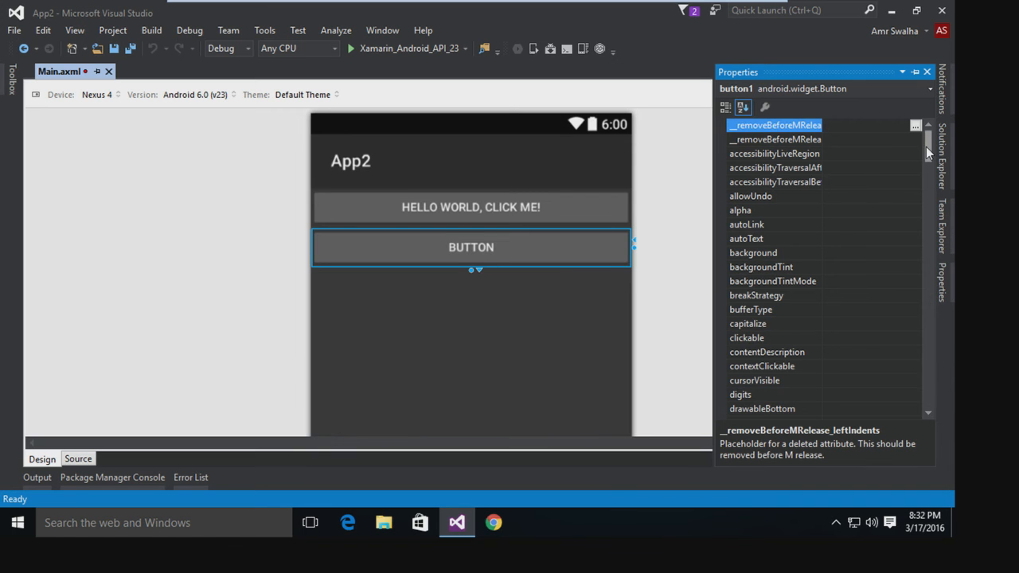
Change the second button's id from button1 to mybn in Properties and save the layout.
scroll("down", 3)
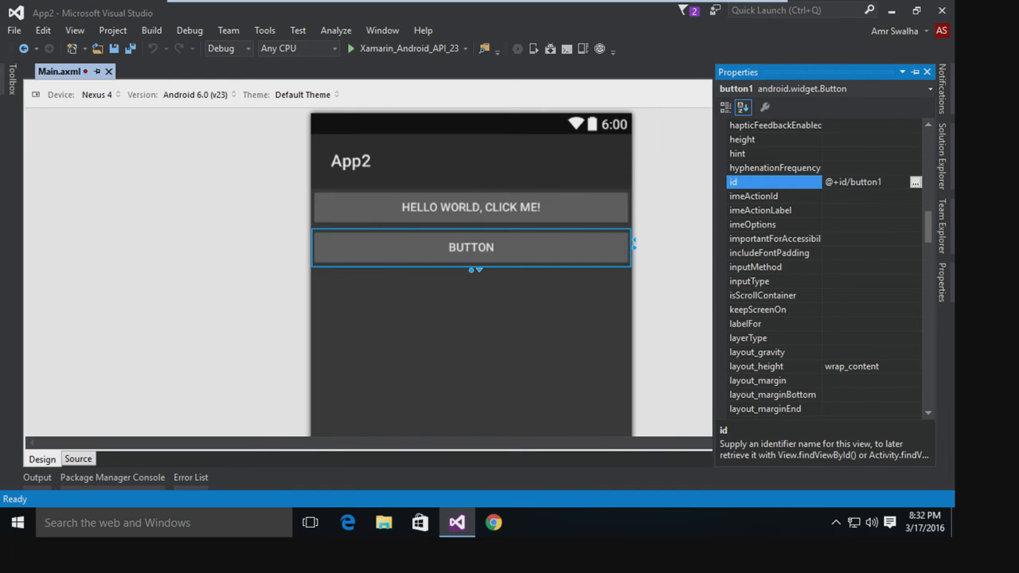
double_click(864, 182)
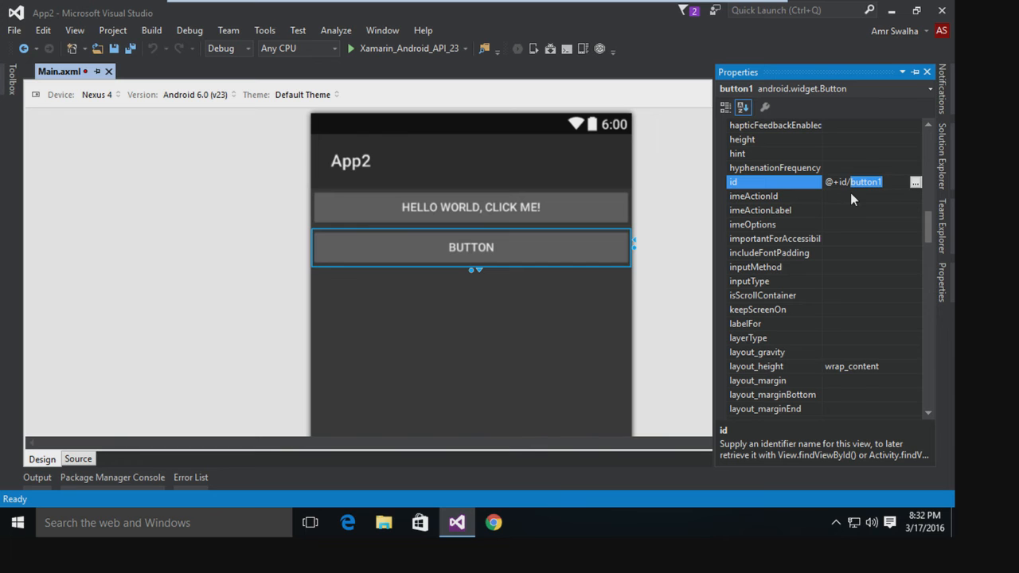
type("mybn")
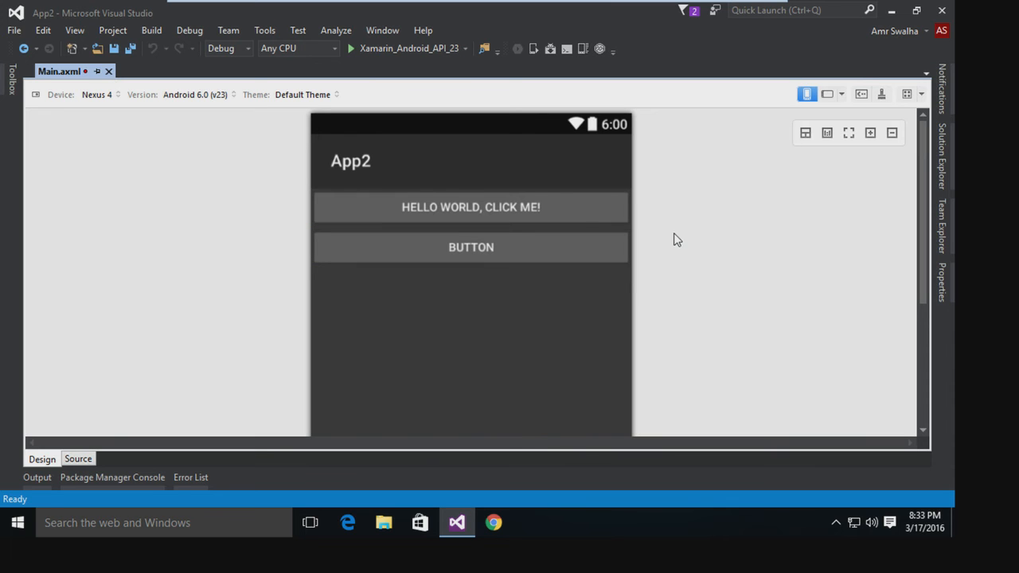
key("ctrl+s")
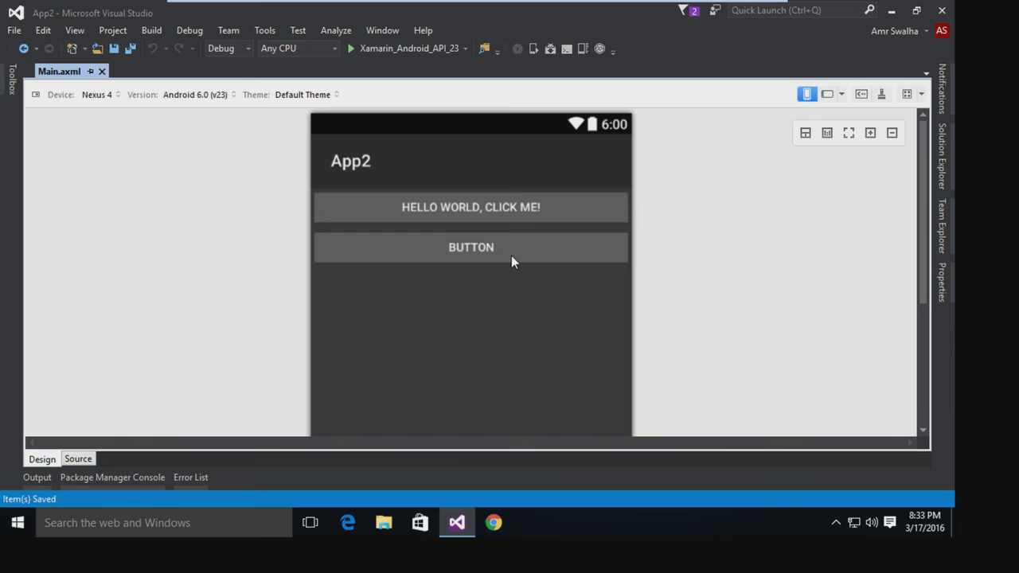
left_click(471, 246)
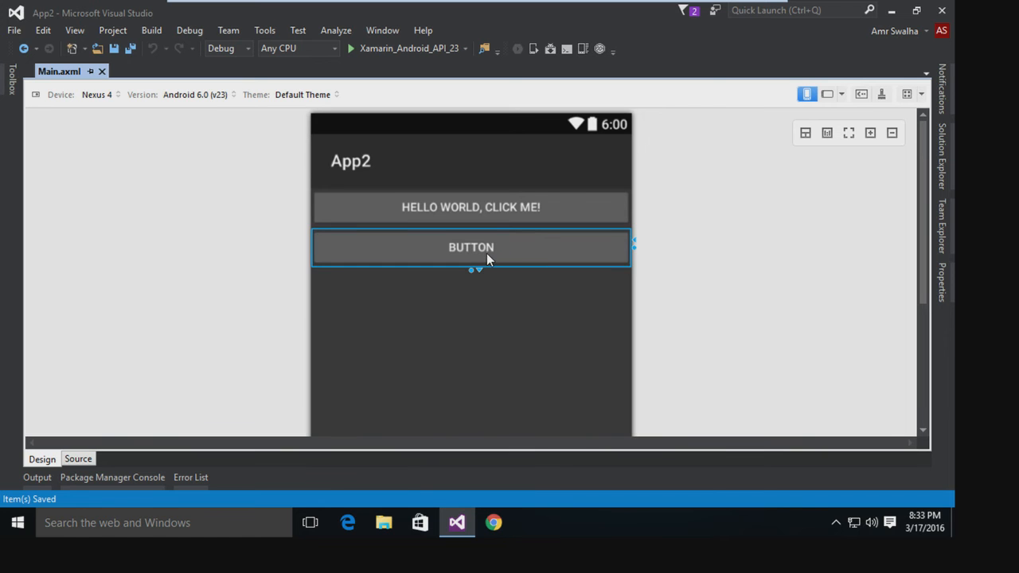
mouse_move(478, 262)
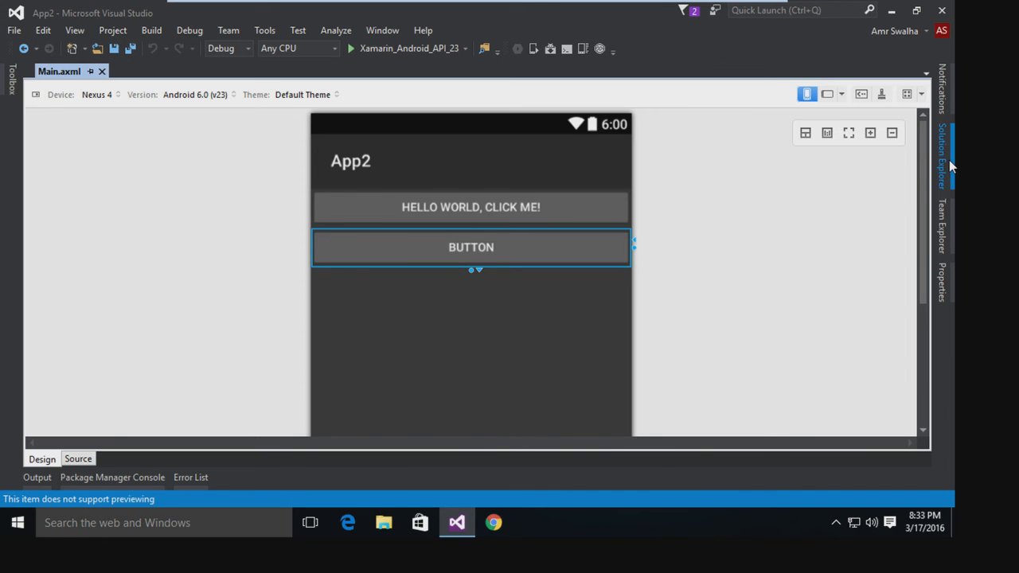
Open Resources/values/Strings.xml and place a copy of the ApplicationName string line.
left_click(943, 151)
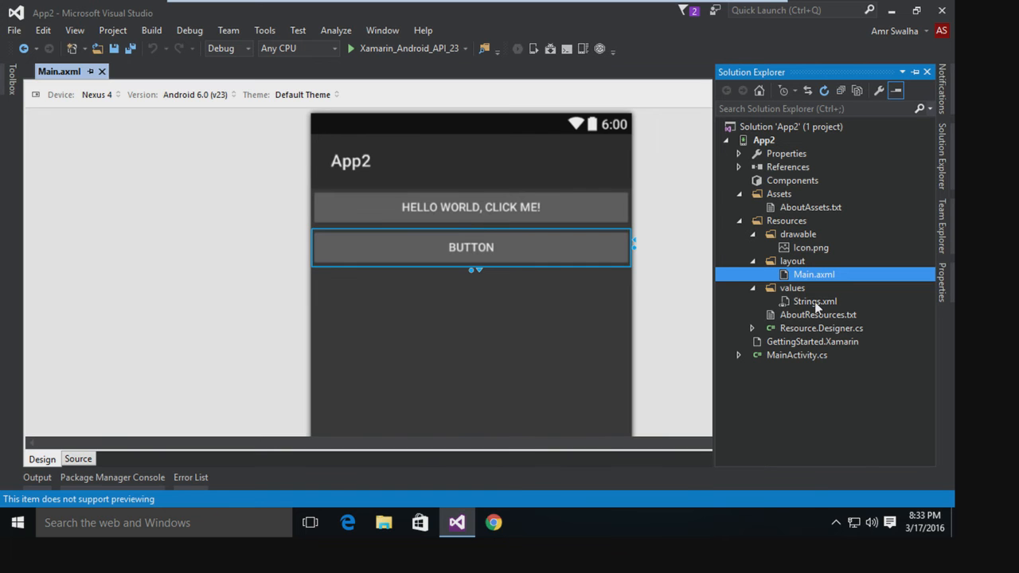
double_click(815, 301)
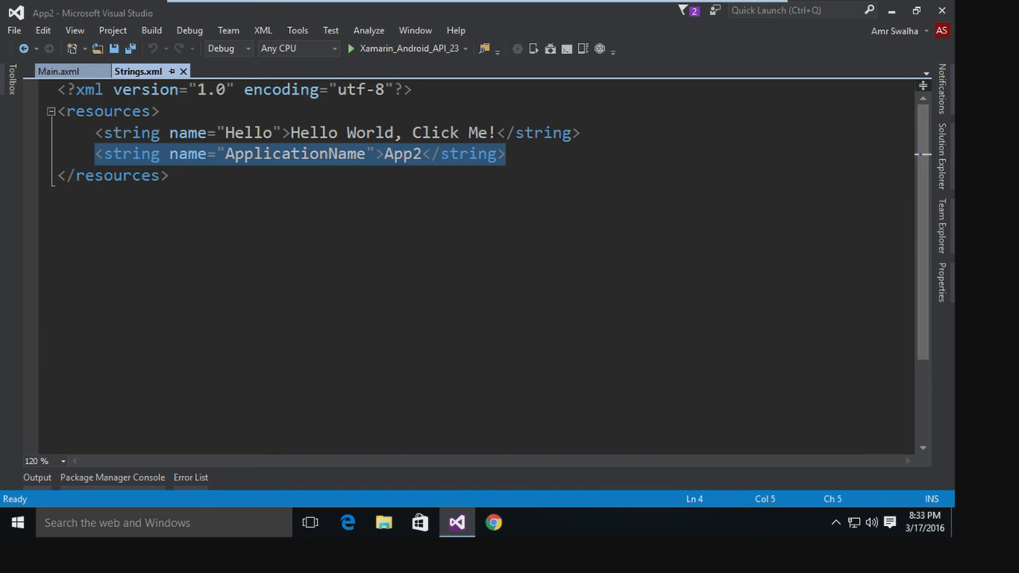
left_click(60, 175)
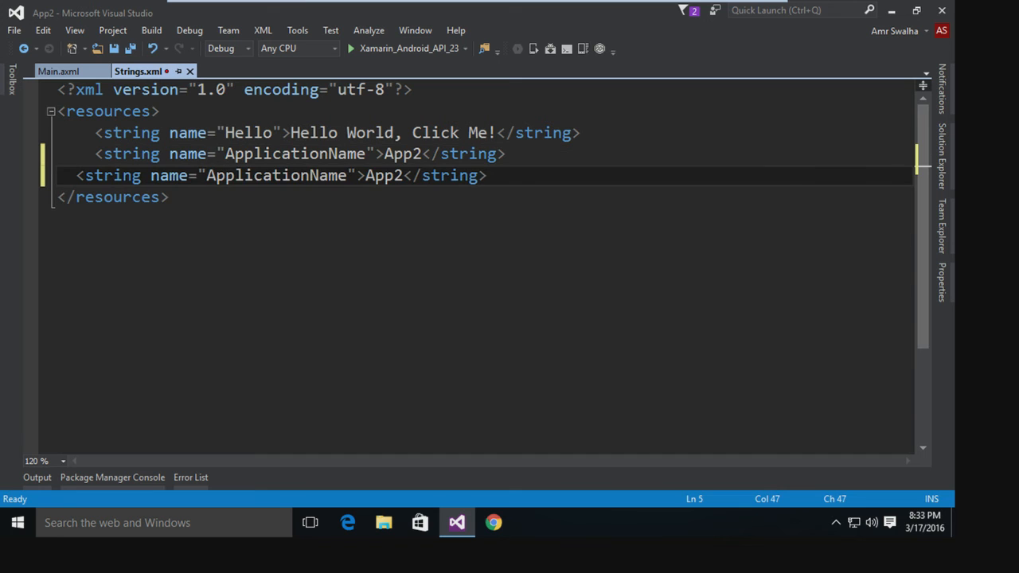
Name the copied string mybnttxt and give it the value My Button.
double_click(277, 176)
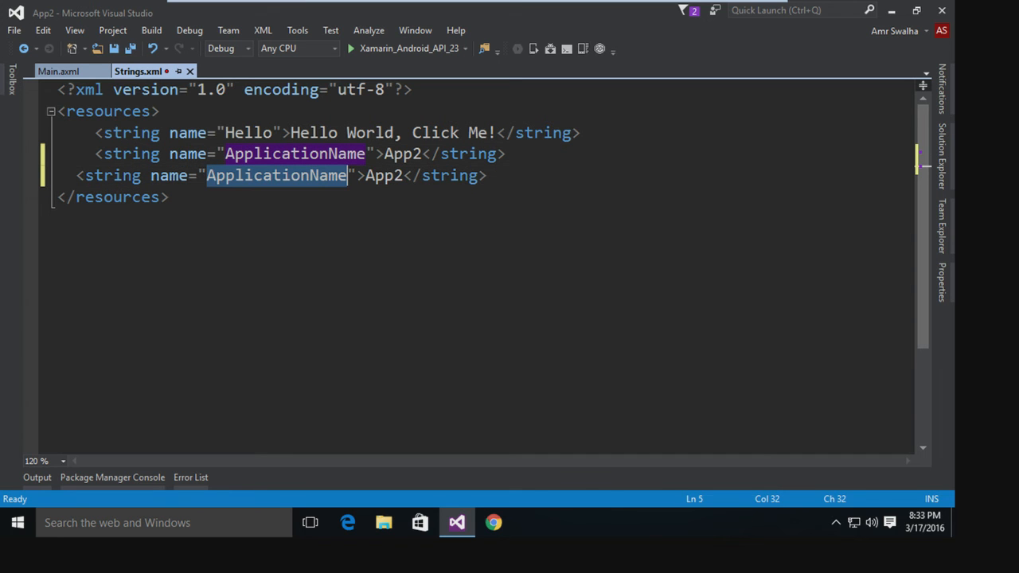
type("mybnttxt")
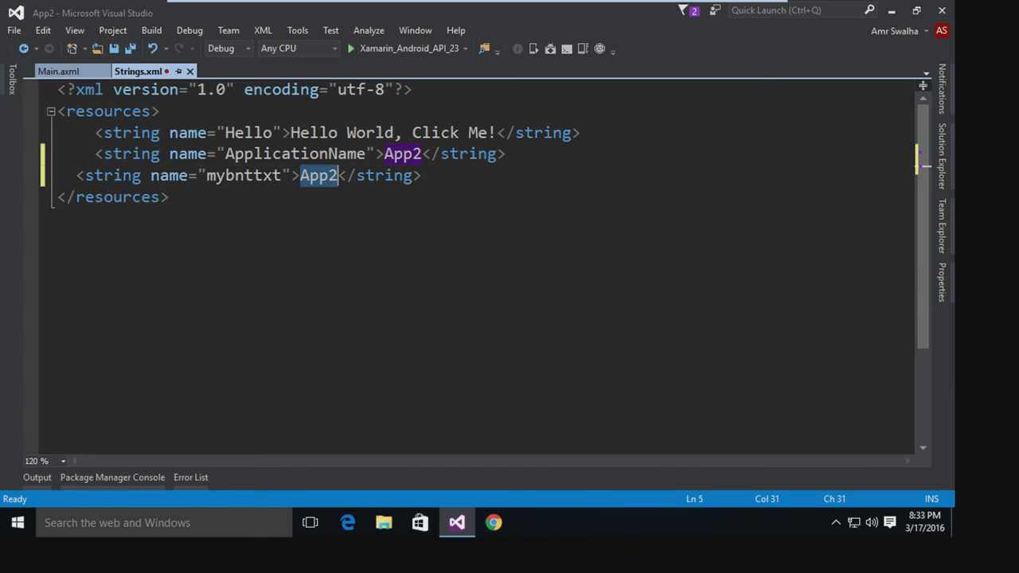
type("My")
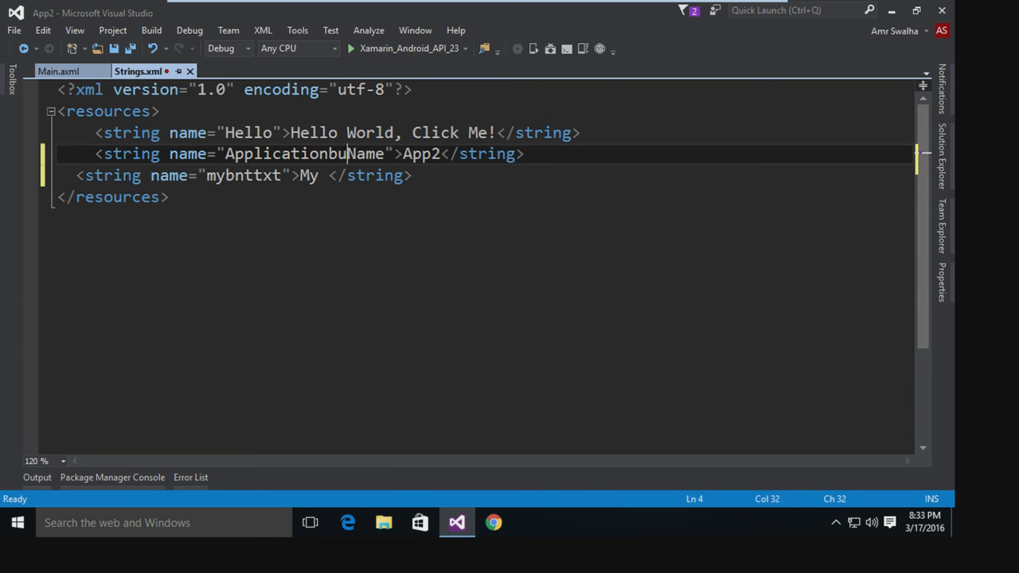
key("BackSpace")
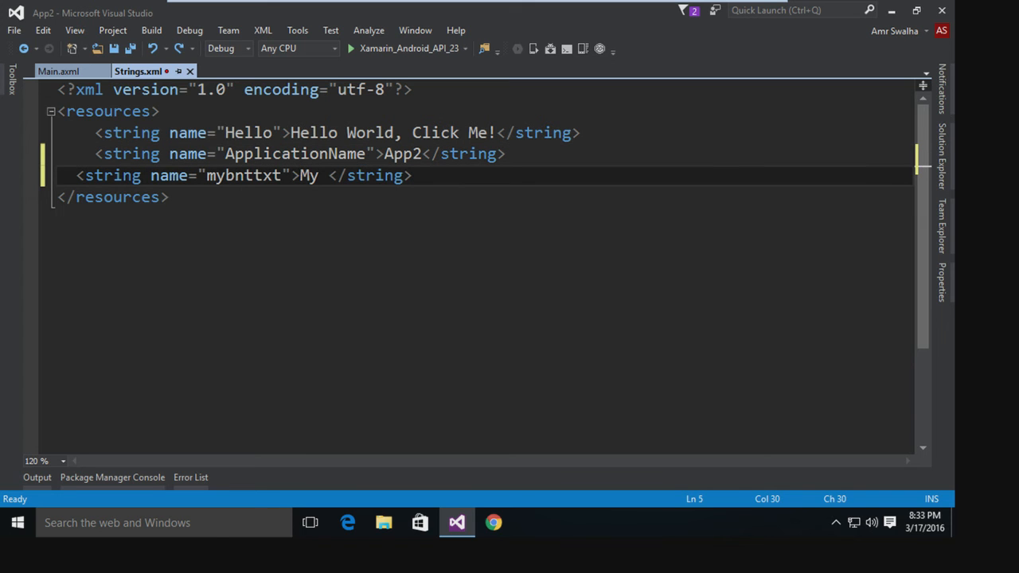
type("Button")
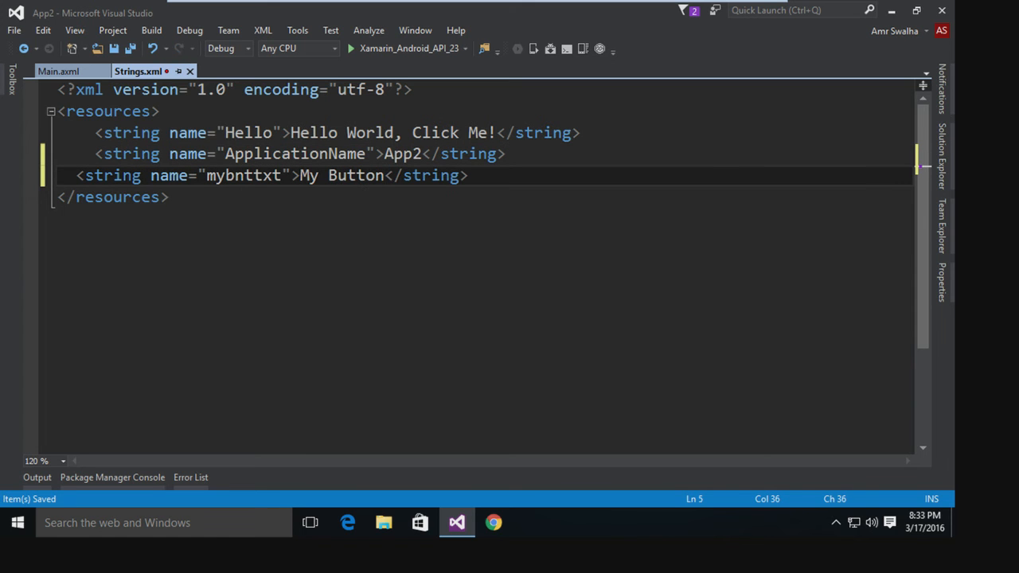
Glance at the layout's second button, then return to Strings.xml holding mybnttxt.
left_click(57, 70)
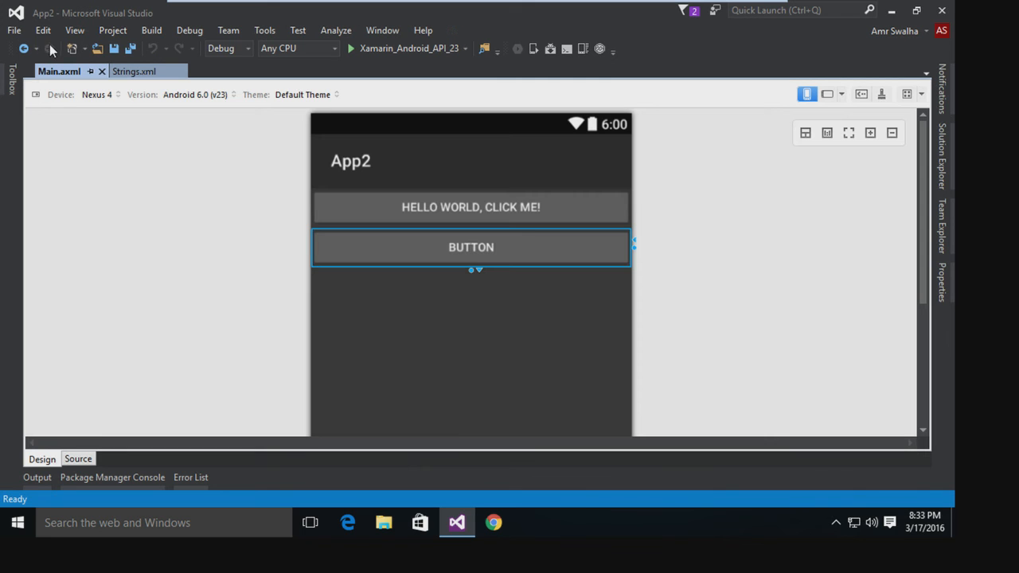
mouse_move(586, 293)
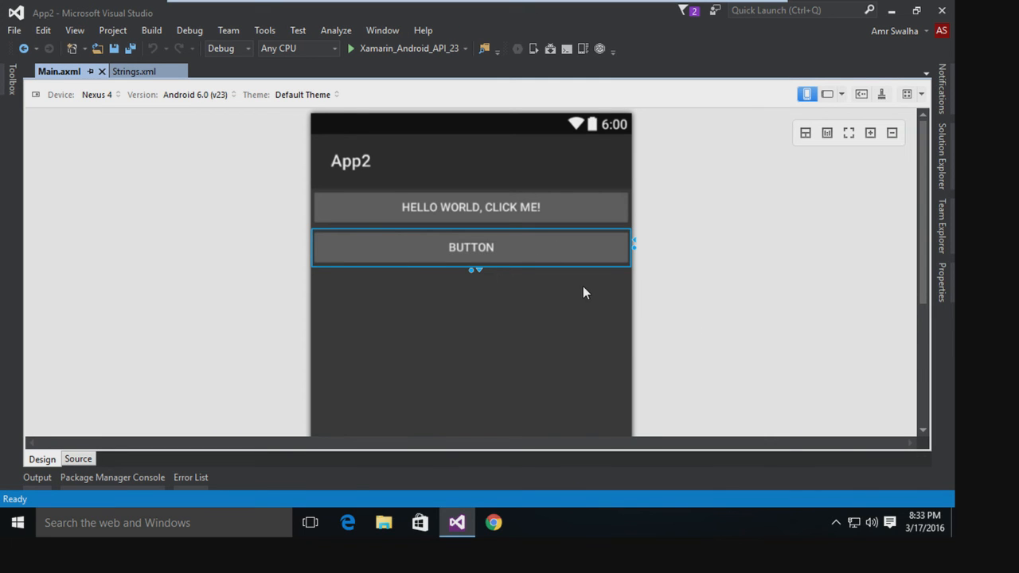
mouse_move(486, 261)
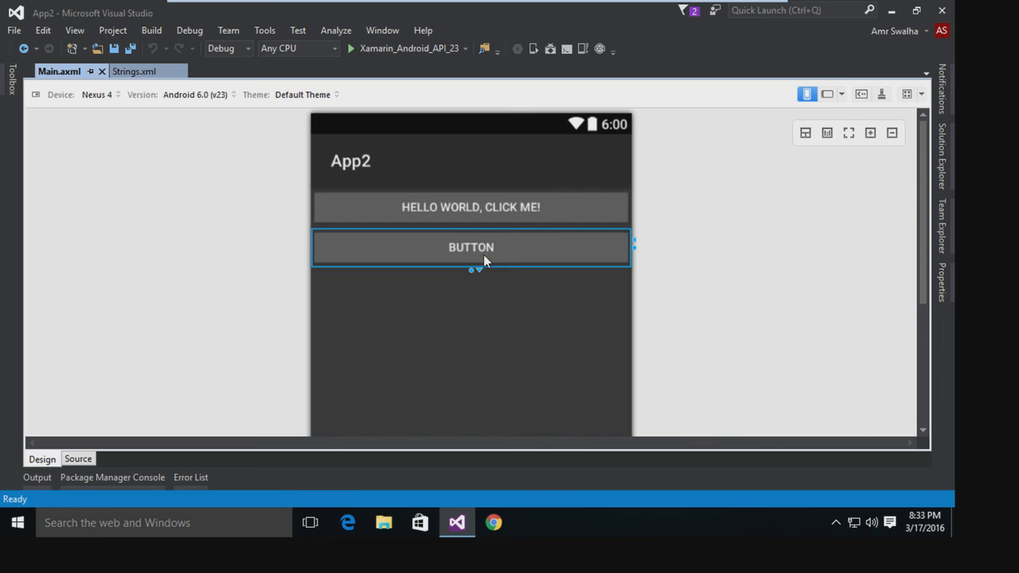
left_click(133, 70)
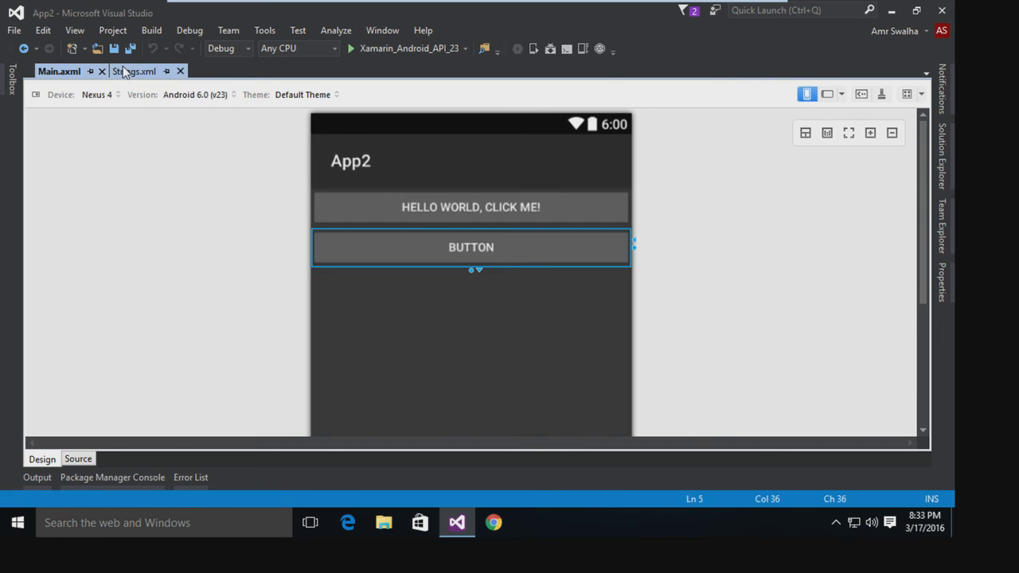
left_click(133, 70)
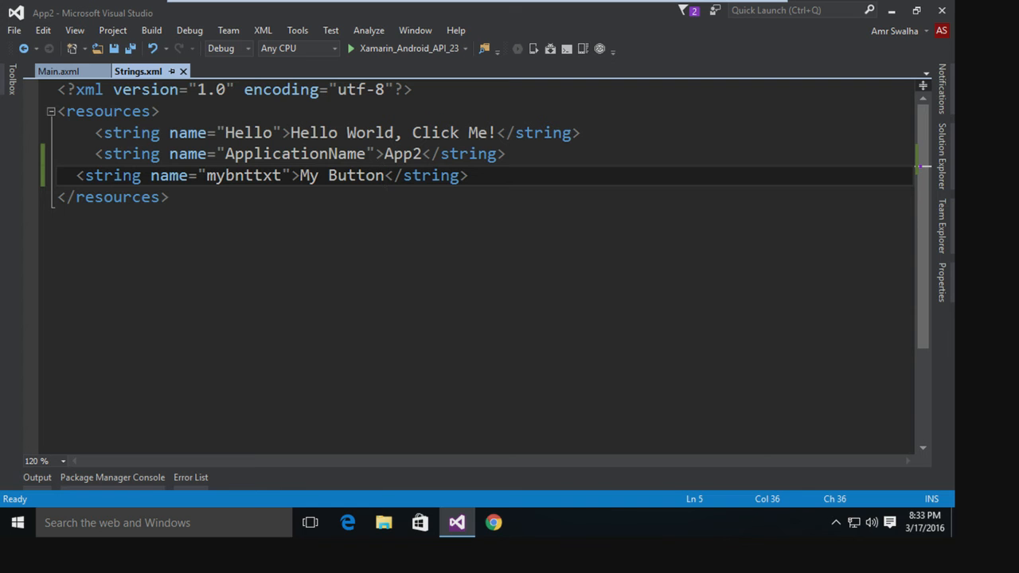
Reach the second button's text property in Properties and browse its available resources.
left_click(57, 70)
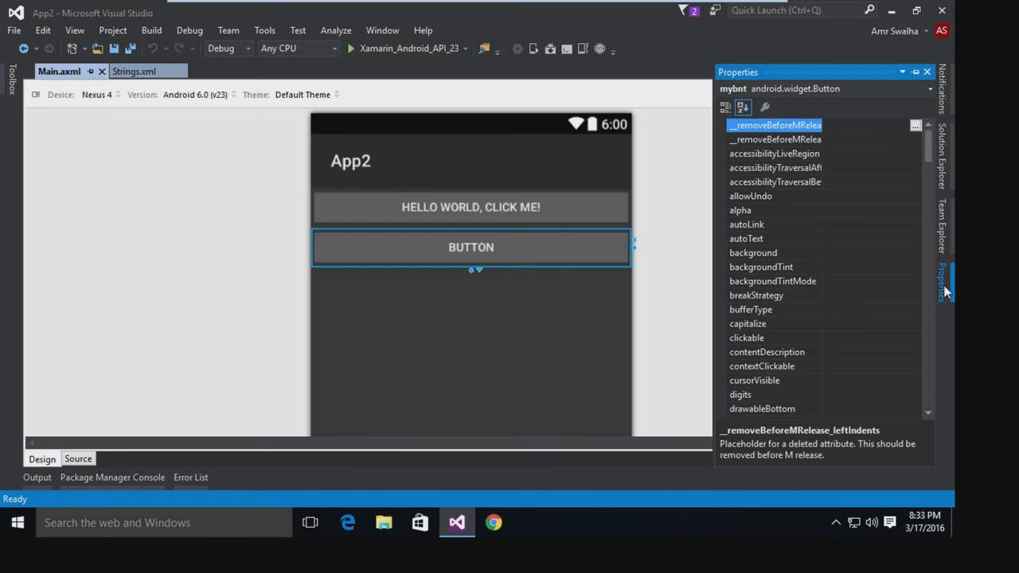
scroll("down", 3)
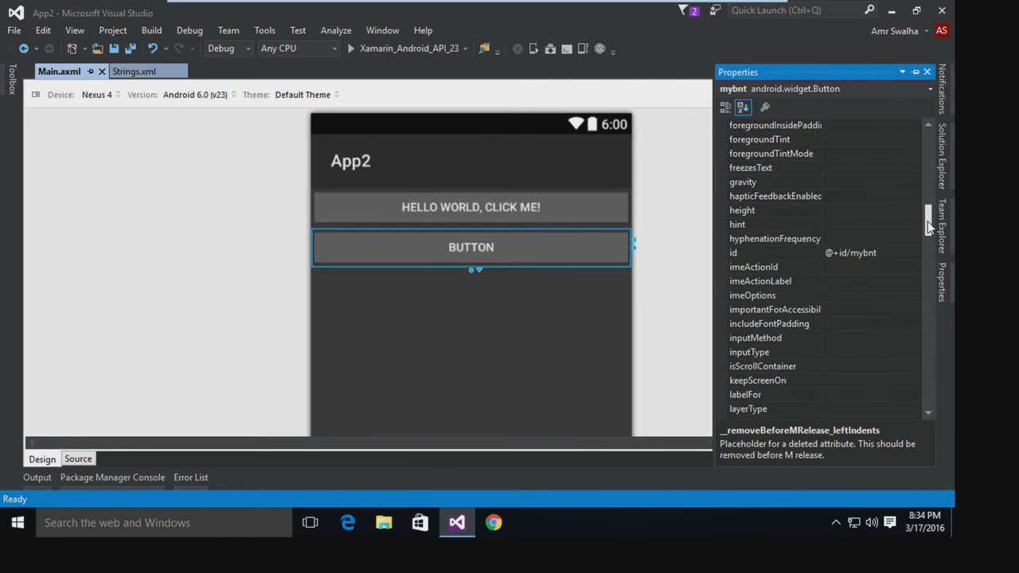
scroll("down", 3)
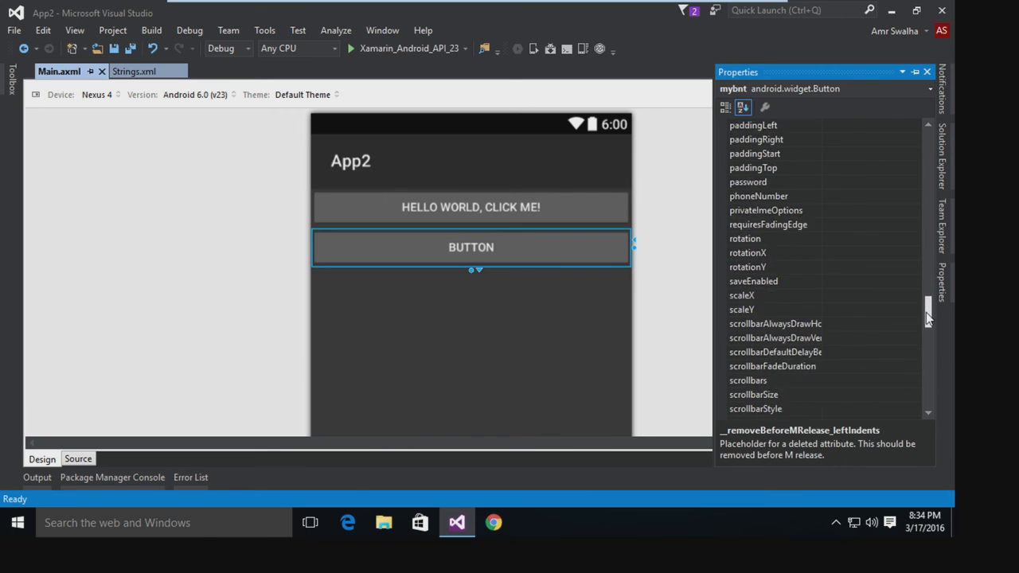
scroll("down", 3)
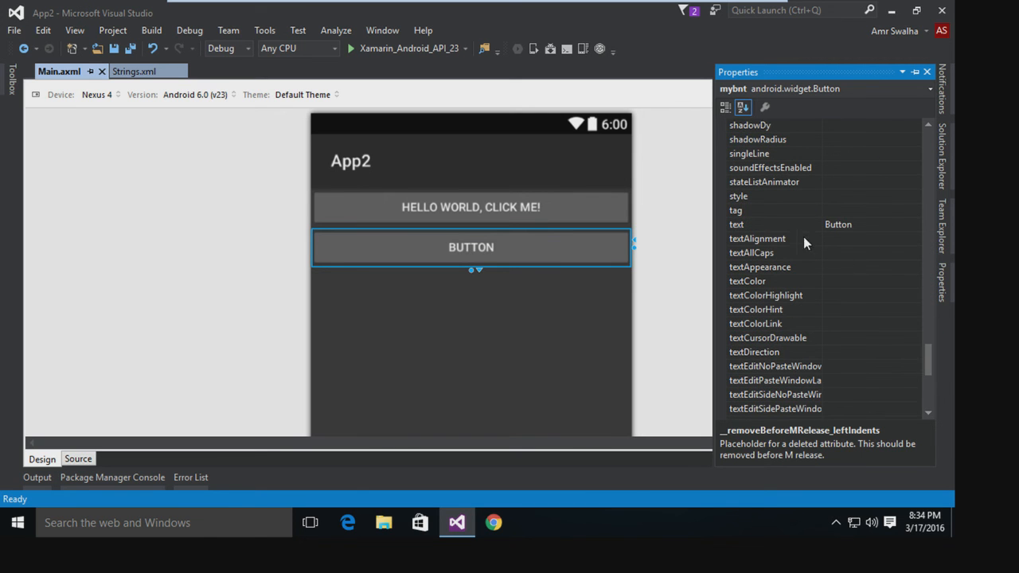
left_click(736, 223)
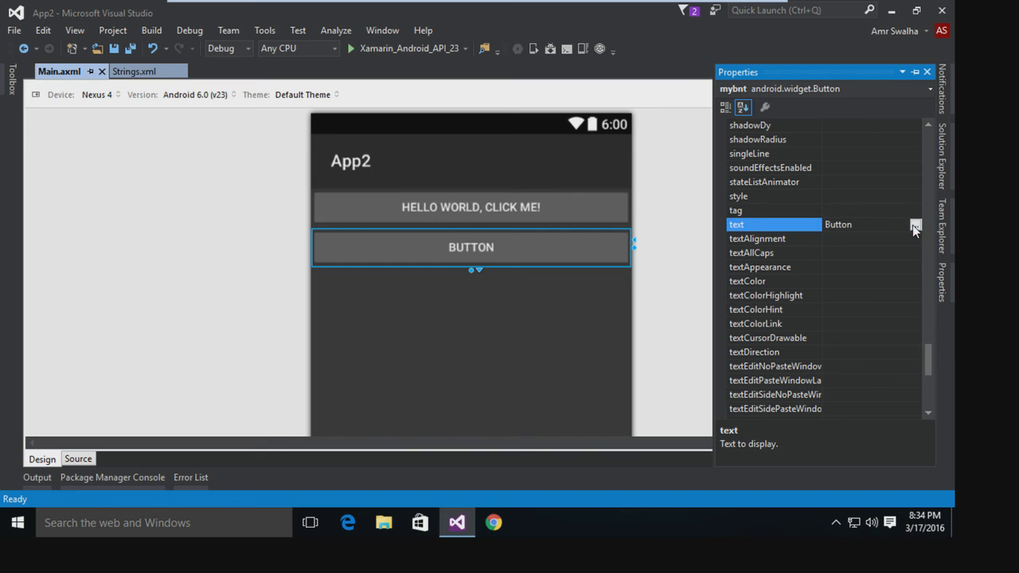
left_click(914, 223)
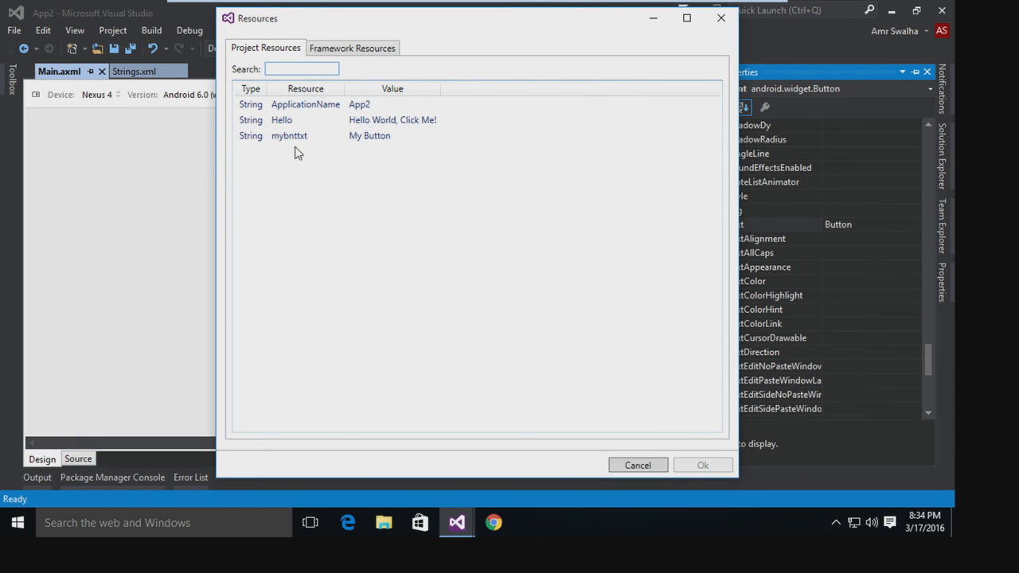
left_click(302, 135)
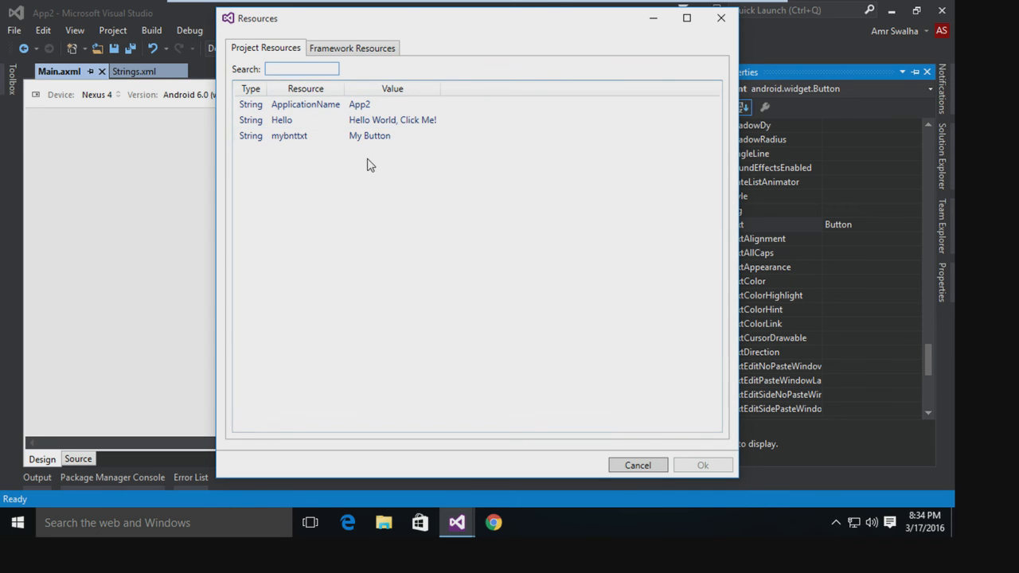
left_click(290, 135)
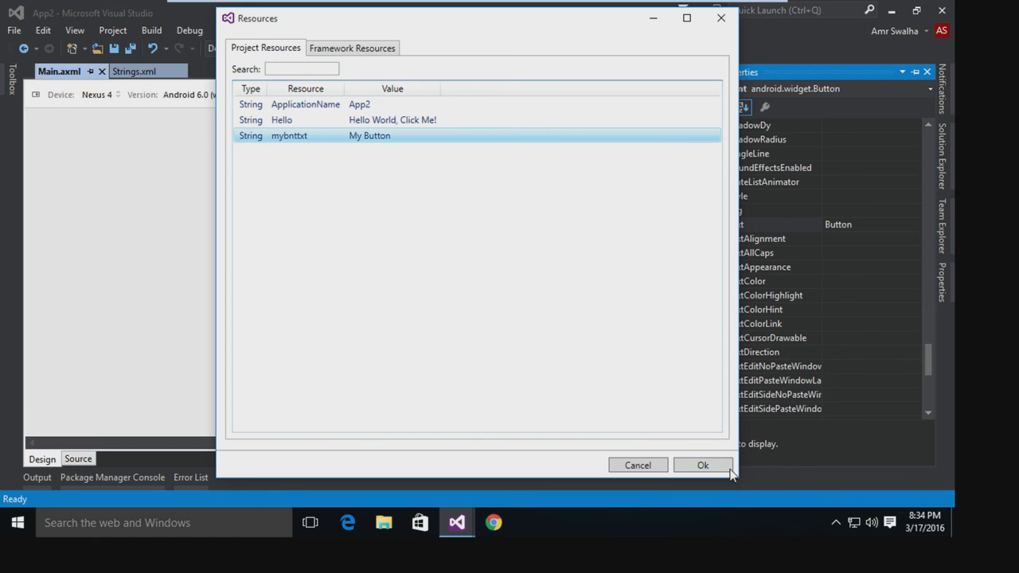
left_click(702, 465)
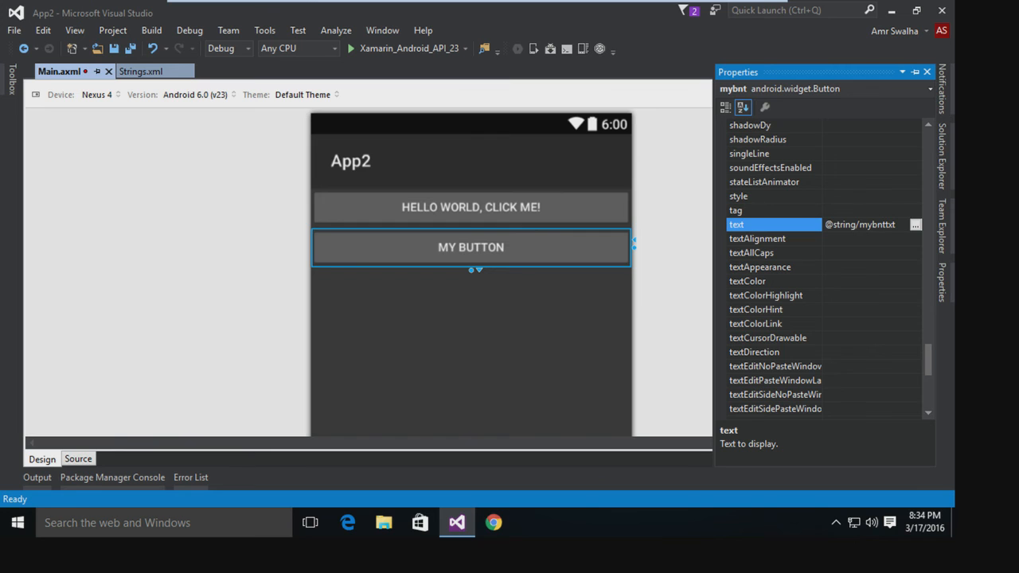
mouse_move(454, 264)
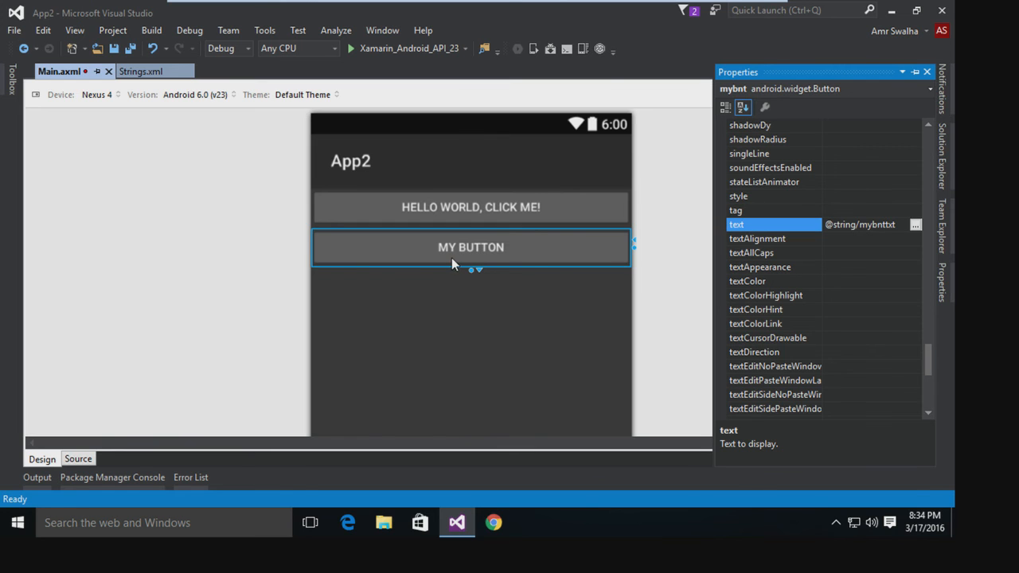
mouse_move(465, 262)
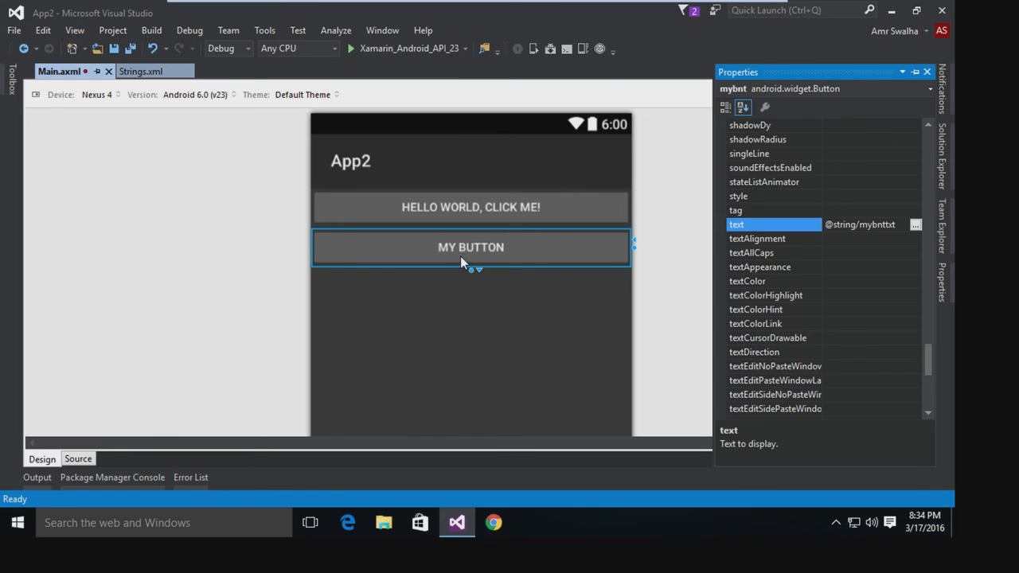
mouse_move(471, 269)
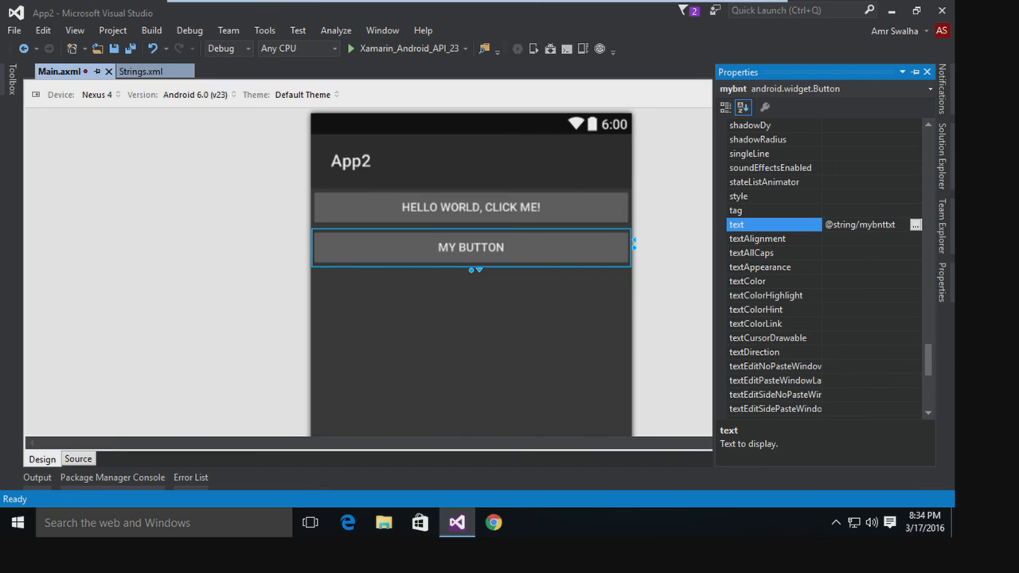
mouse_move(905, 239)
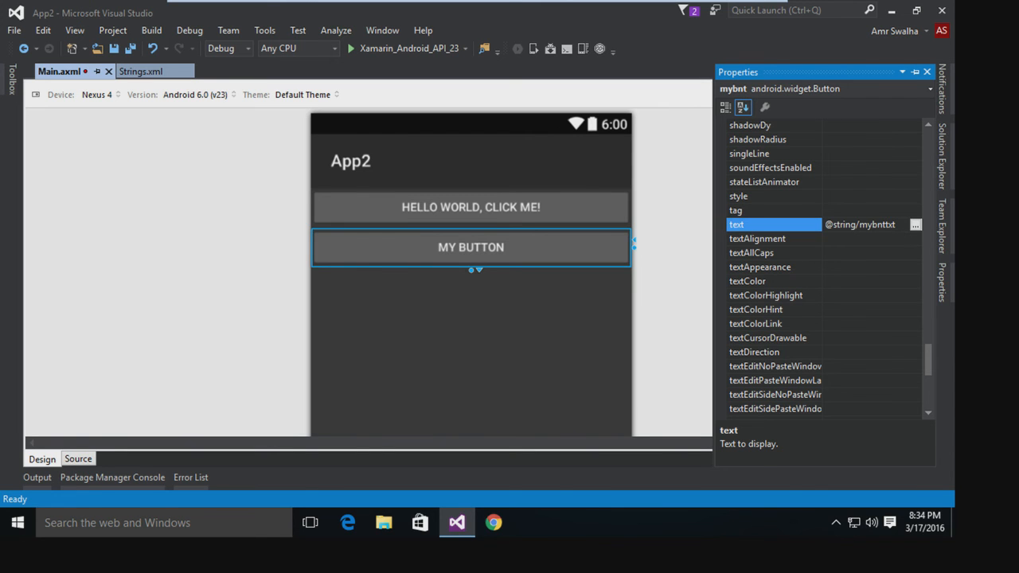
mouse_move(930, 274)
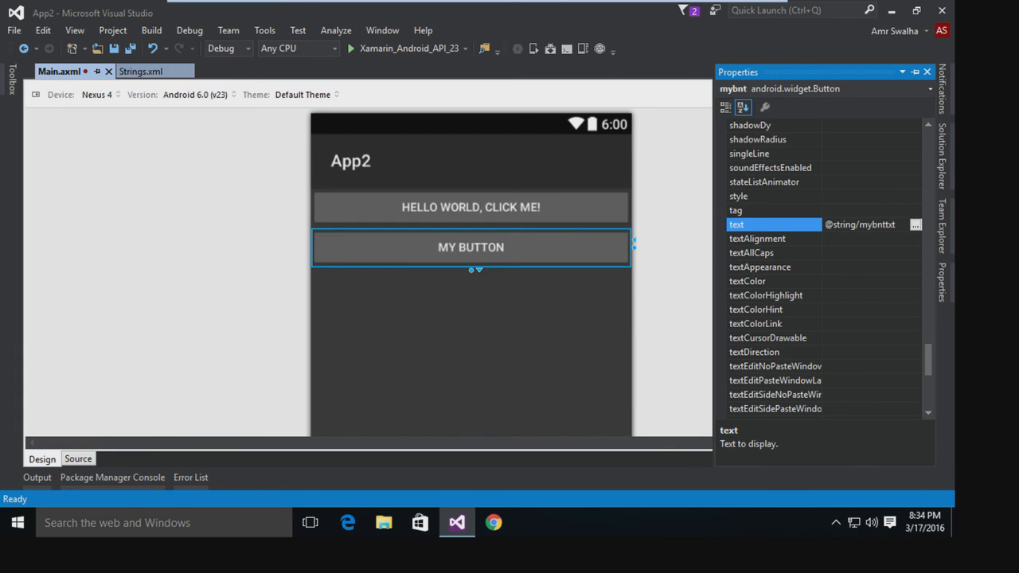
double_click(842, 224)
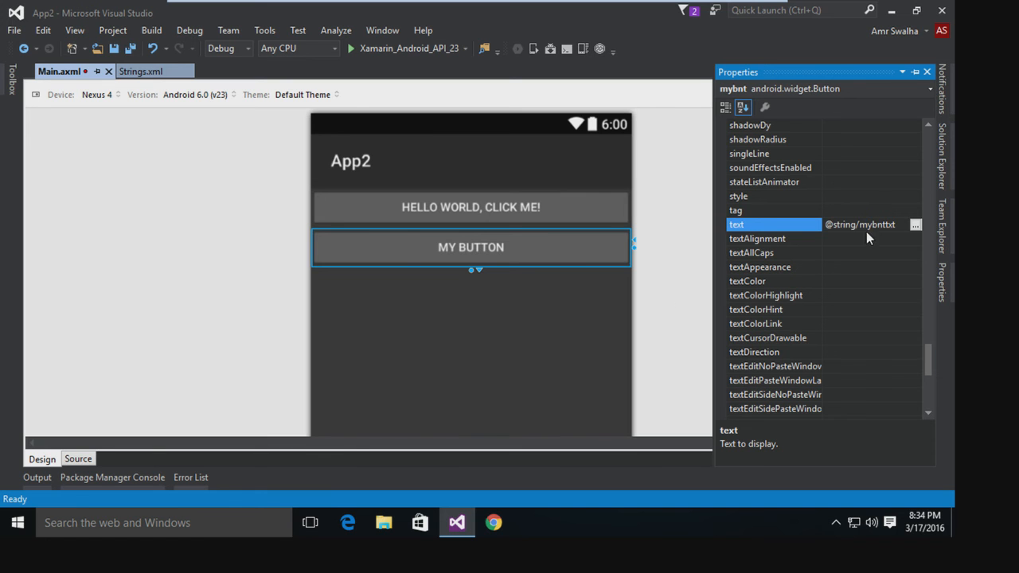
left_click(78, 459)
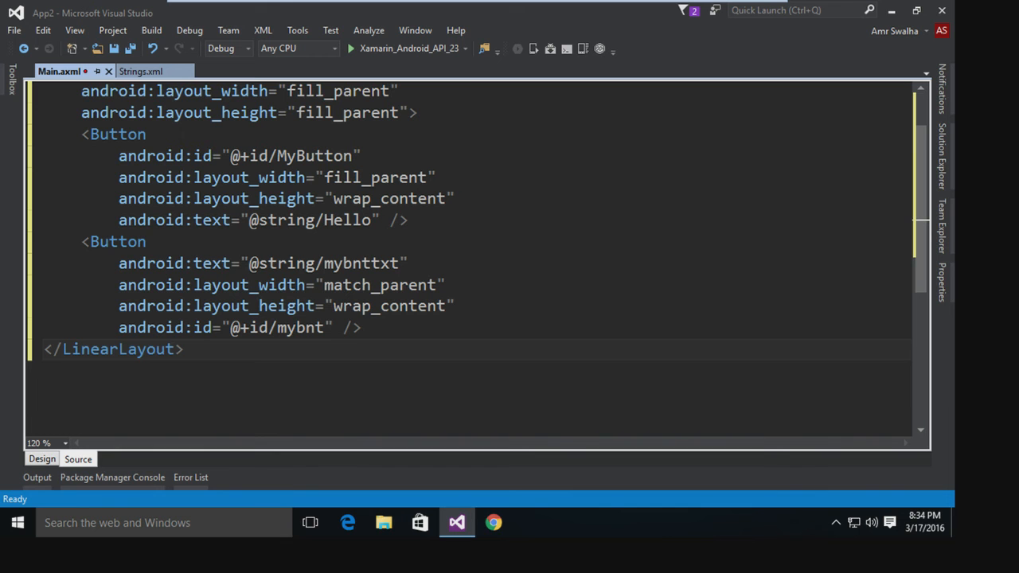
Return to Main.axml's design preview with both buttons and show the App2 file tree beside it.
double_click(326, 264)
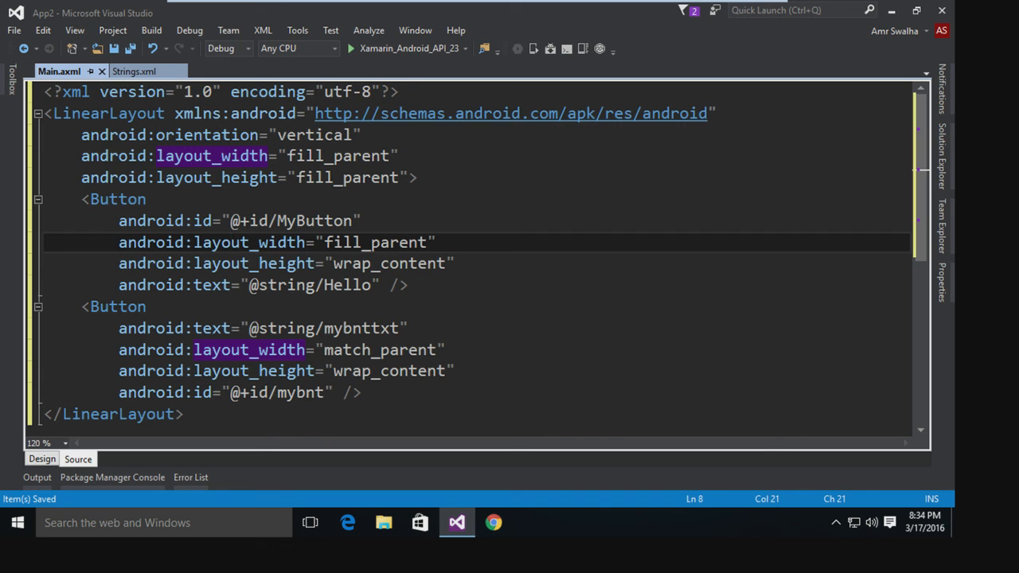
left_click(231, 242)
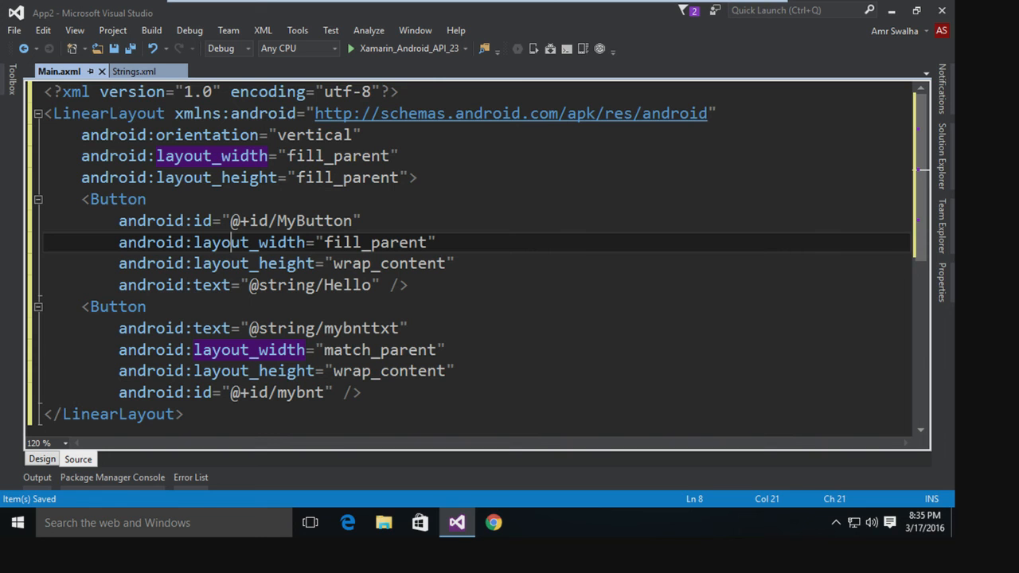
mouse_move(943, 156)
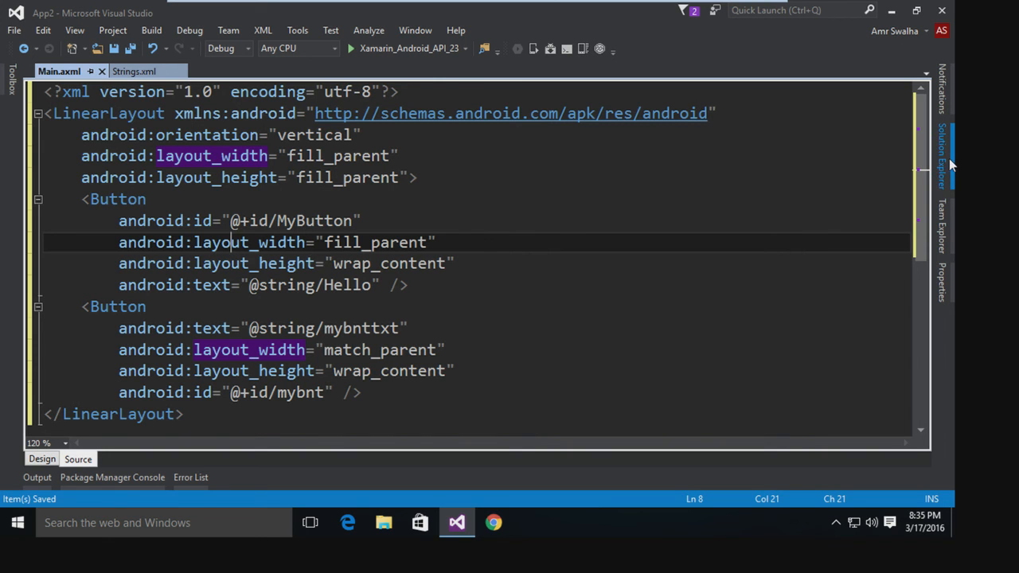
left_click(942, 151)
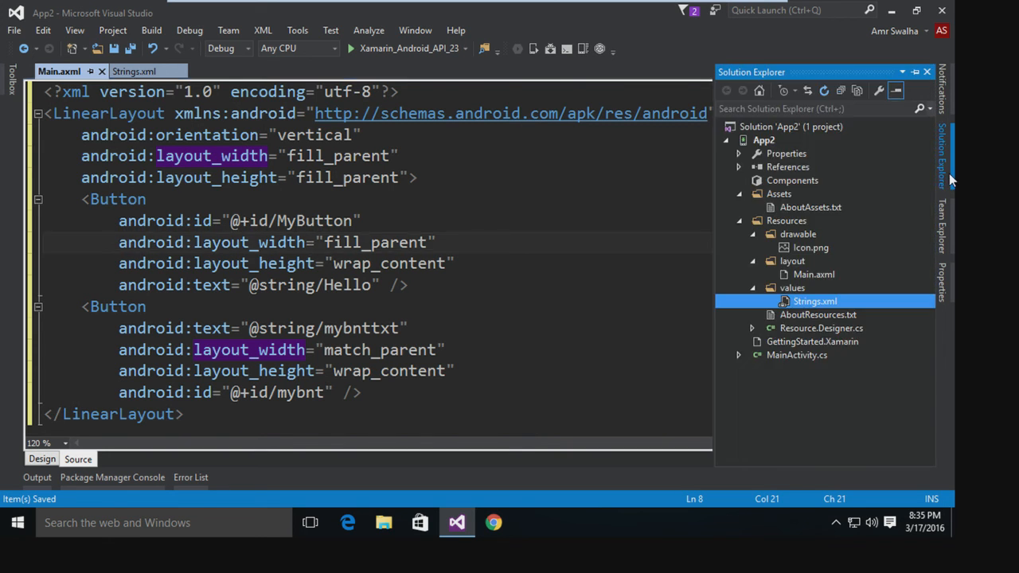
mouse_move(859, 334)
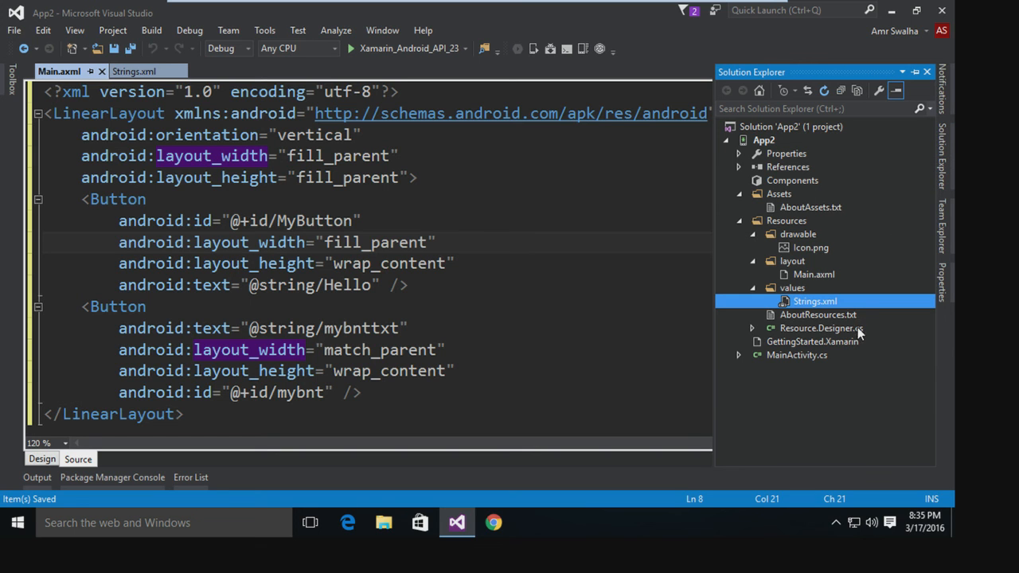
mouse_move(866, 319)
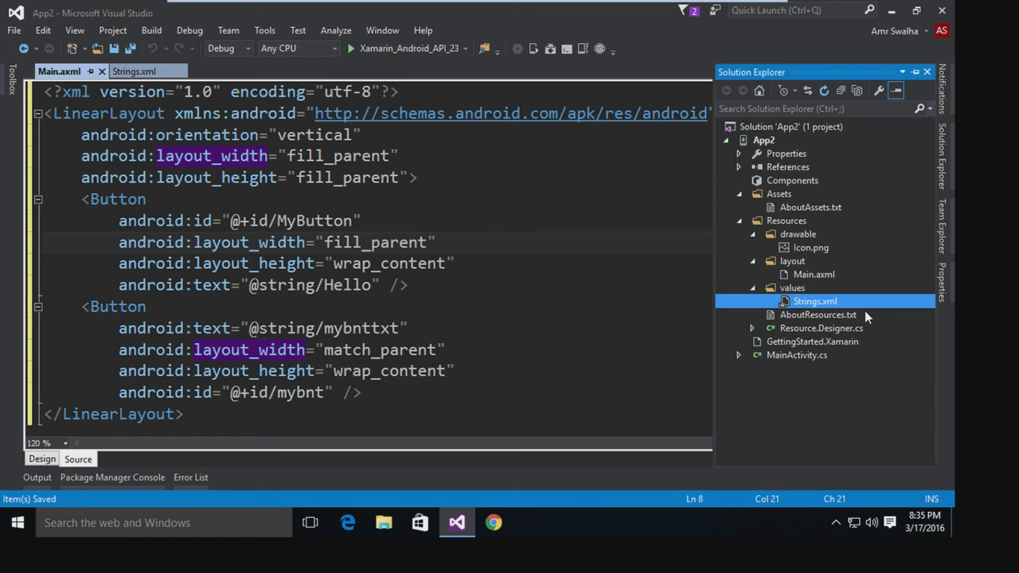
mouse_move(802, 353)
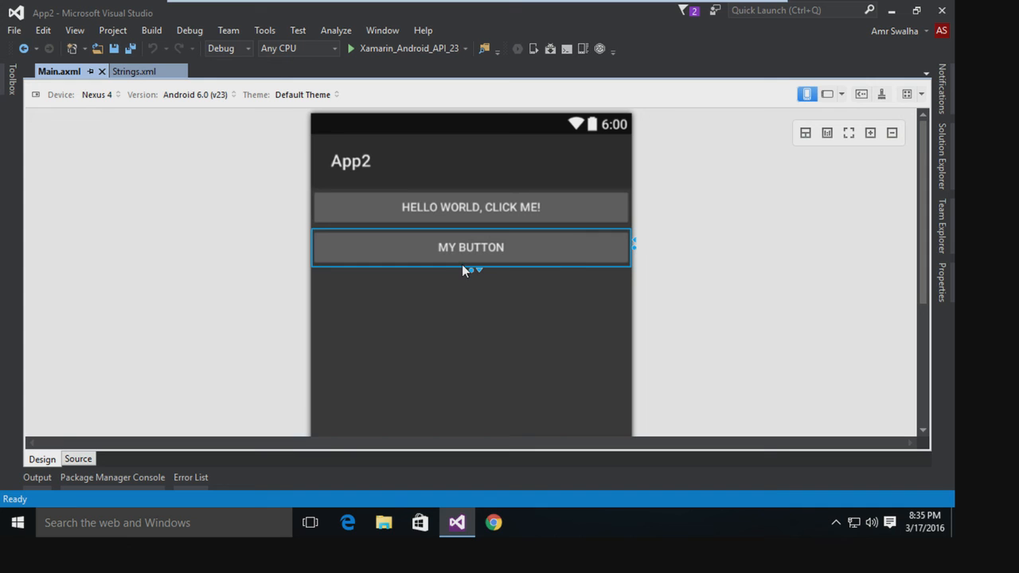
mouse_move(597, 239)
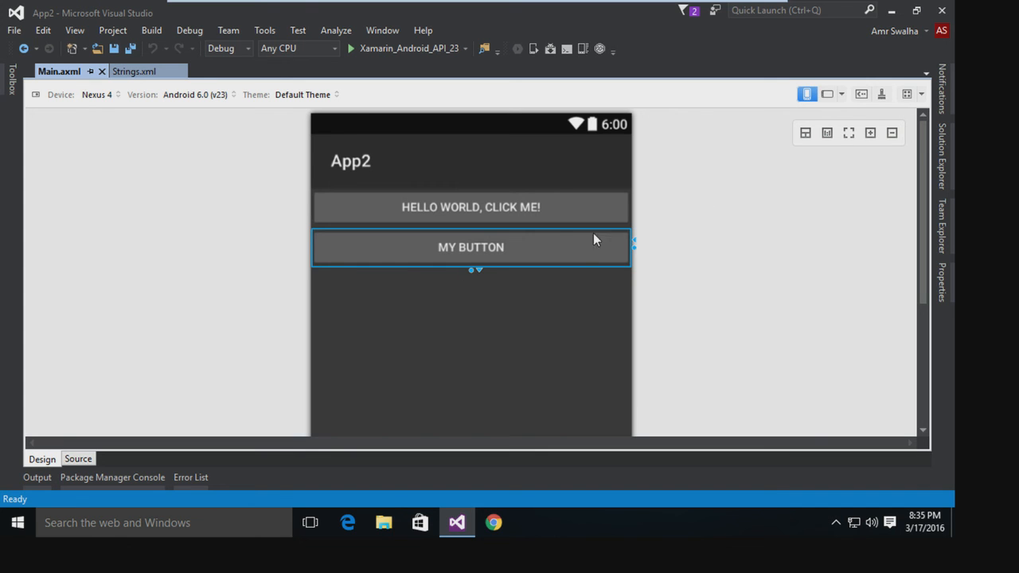
mouse_move(465, 258)
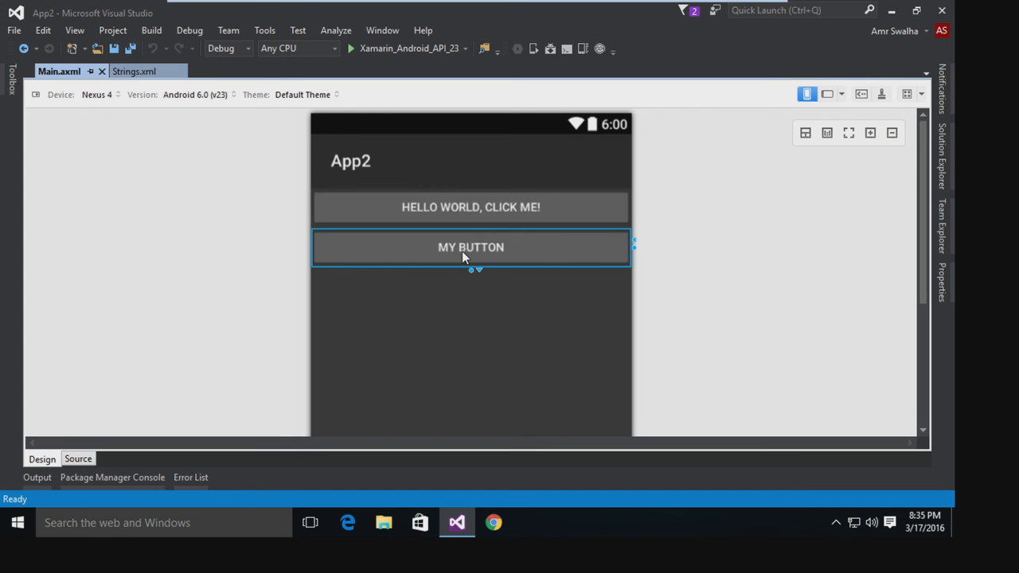
mouse_move(955, 151)
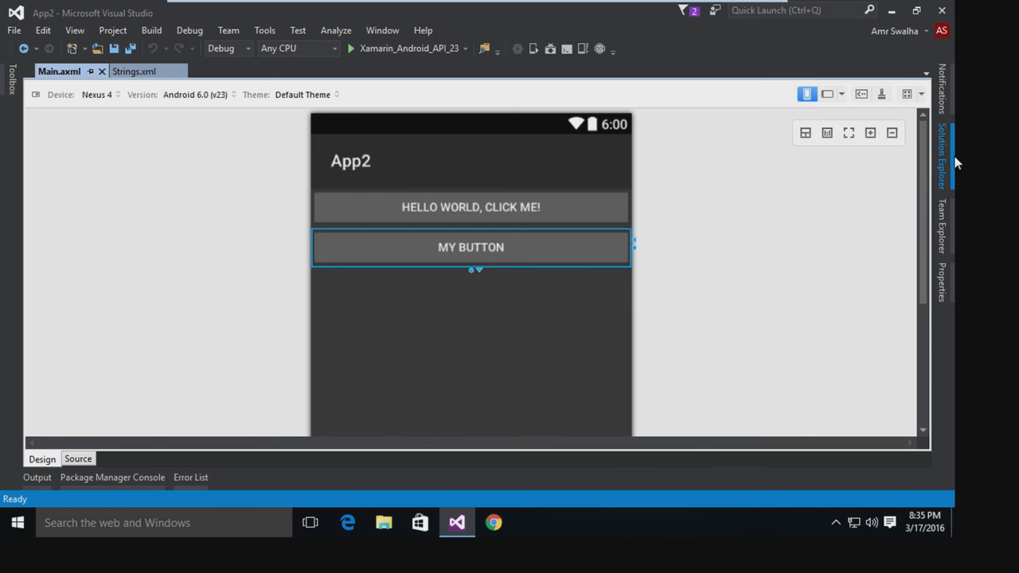
left_click(942, 151)
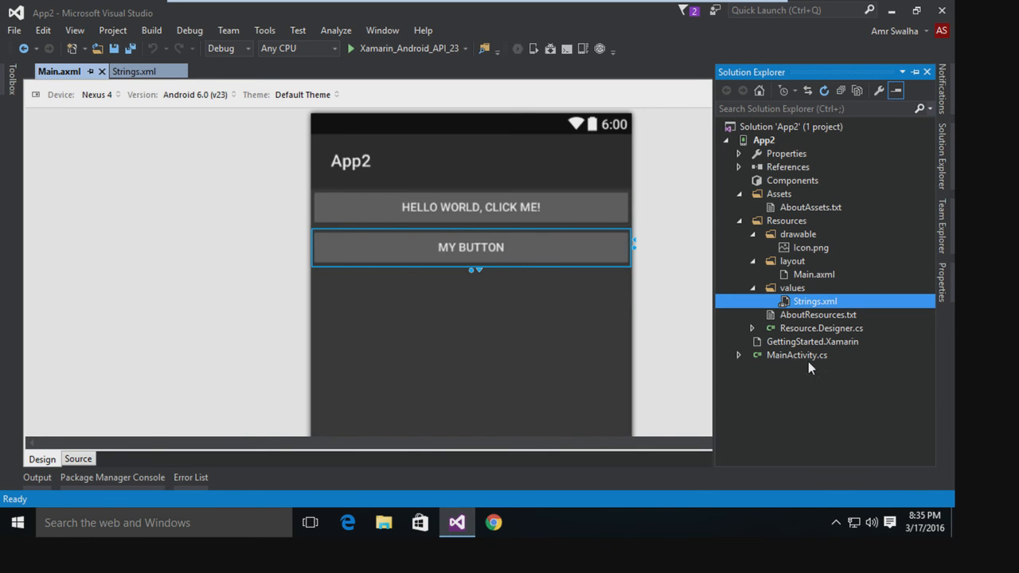
Open MainActivity.cs and change the activity Label from "App2" to "Main Screen".
double_click(796, 356)
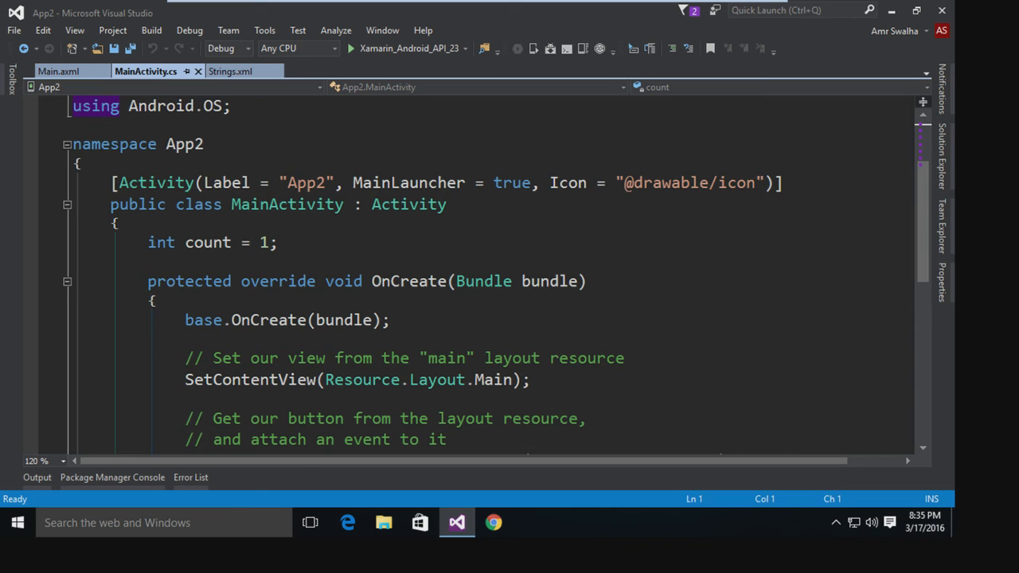
mouse_move(147, 70)
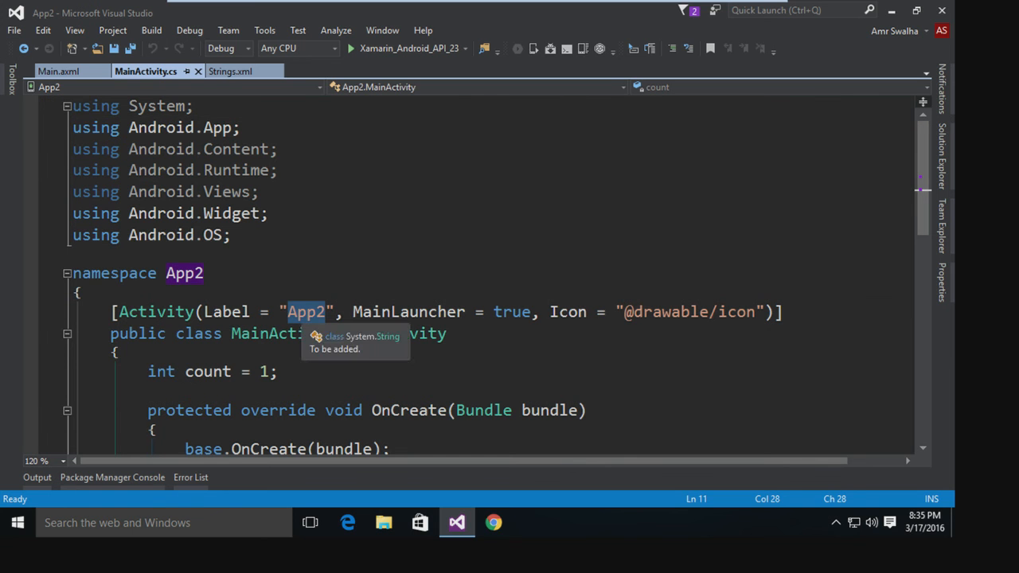
type("{Mai")
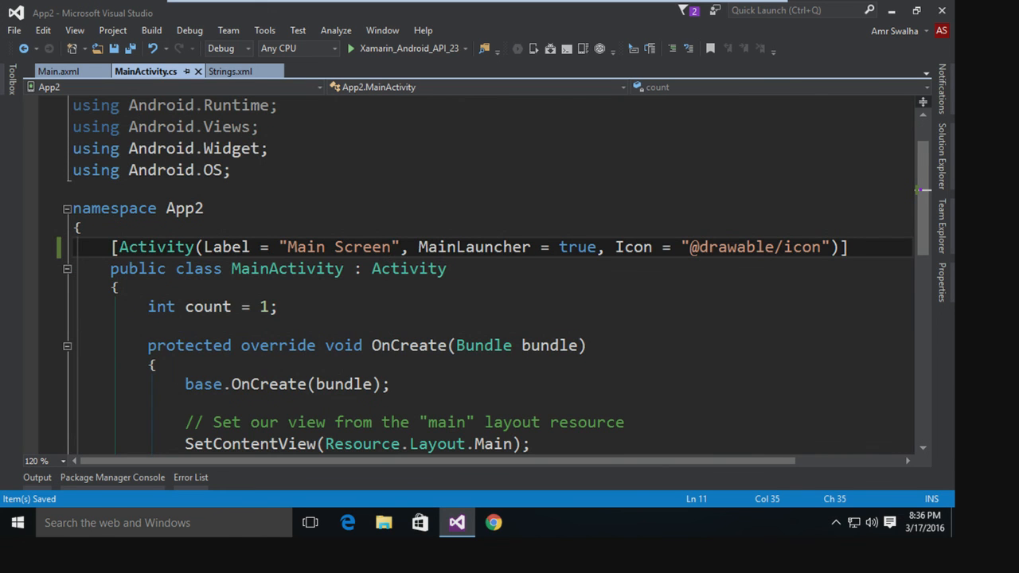
Place the cursor after the existing FindViewById button line in OnCreate to begin a new Button declaration.
scroll("down", 3)
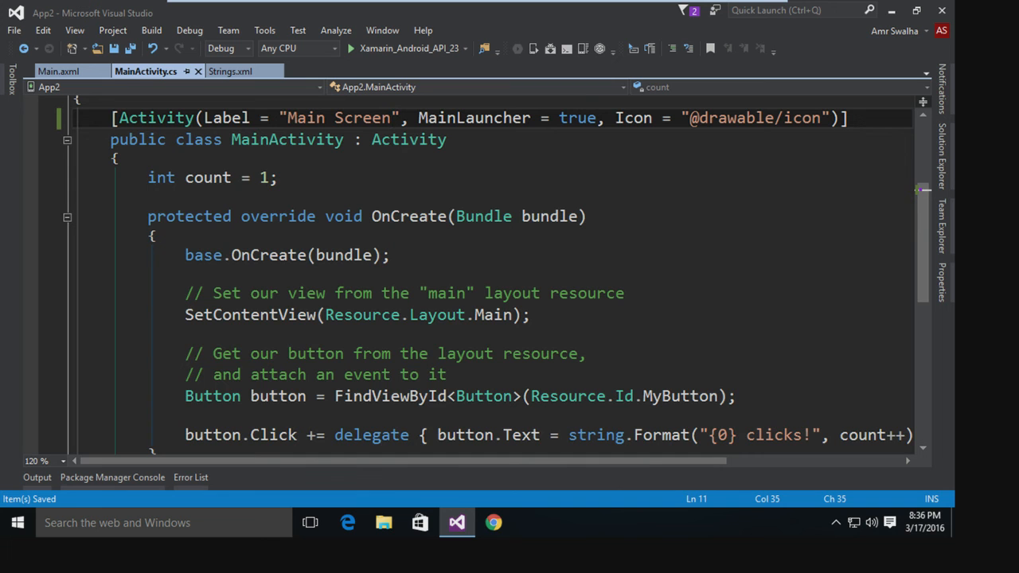
scroll("down", 3)
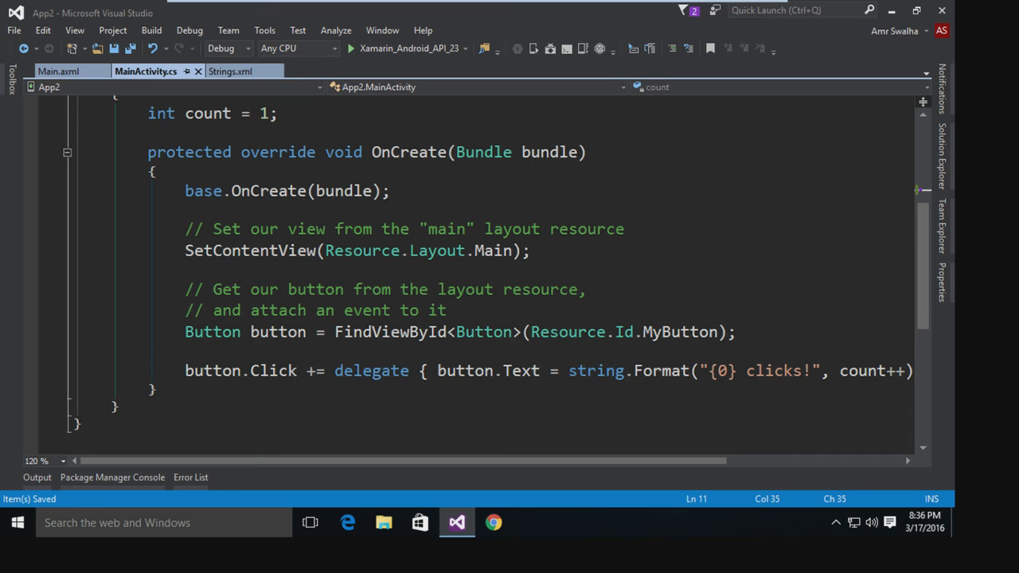
mouse_move(252, 250)
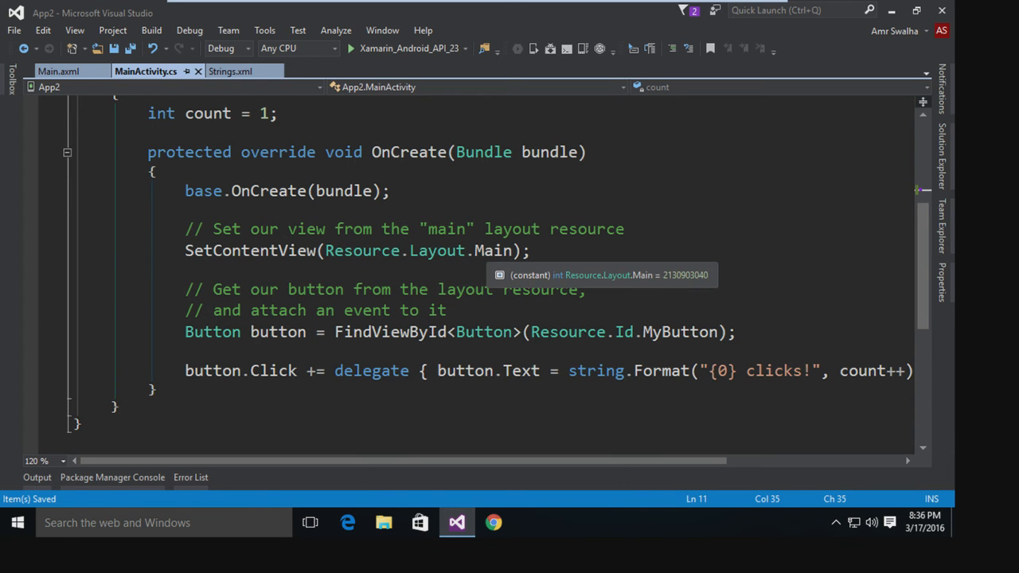
left_click(940, 72)
type("Button button")
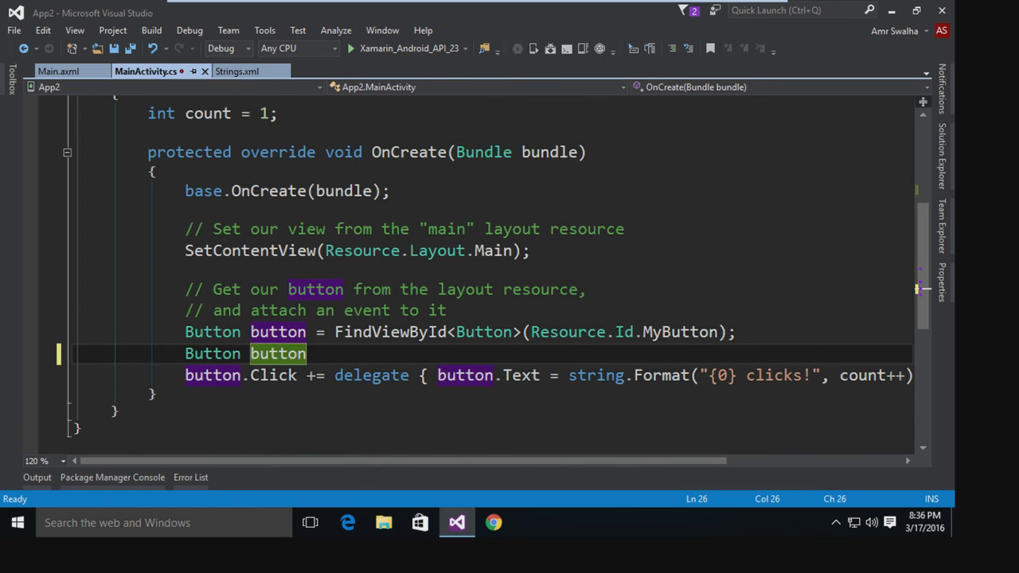
Write Button mybutton = FindViewById<Button>(Resource.Id.MyButton); with its click-count delegate.
type("my")
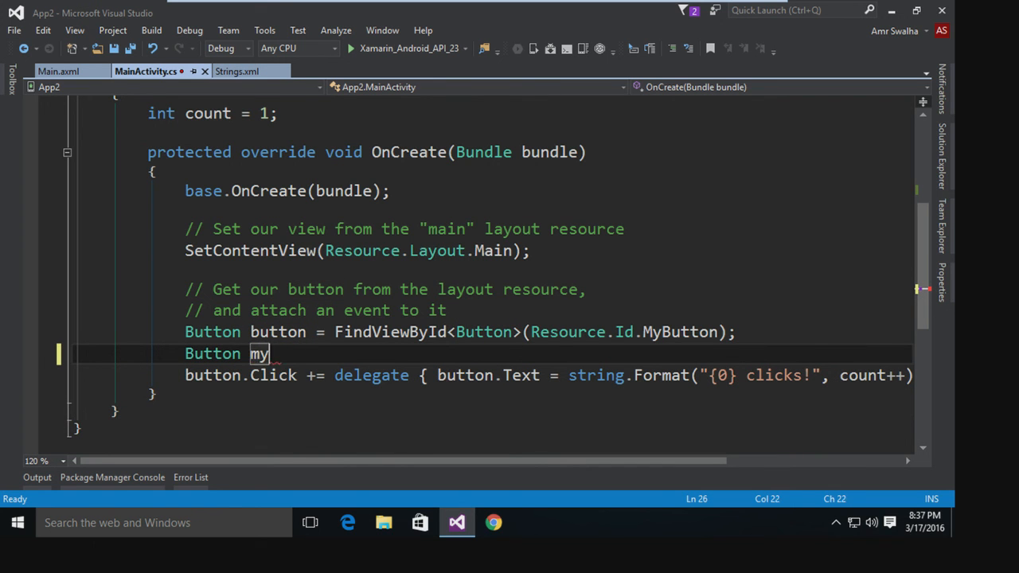
type("butt")
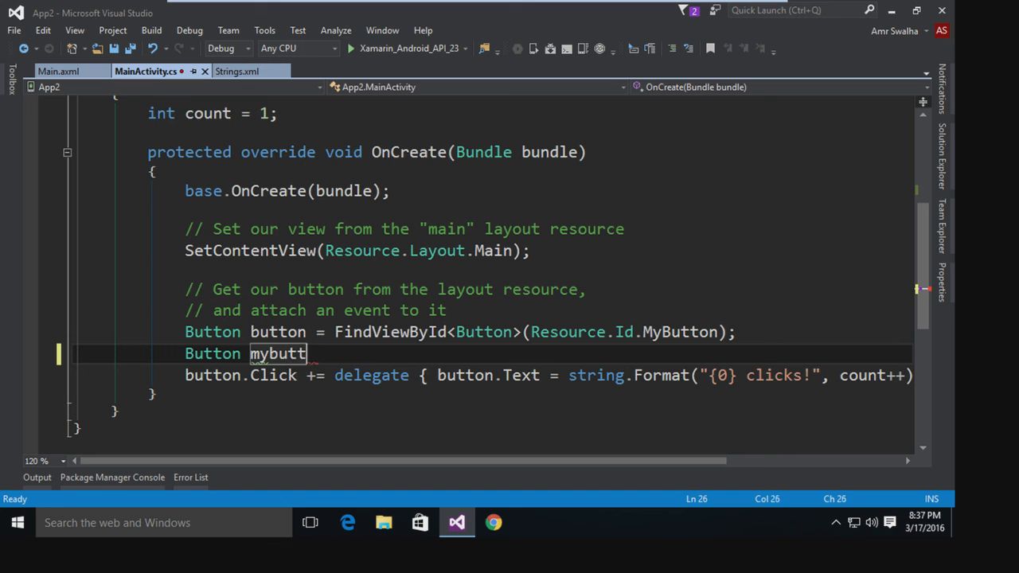
type("on =")
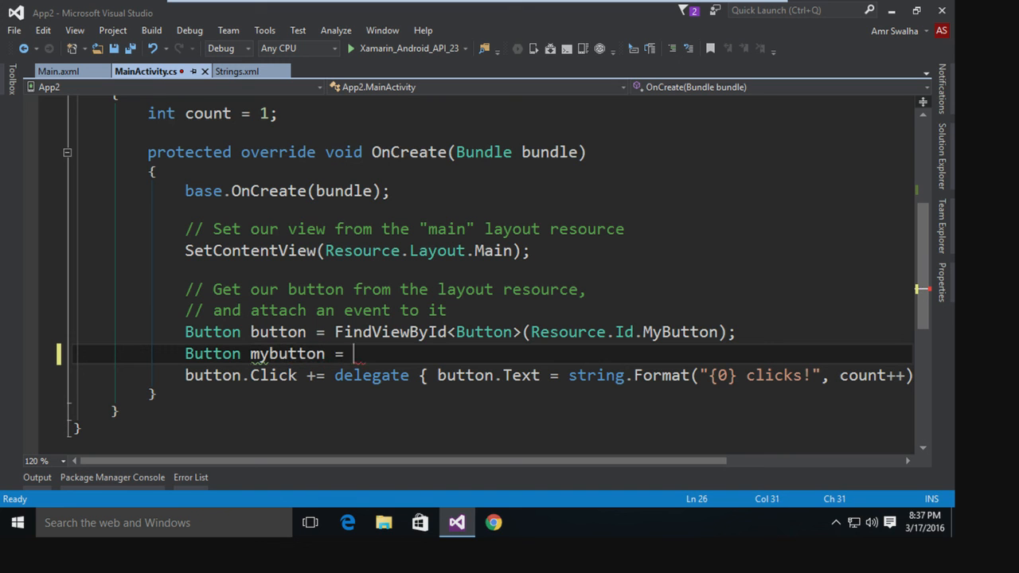
type("F")
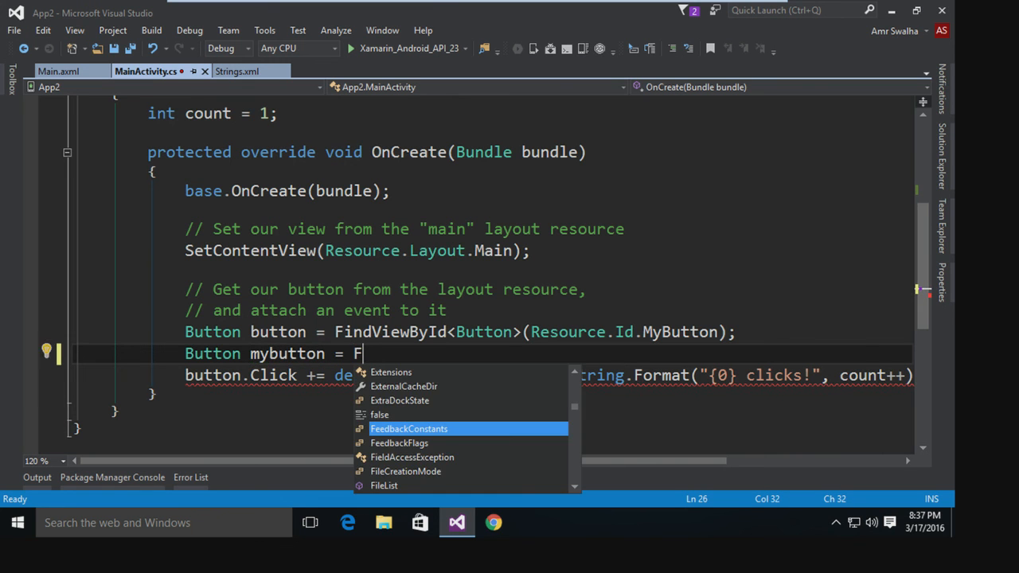
type("indViewById")
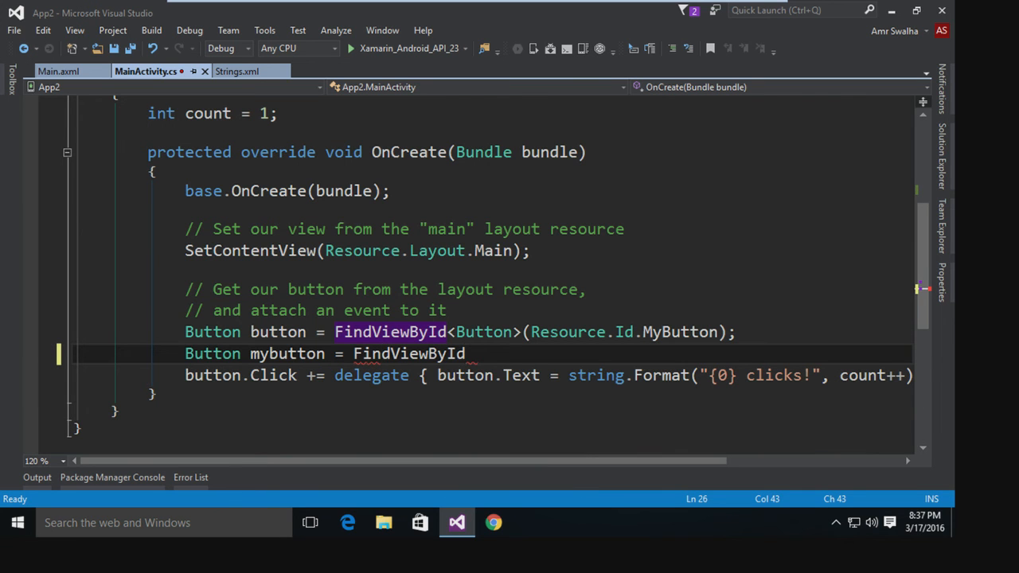
type("<but>")
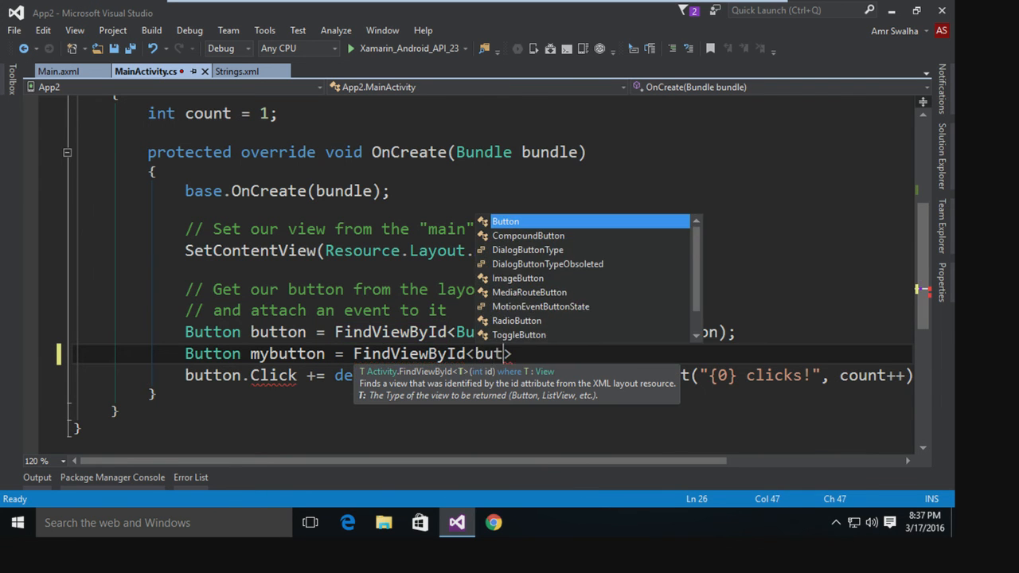
type("Button>")
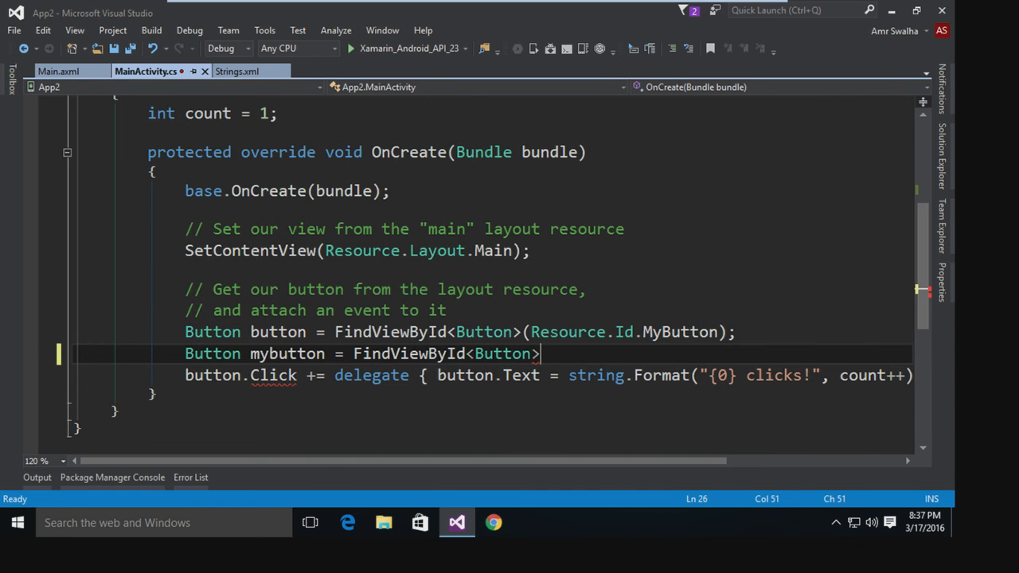
type("(")
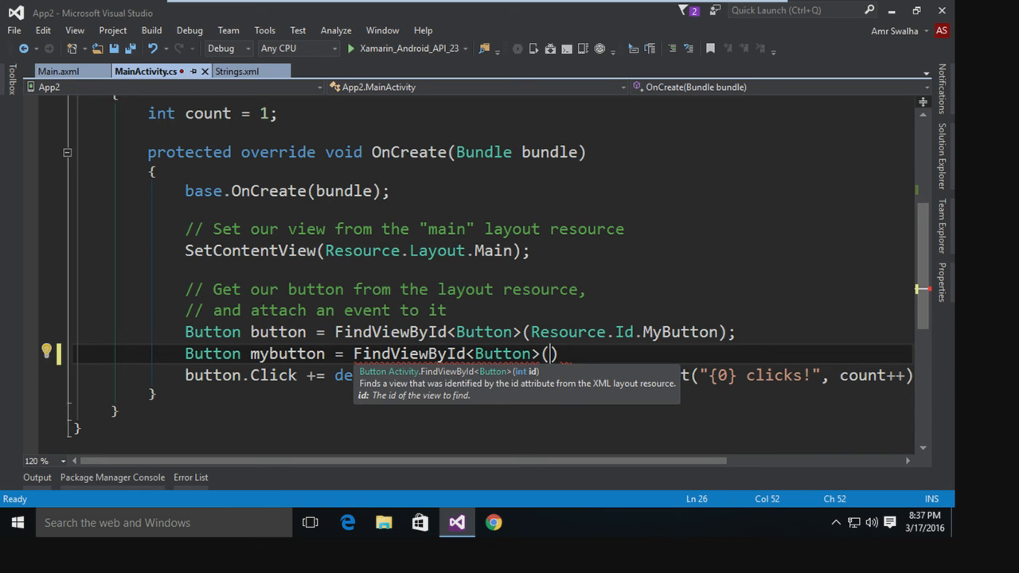
type("Re")
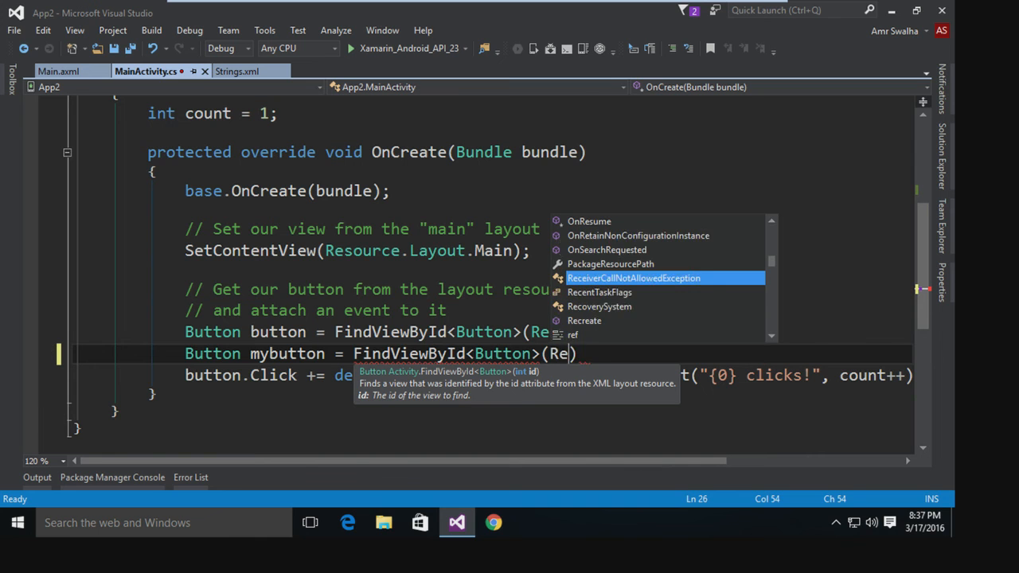
type("source.Id")
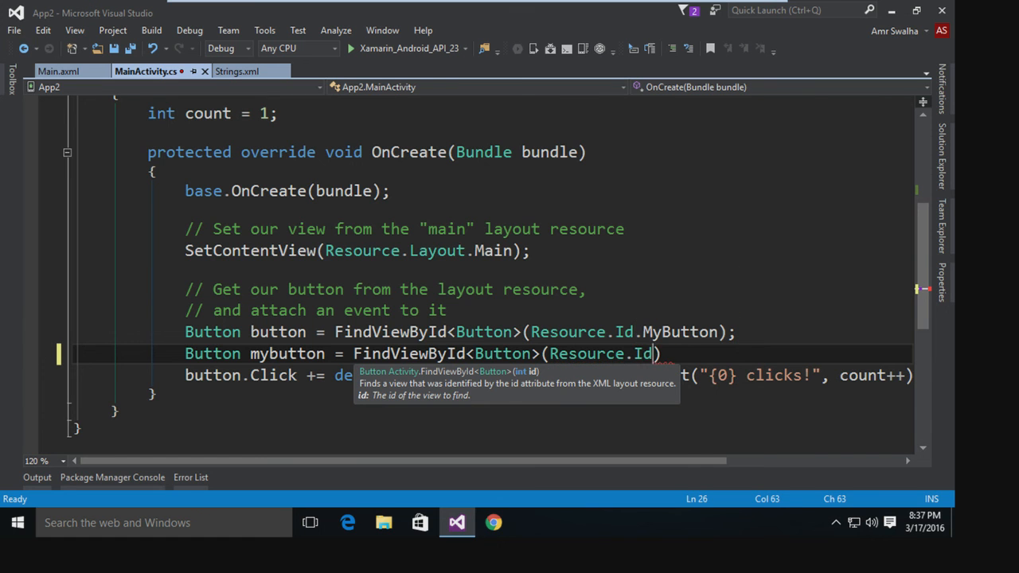
type(".MyButton")
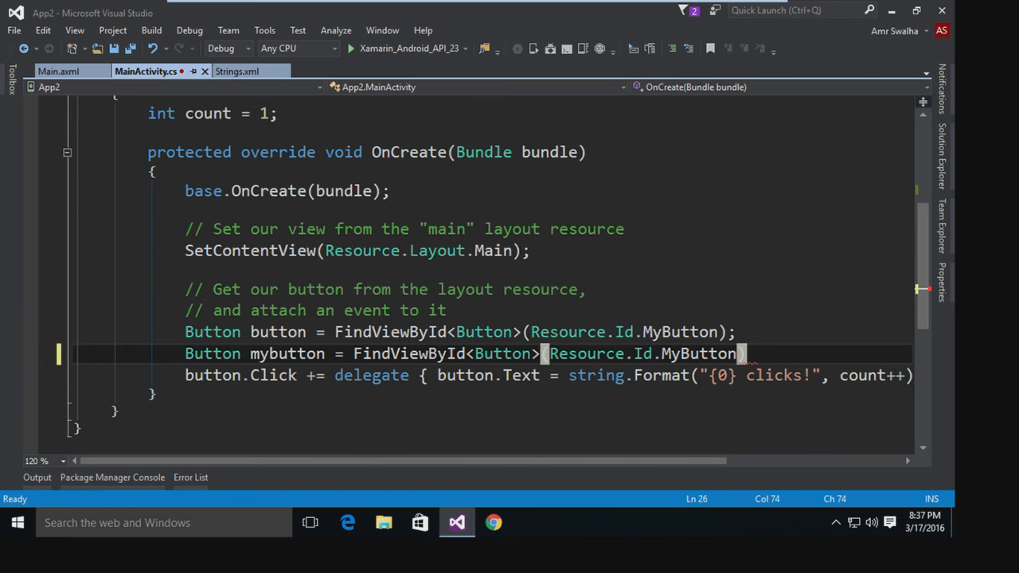
type(";")
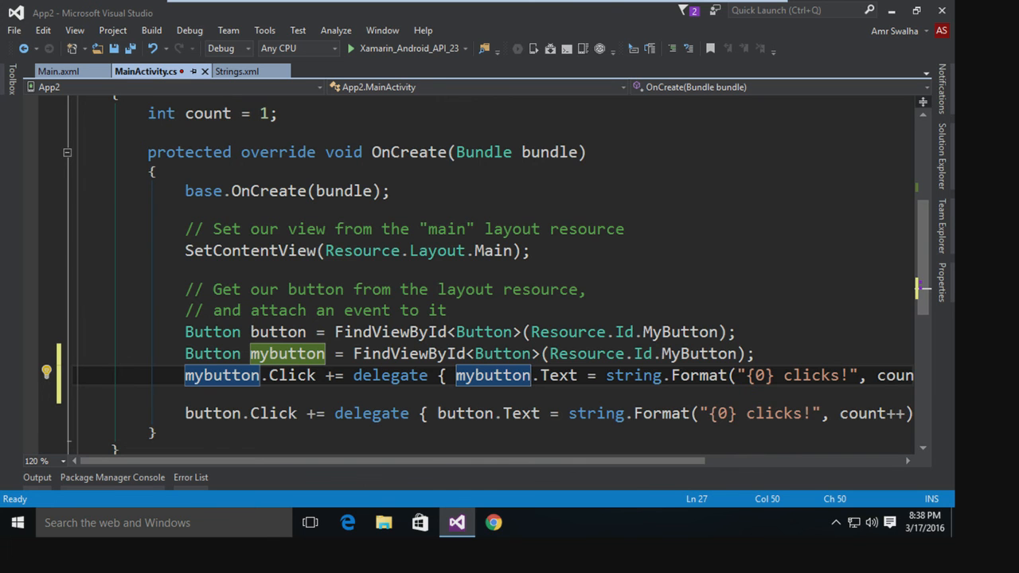
Review the full delegate line and save MainActivity.cs with Ctrl+S.
scroll("right", 3)
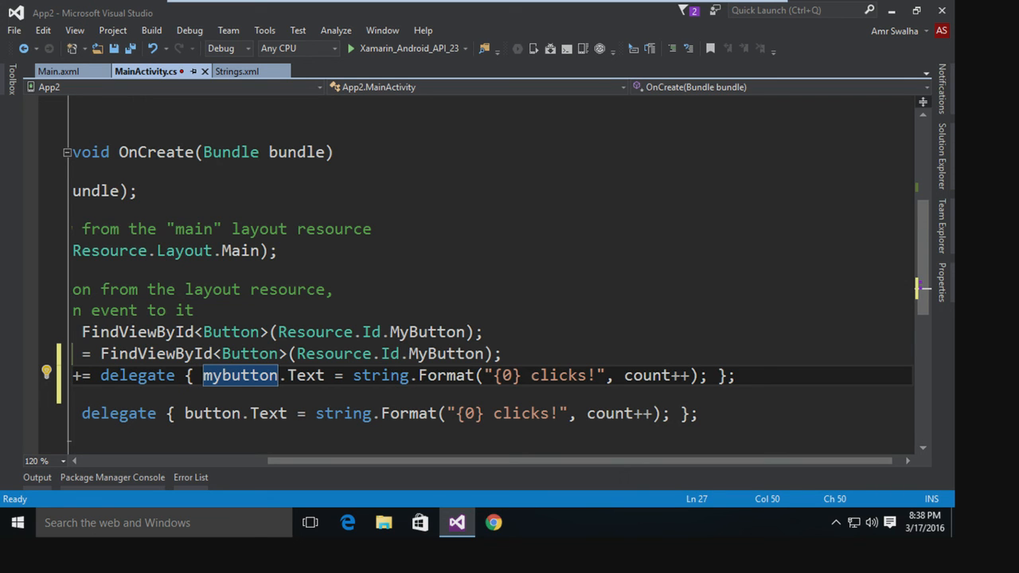
key("ctrl+s")
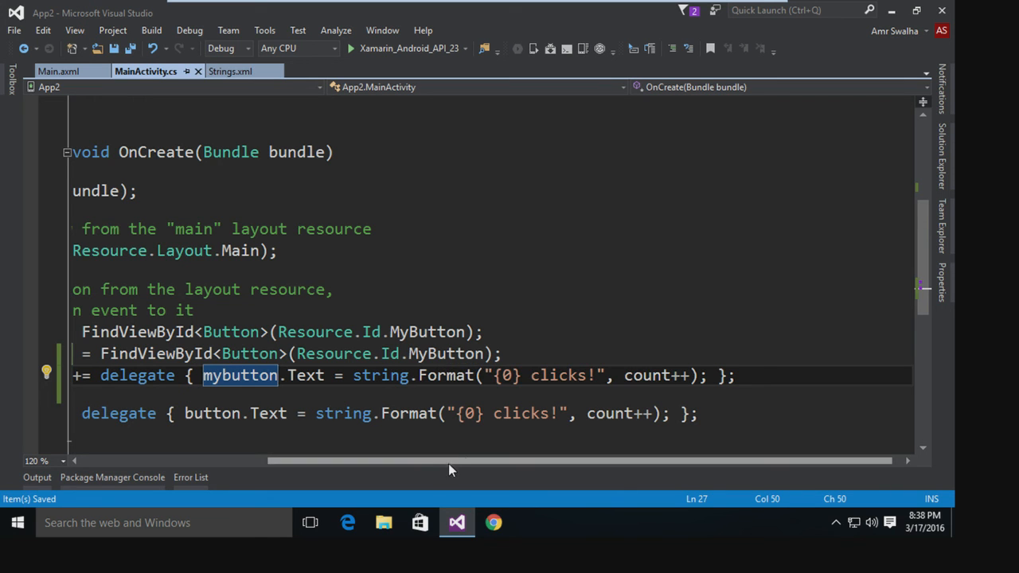